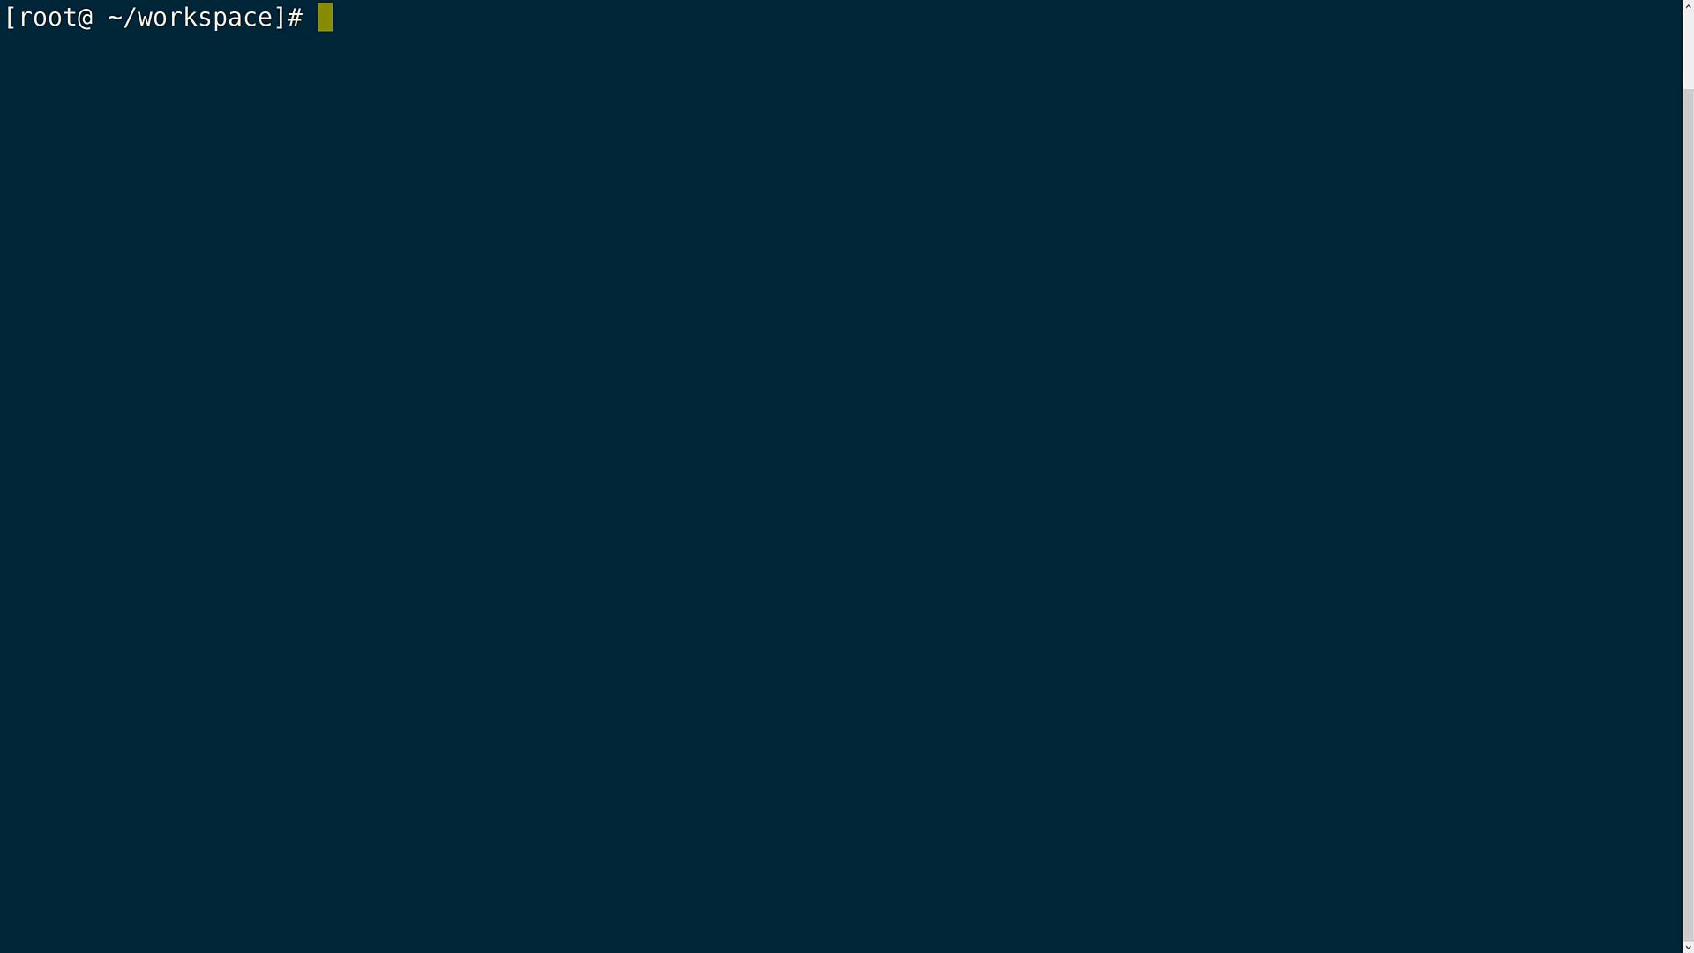
Run helm list -nkube-system to show the Helm releases in kube-system
{"action": "type", "text": "helm list"}
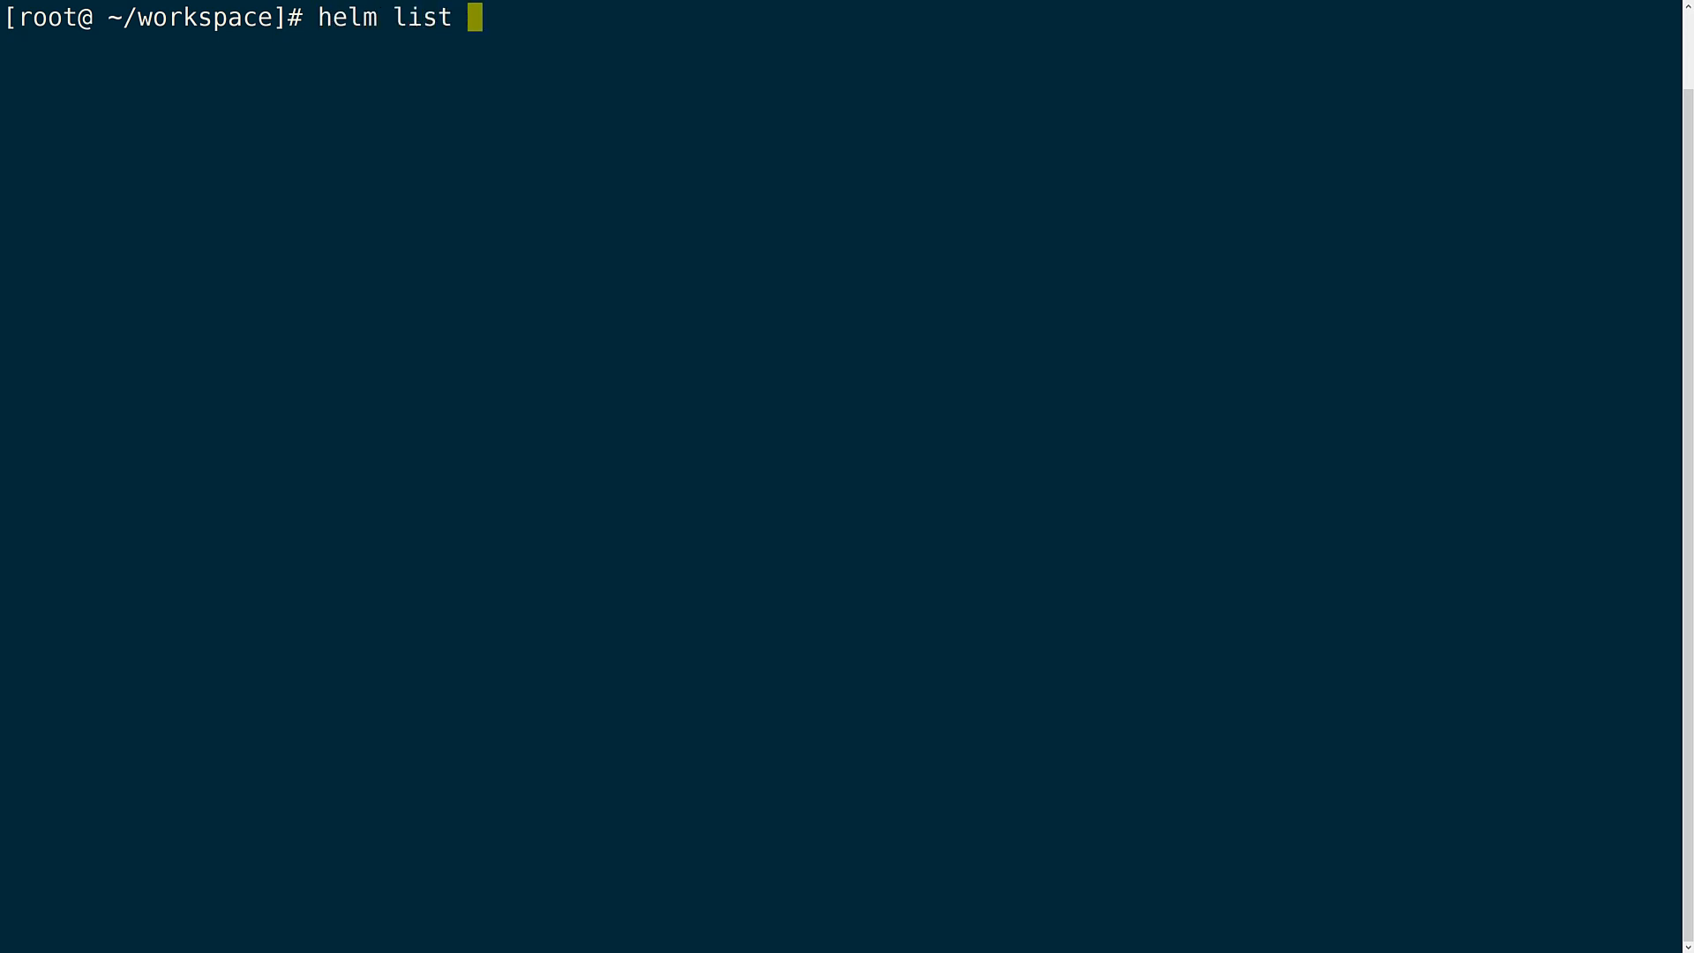
{"action": "type", "text": "-nku"}
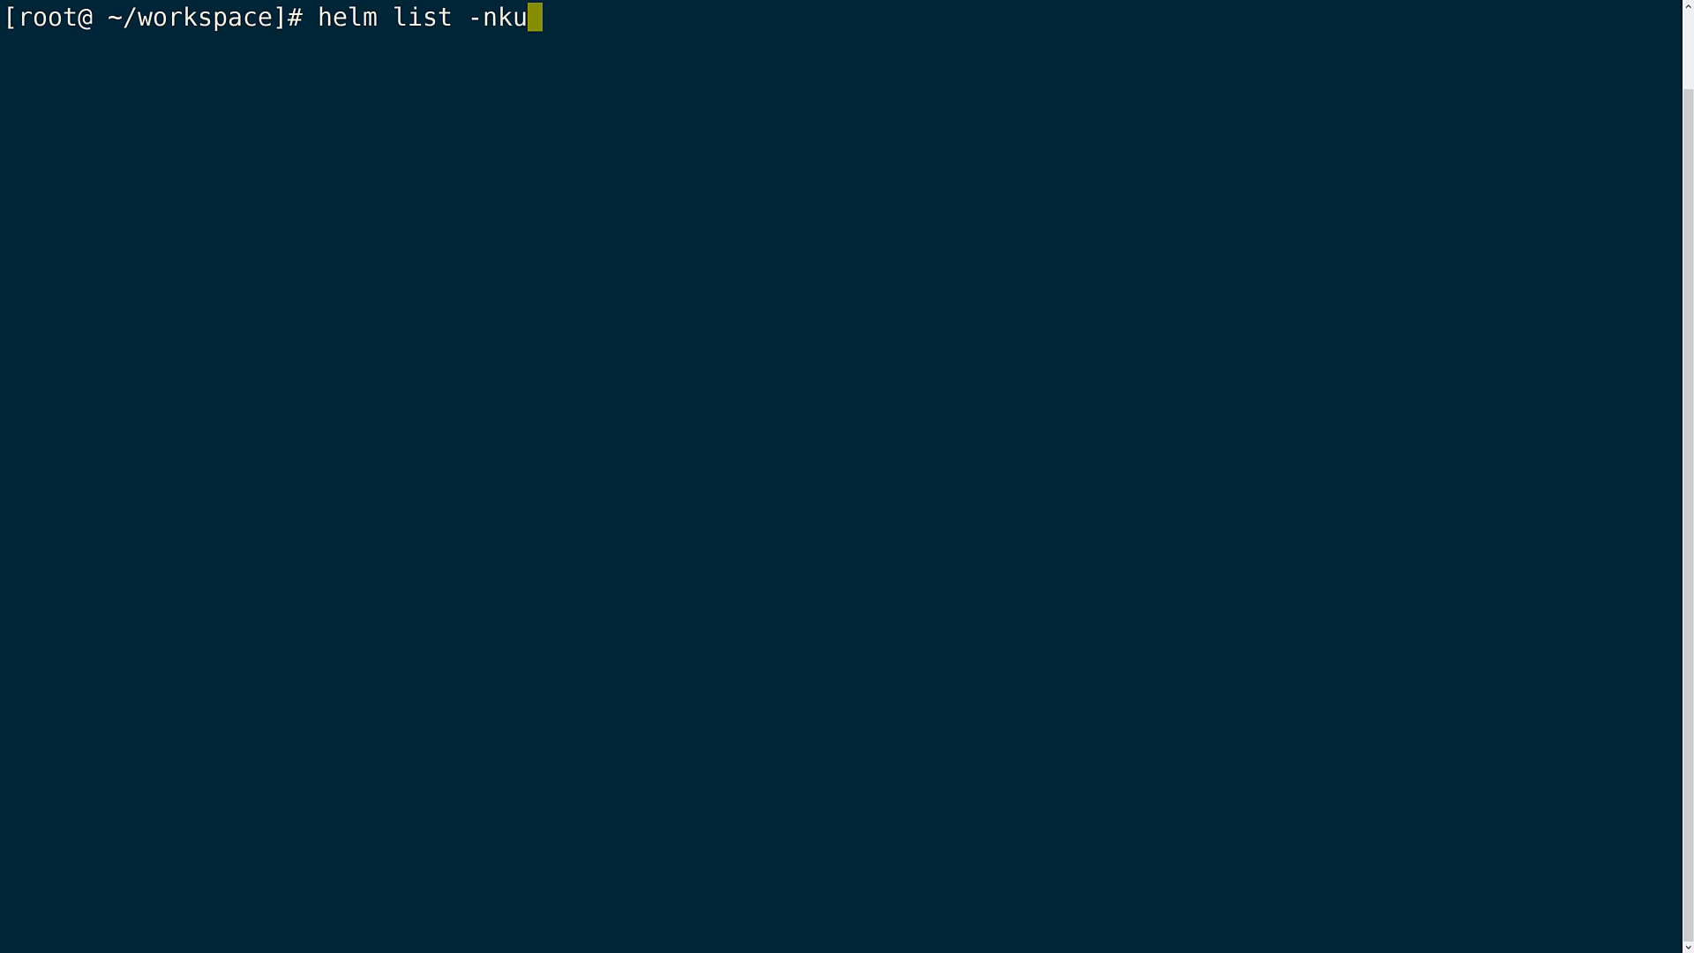
{"action": "type", "text": "be-syste"}
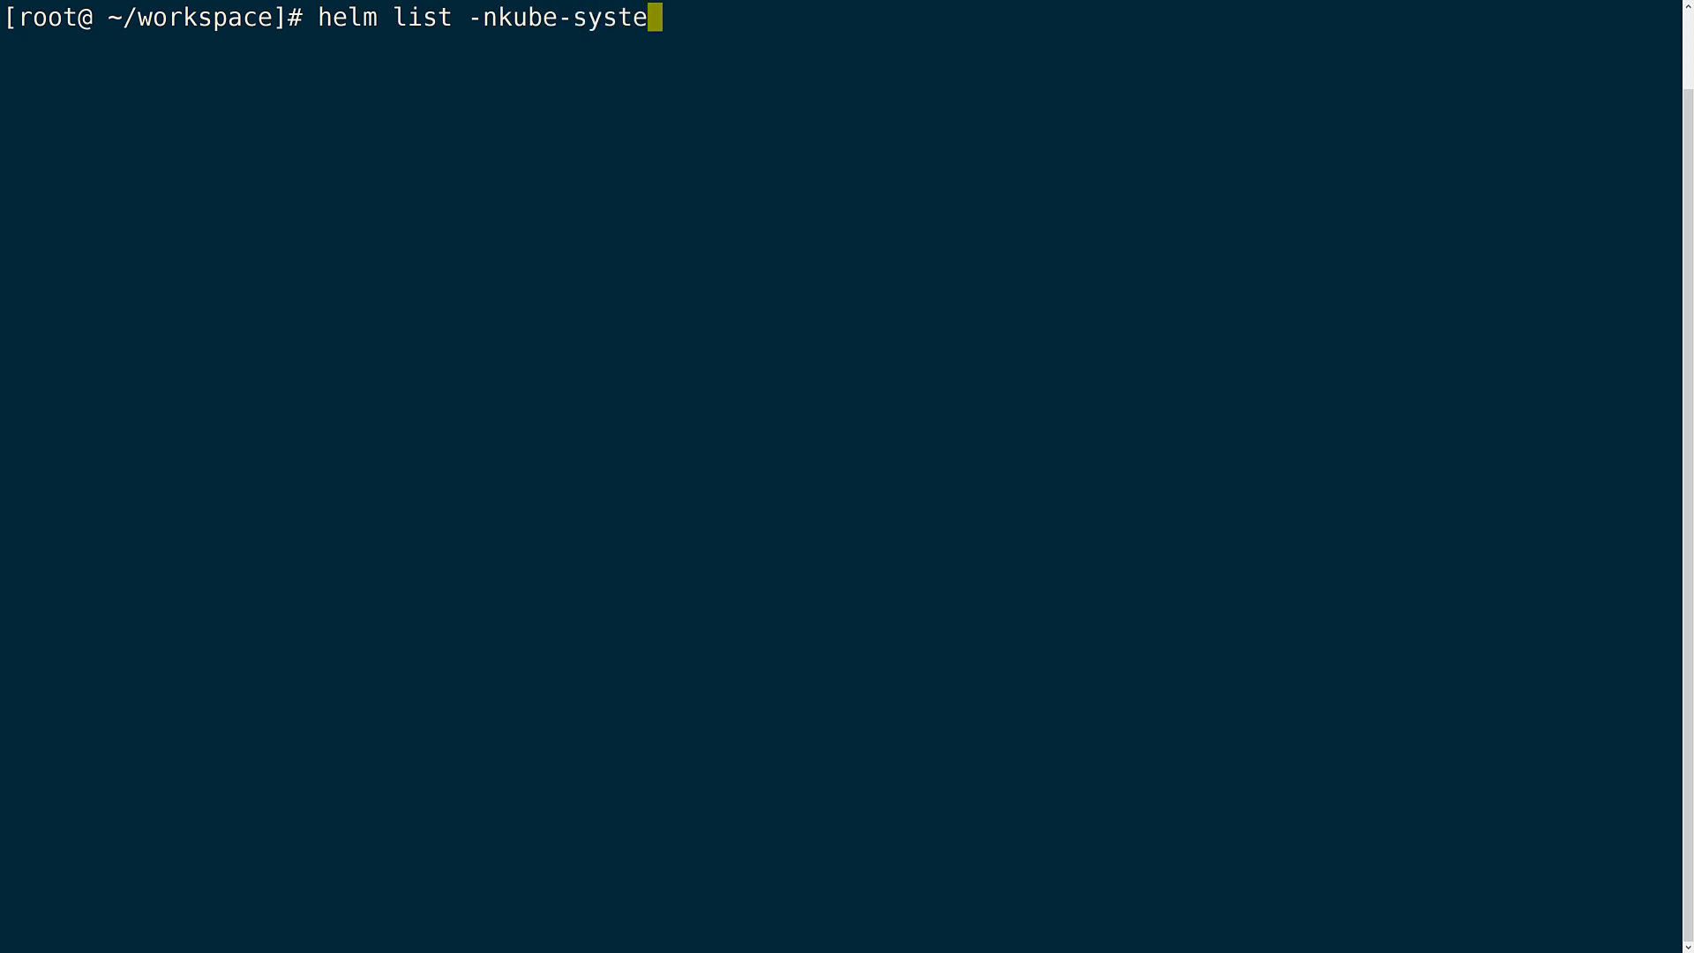
{"action": "type", "text": "m -o ya"}
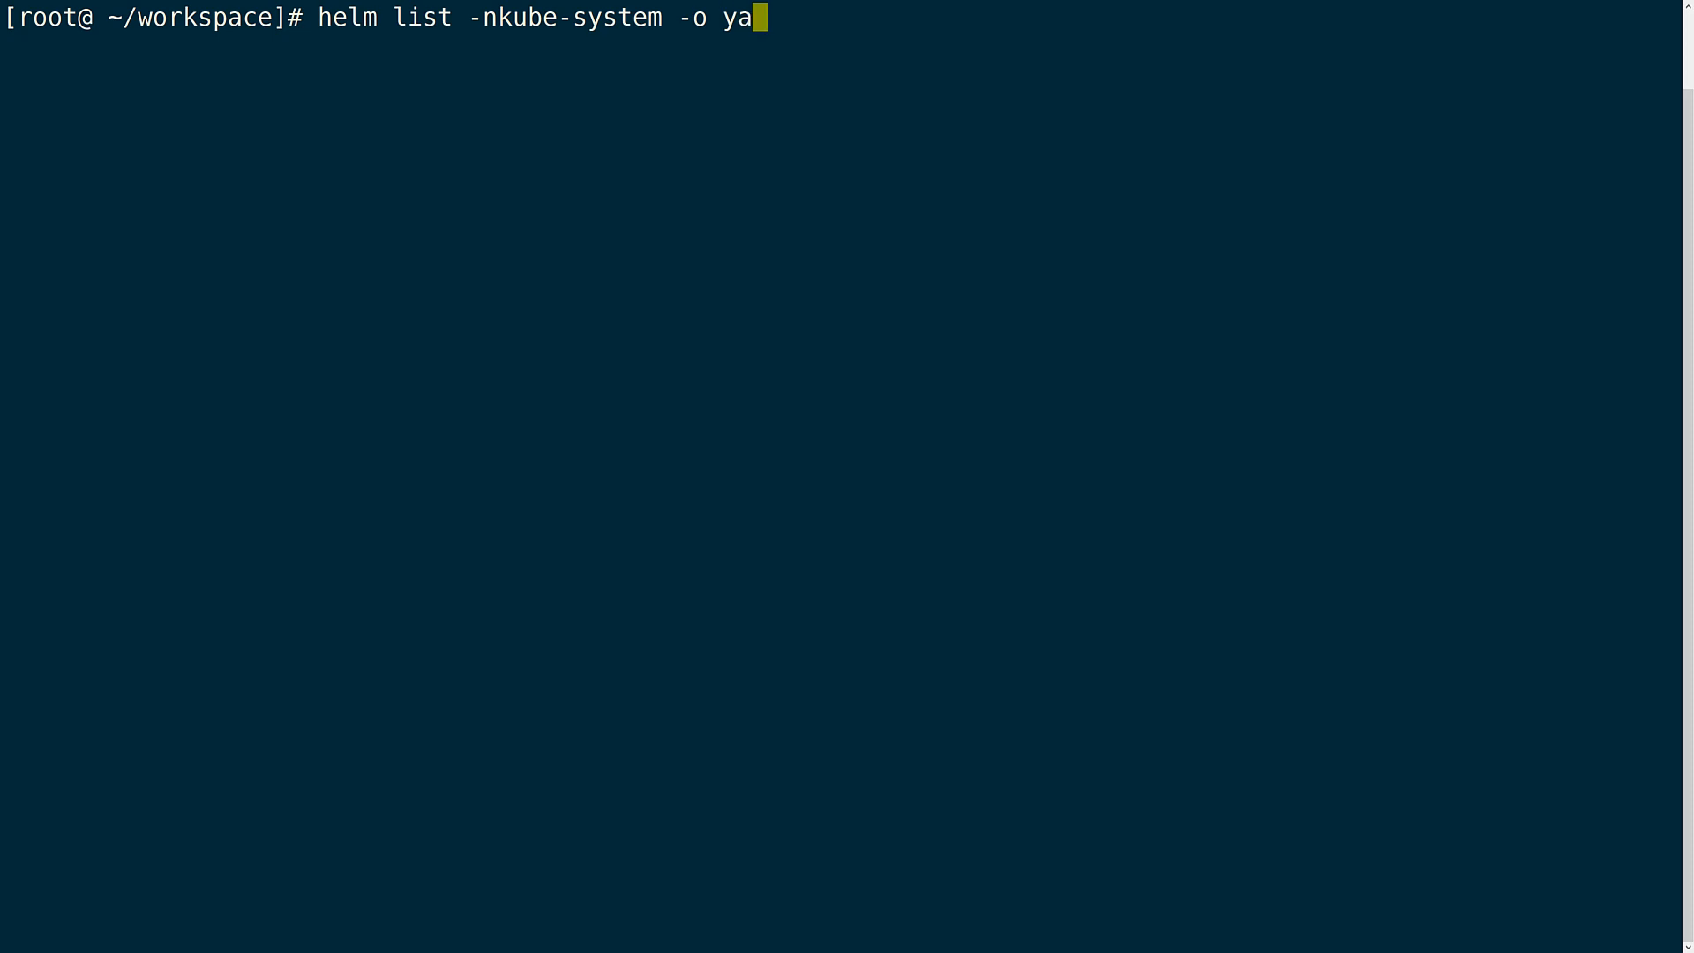
{"action": "key", "text": "Enter"}
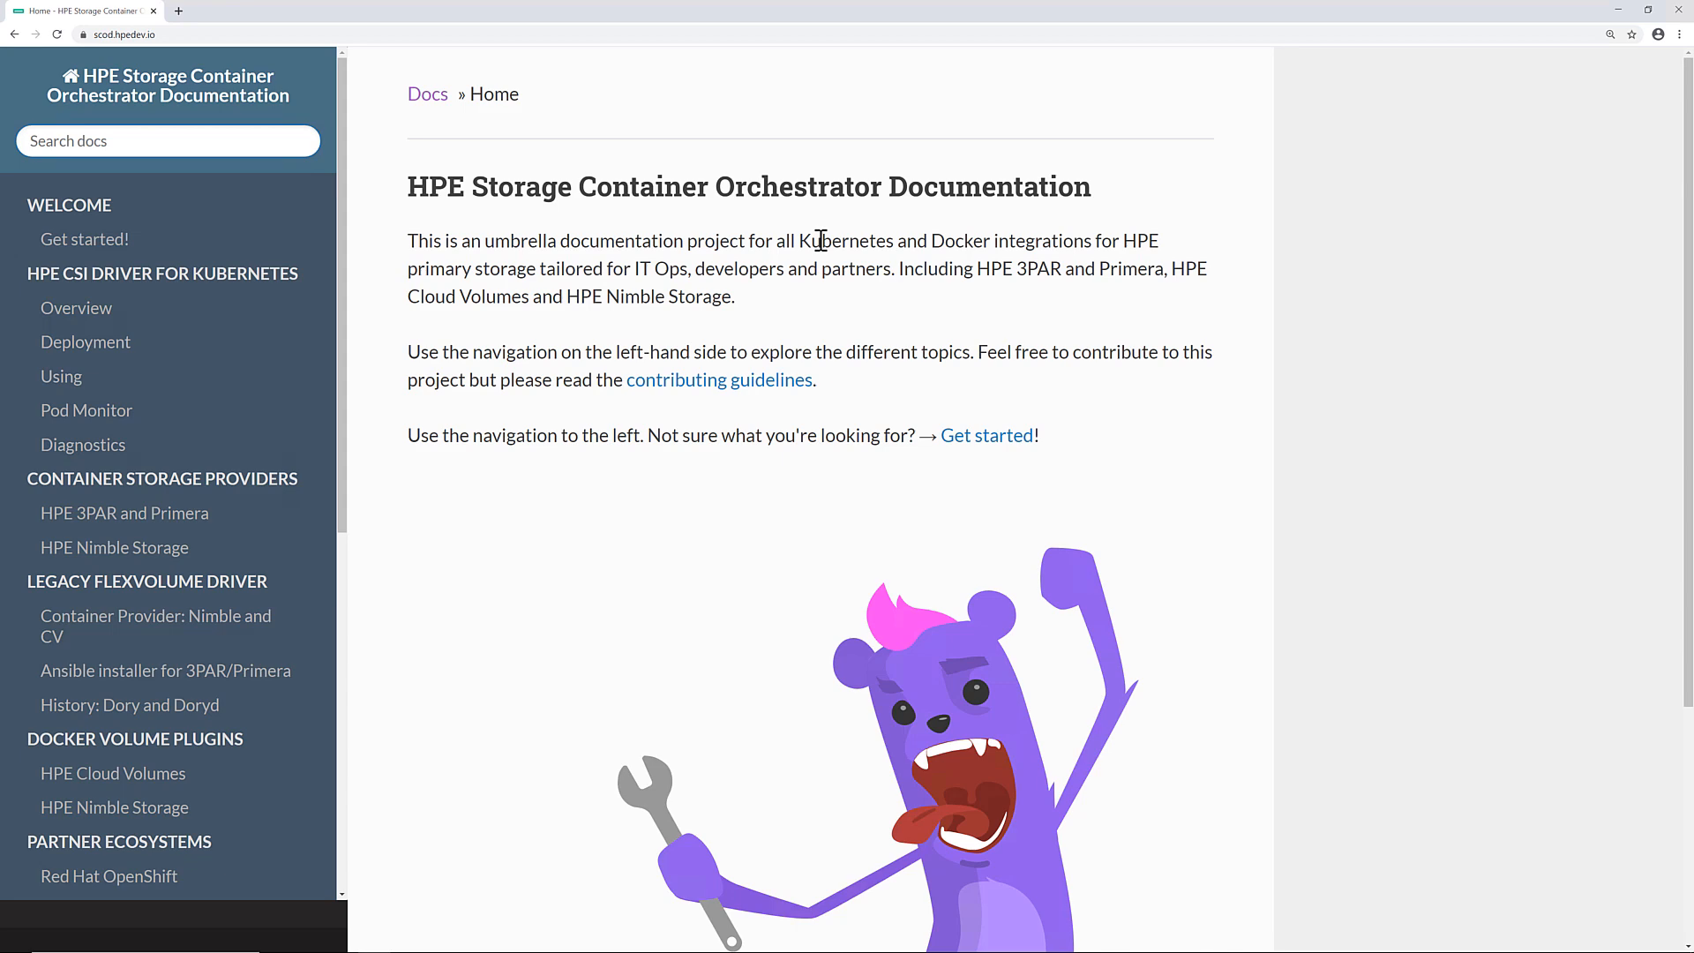
{"action": "mouse_move", "coordinate": [185, 358]}
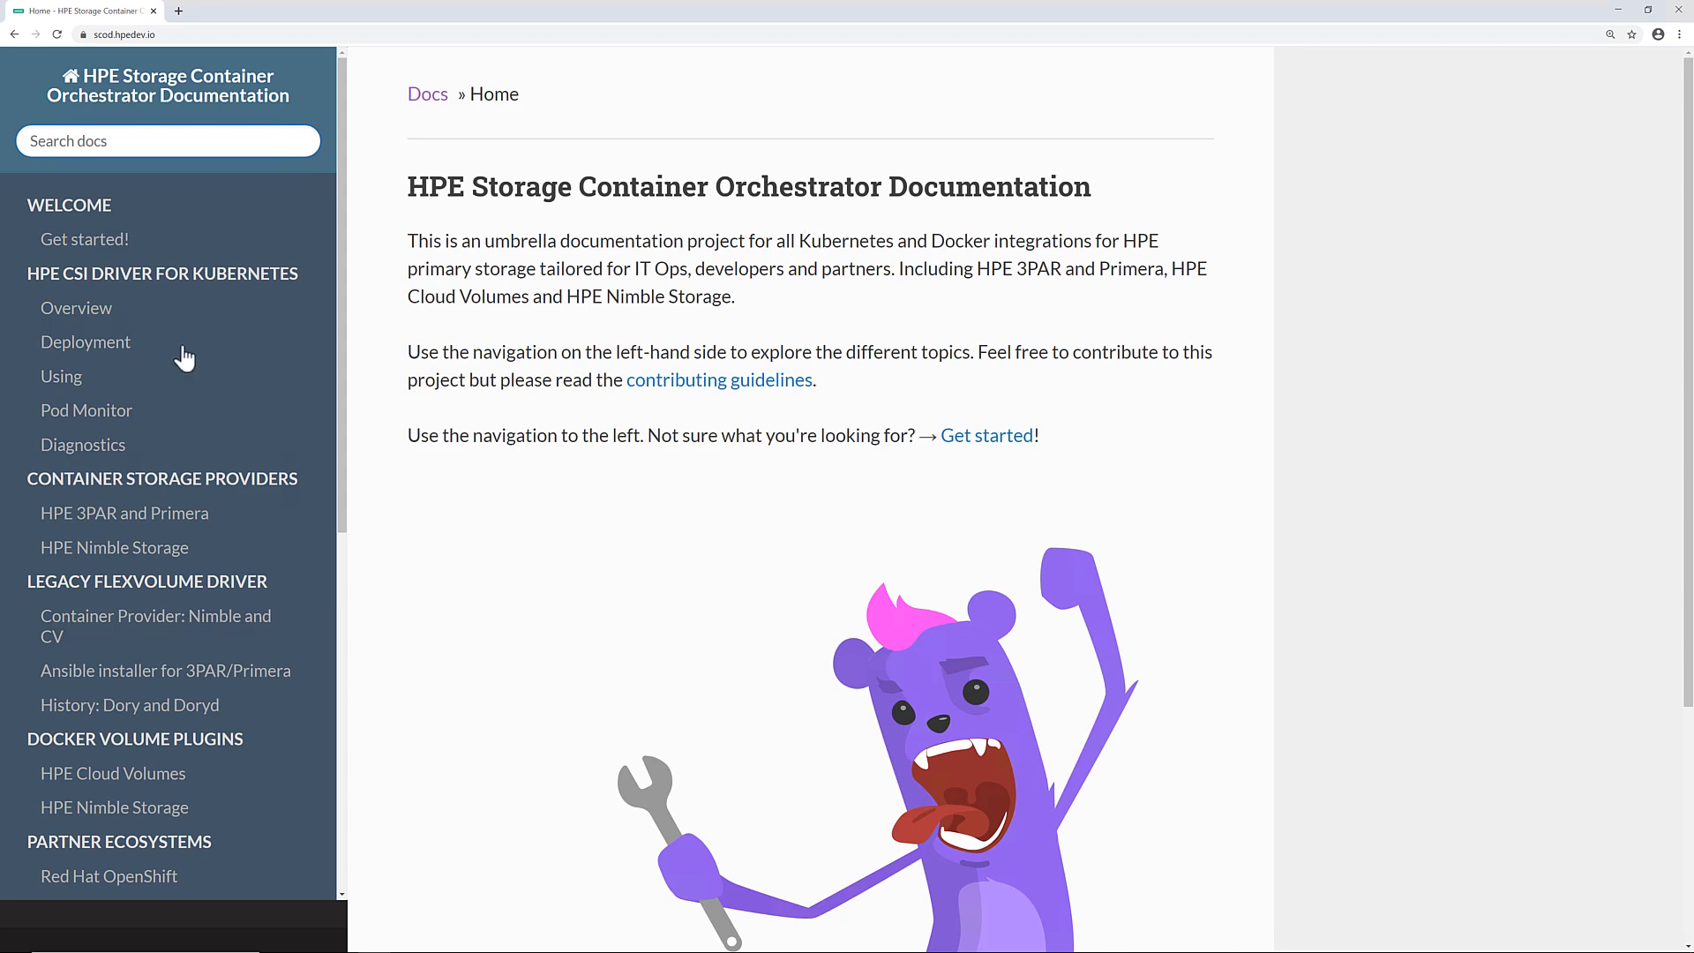
Go to the Deployment guide and jump to its Adding additional backends section
{"action": "left_click", "coordinate": [85, 342]}
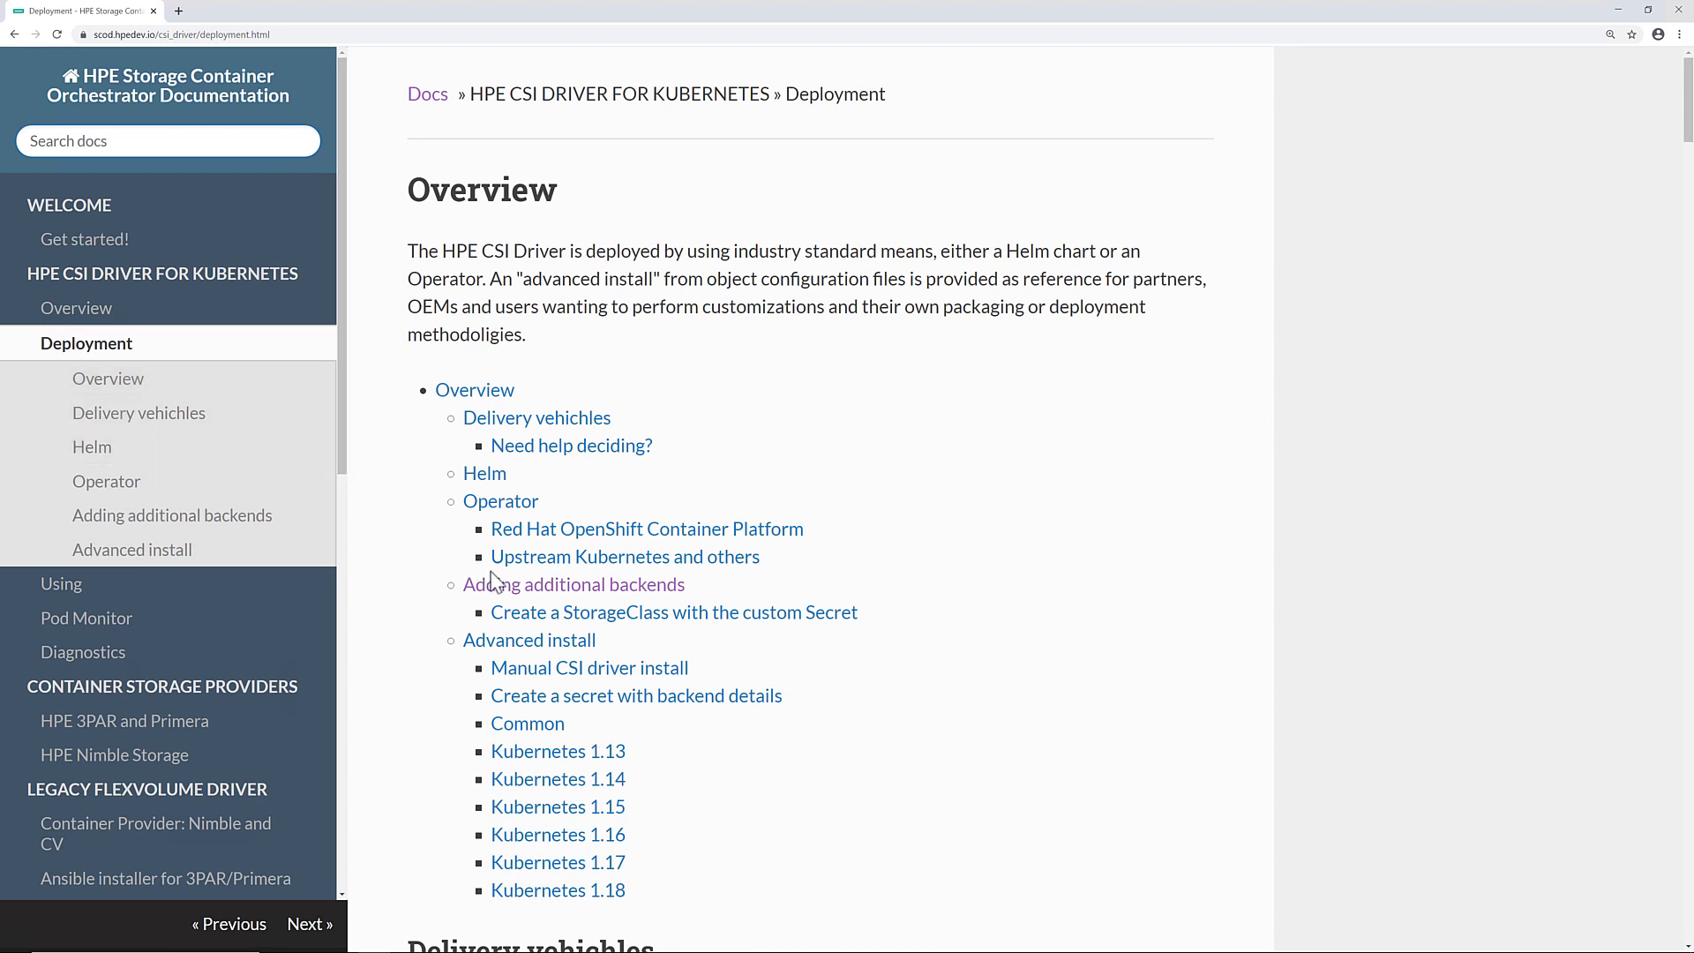
{"action": "mouse_move", "coordinate": [510, 593]}
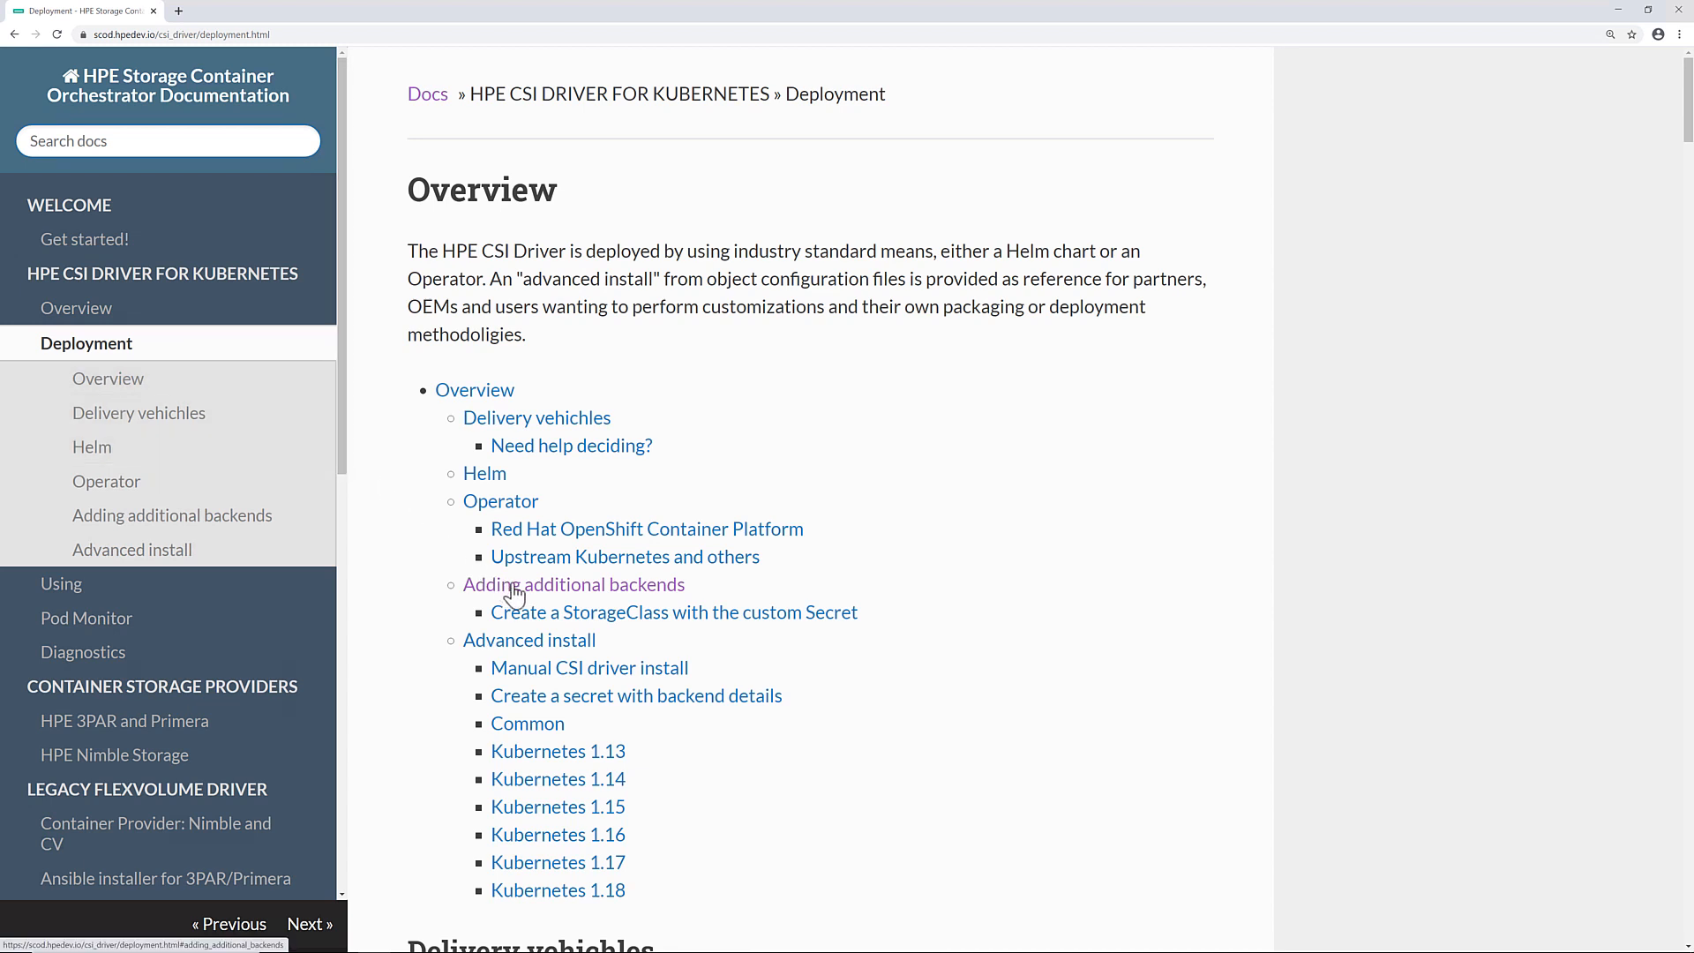
{"action": "left_click", "coordinate": [572, 584]}
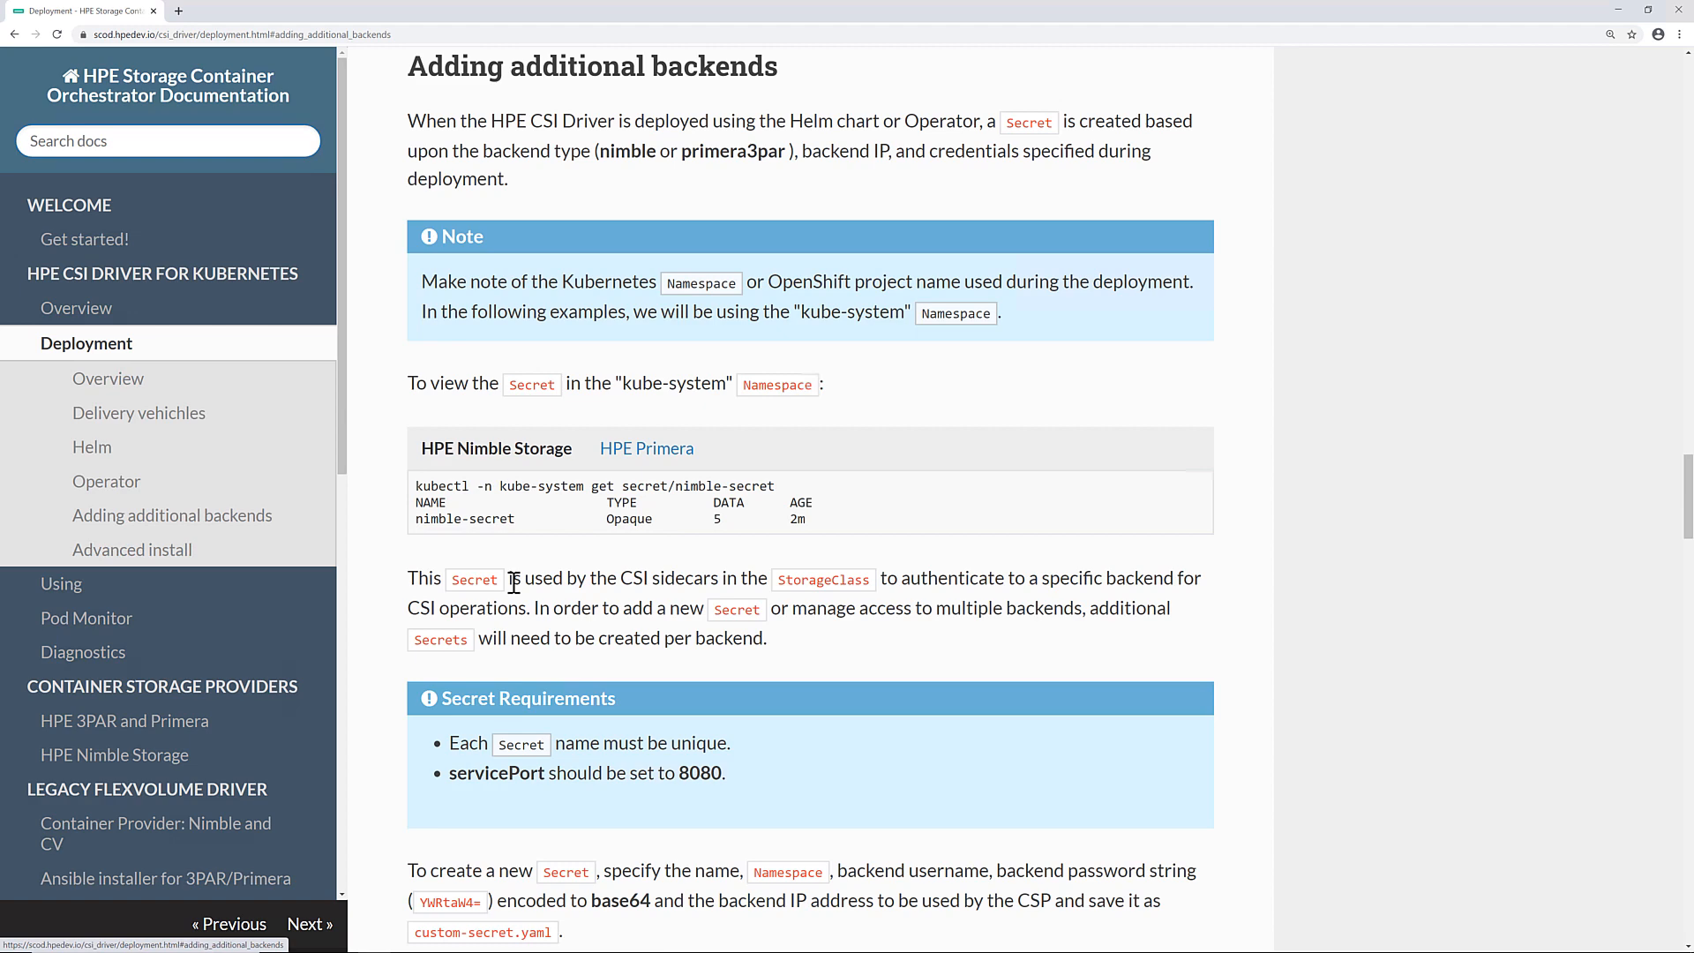
Switch the custom Secret example to HPE Primera and select its whole YAML
{"action": "scroll", "scroll_direction": "down", "scroll_amount": 3}
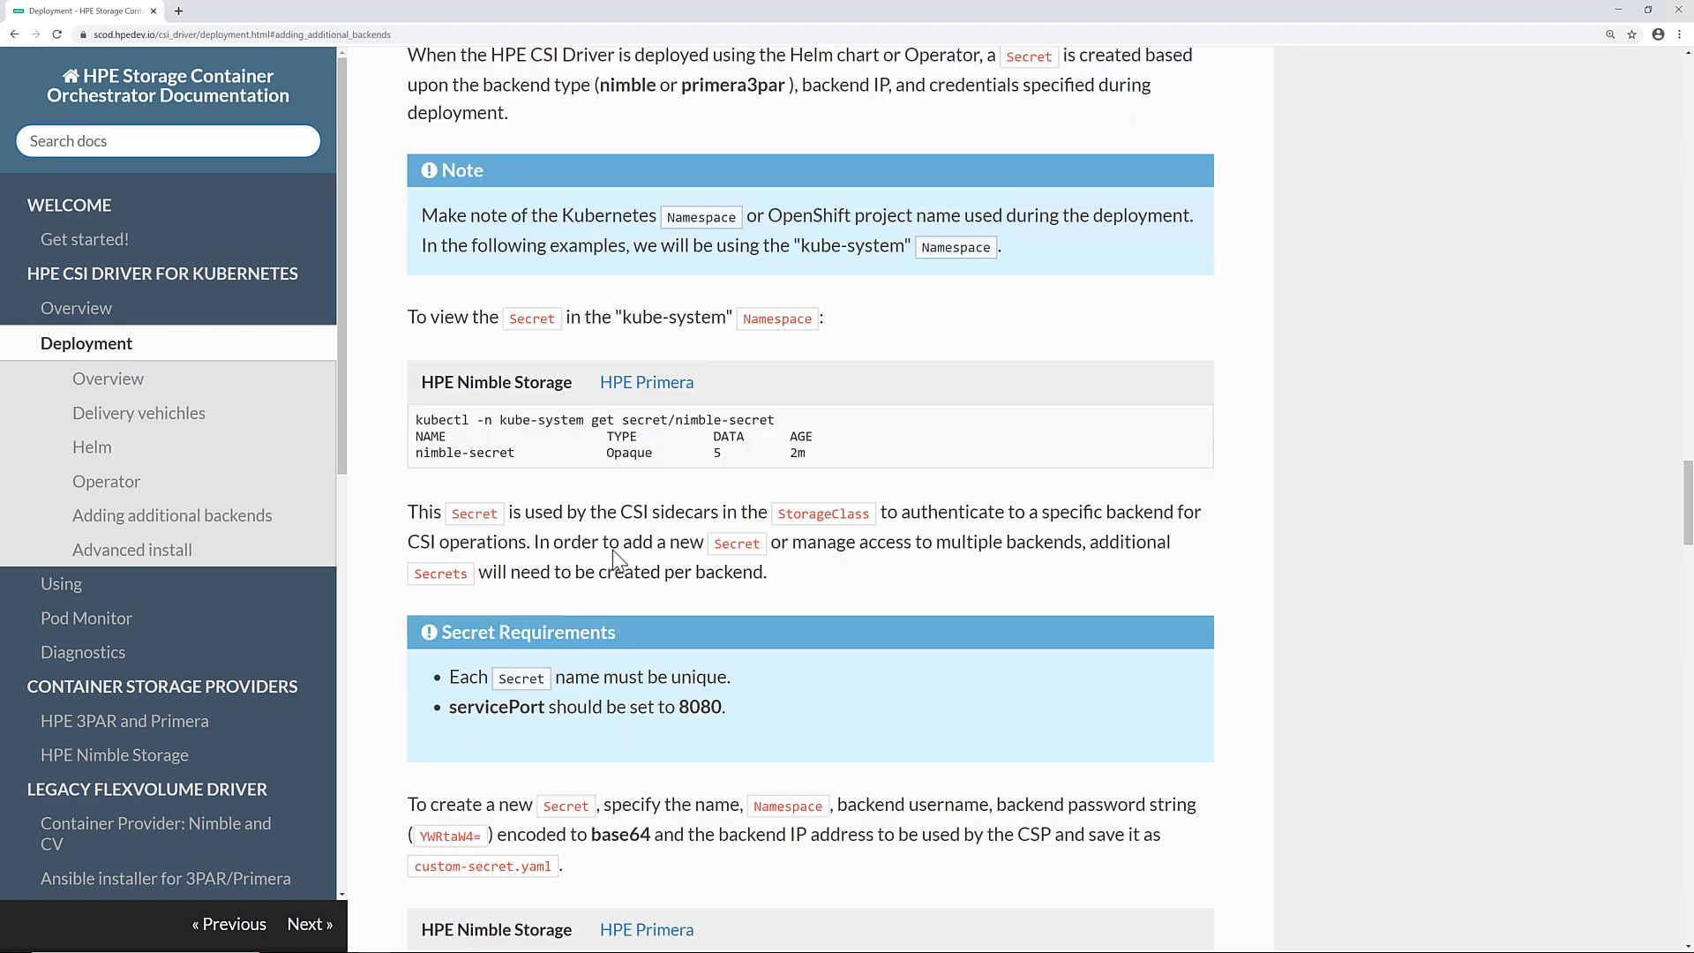
{"action": "scroll", "scroll_direction": "down", "scroll_amount": 3}
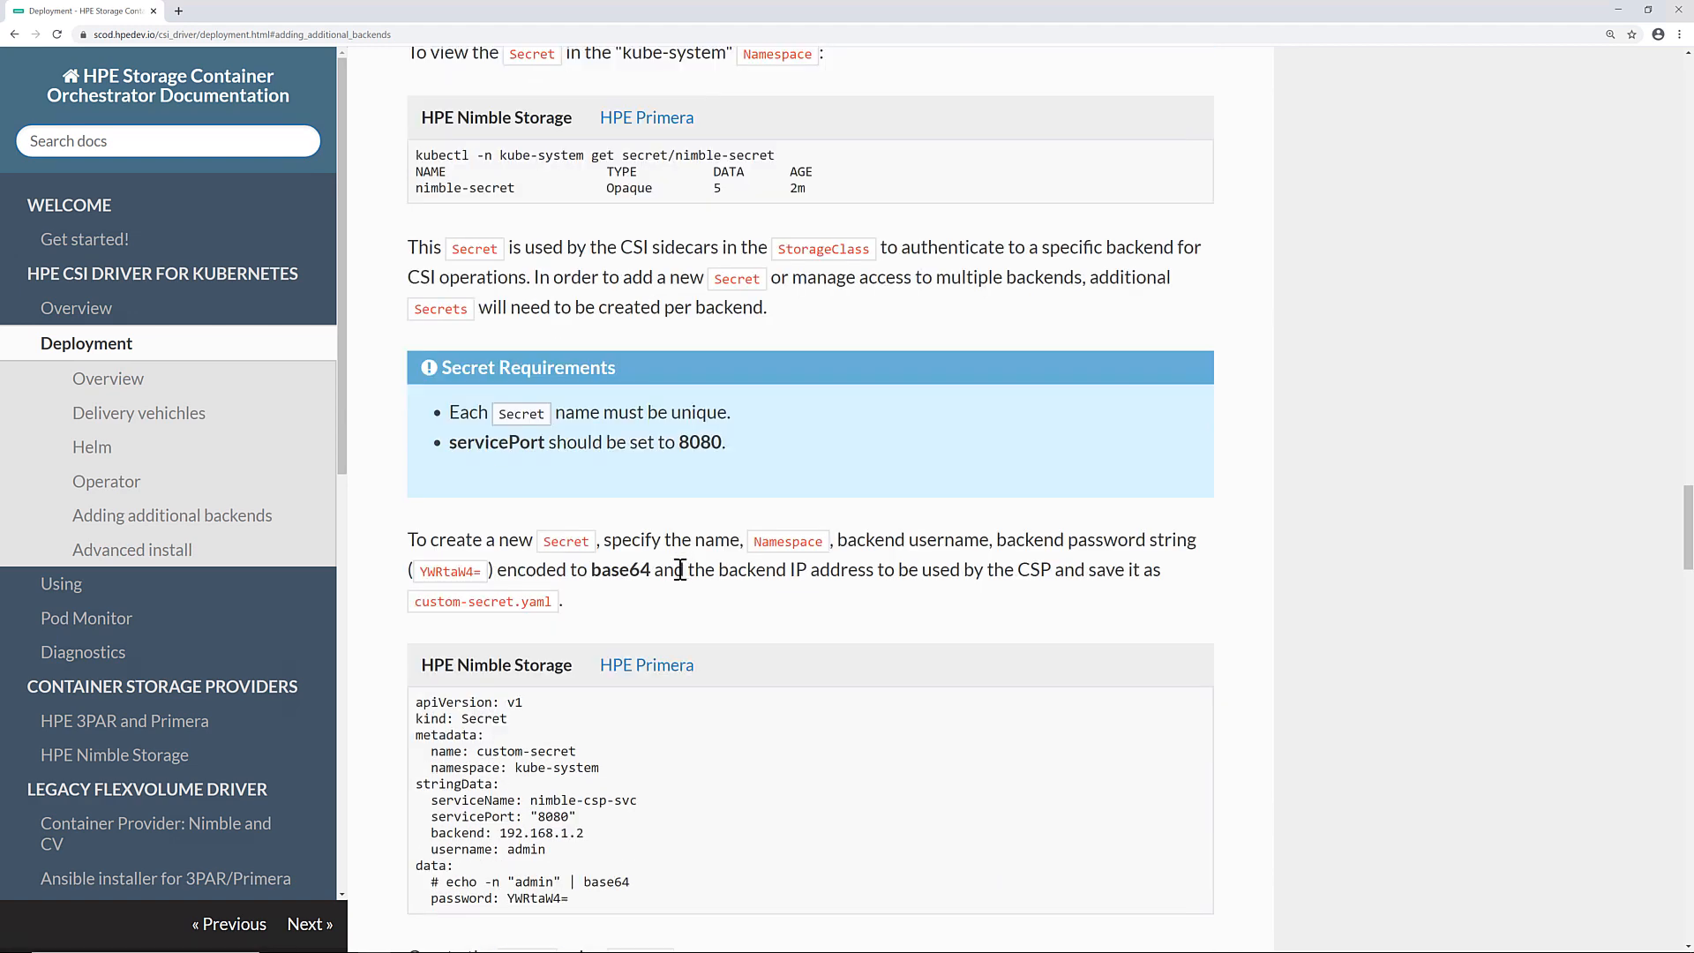
{"action": "scroll", "scroll_direction": "down", "scroll_amount": 3}
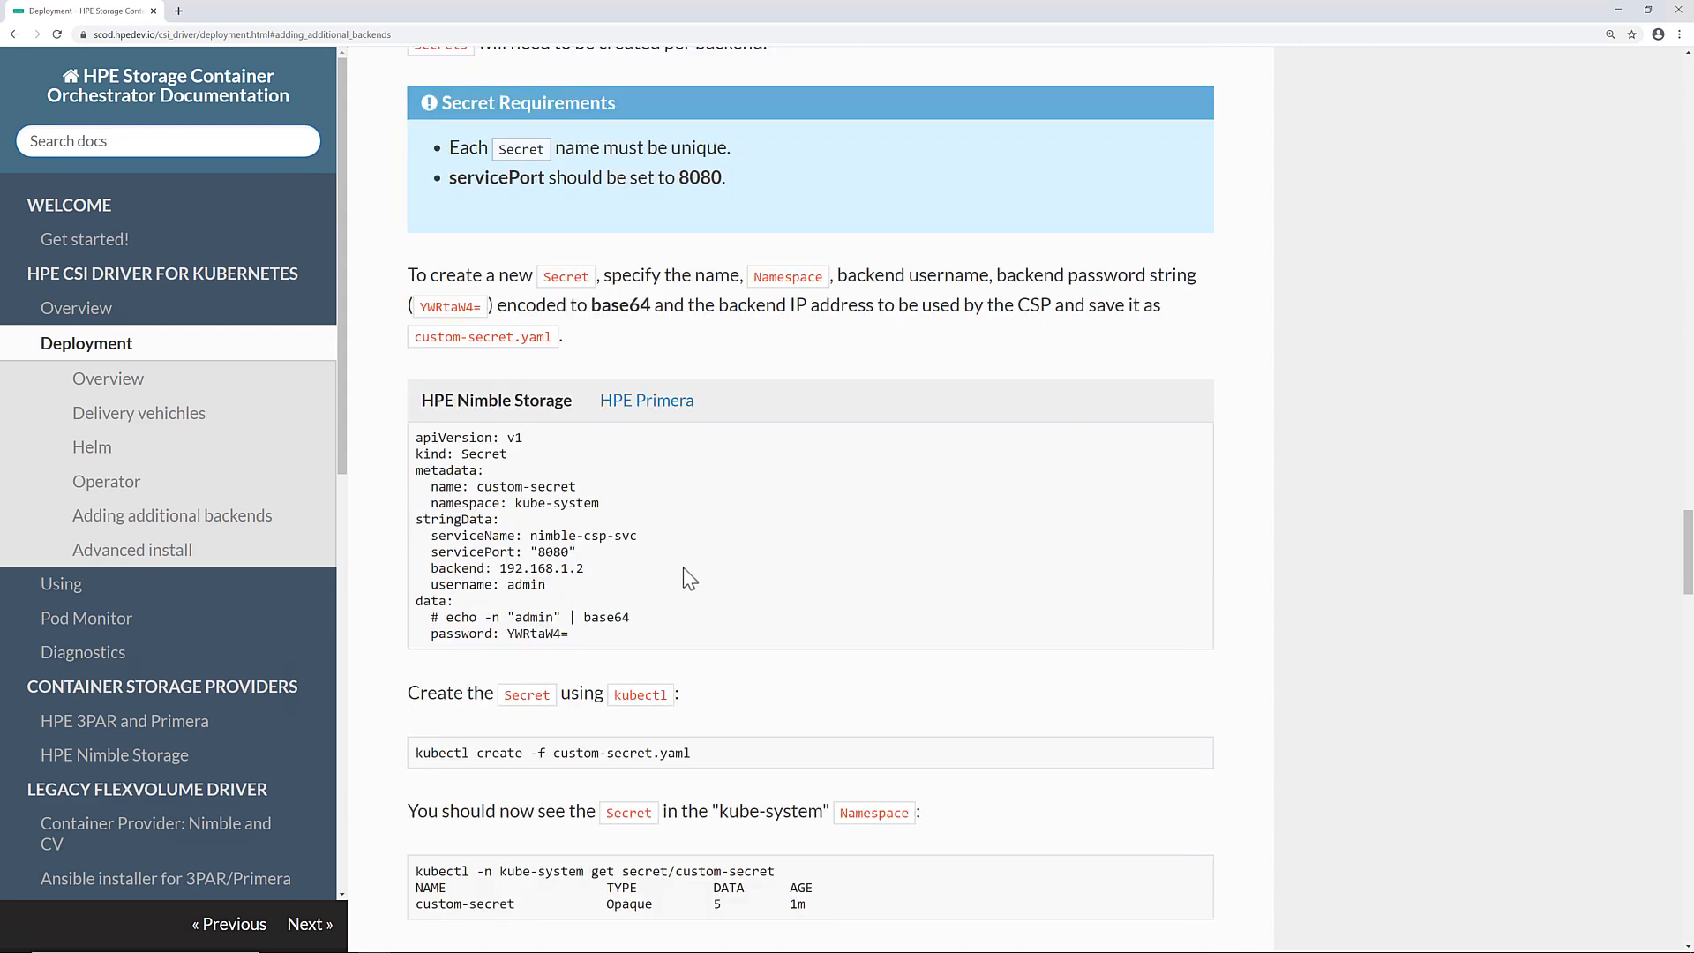
{"action": "scroll", "scroll_direction": "down", "scroll_amount": 3}
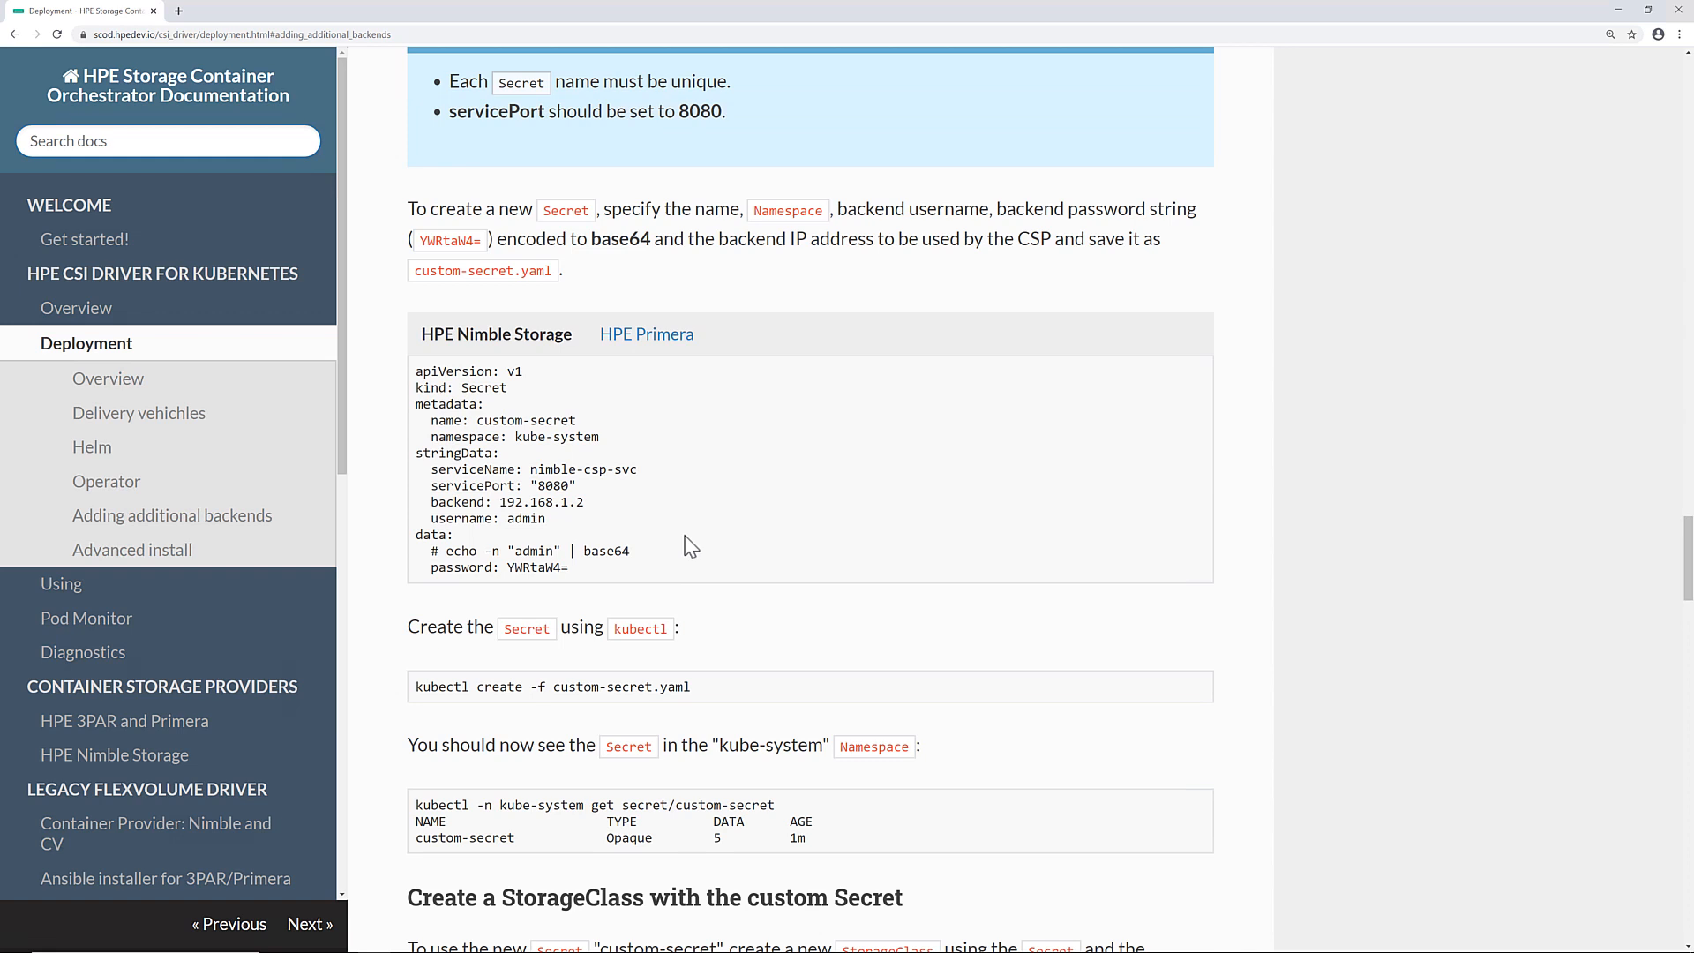
{"action": "mouse_move", "coordinate": [649, 340]}
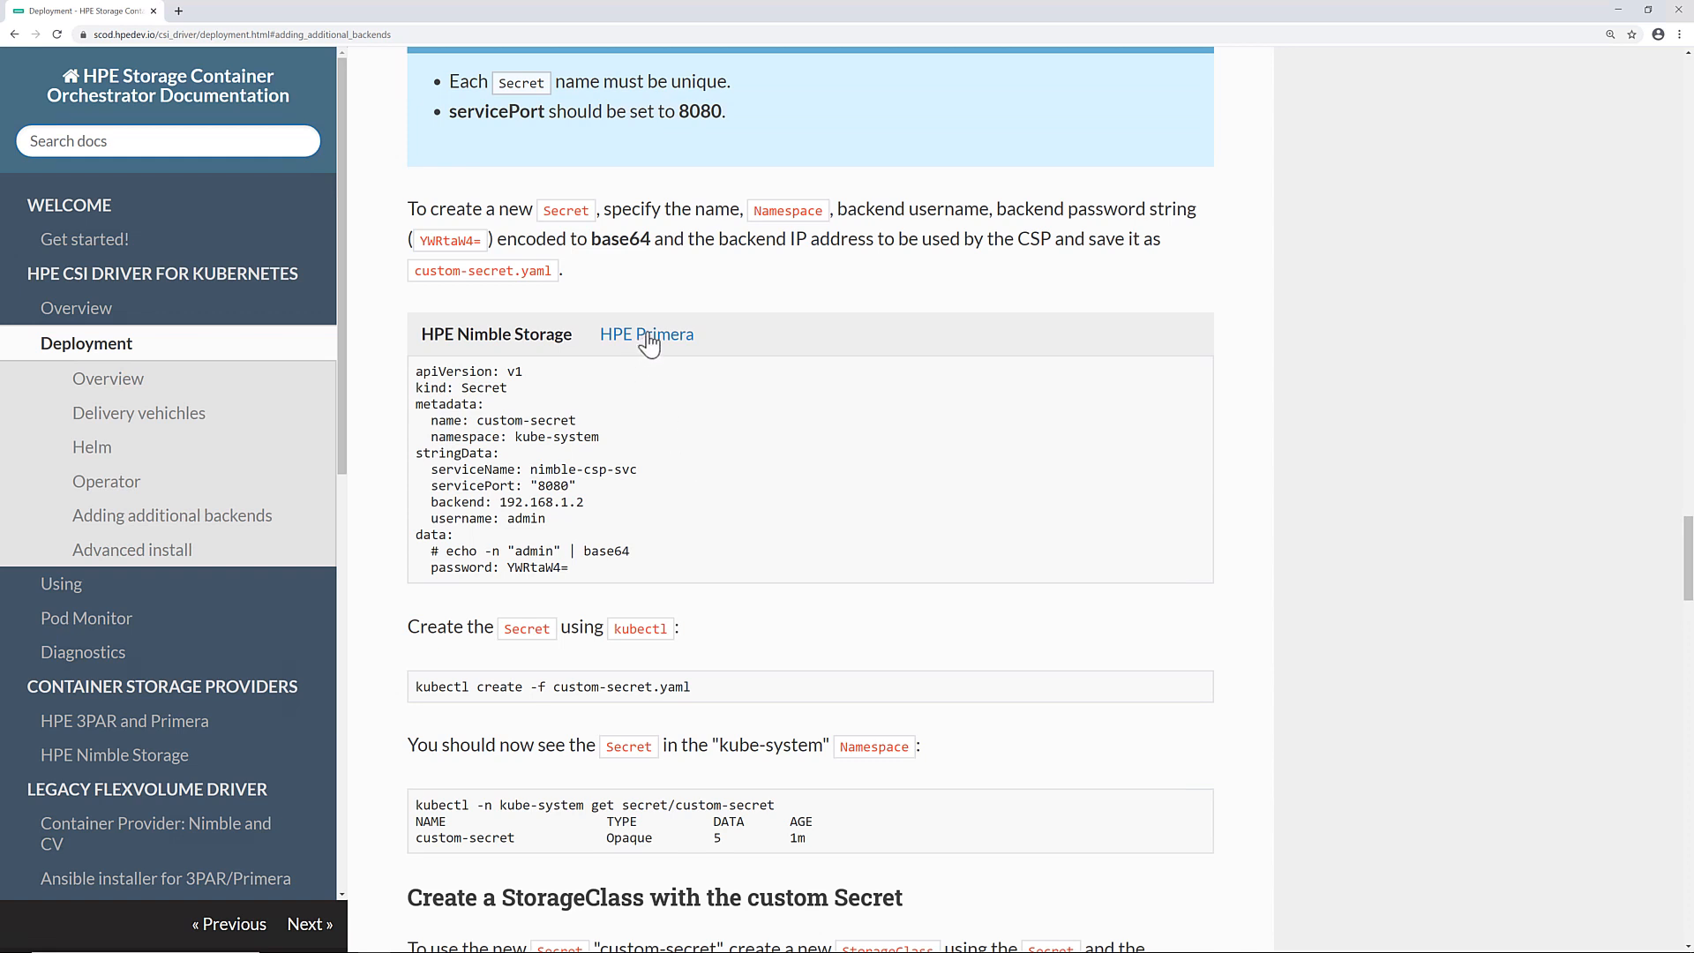
{"action": "left_click", "coordinate": [646, 335]}
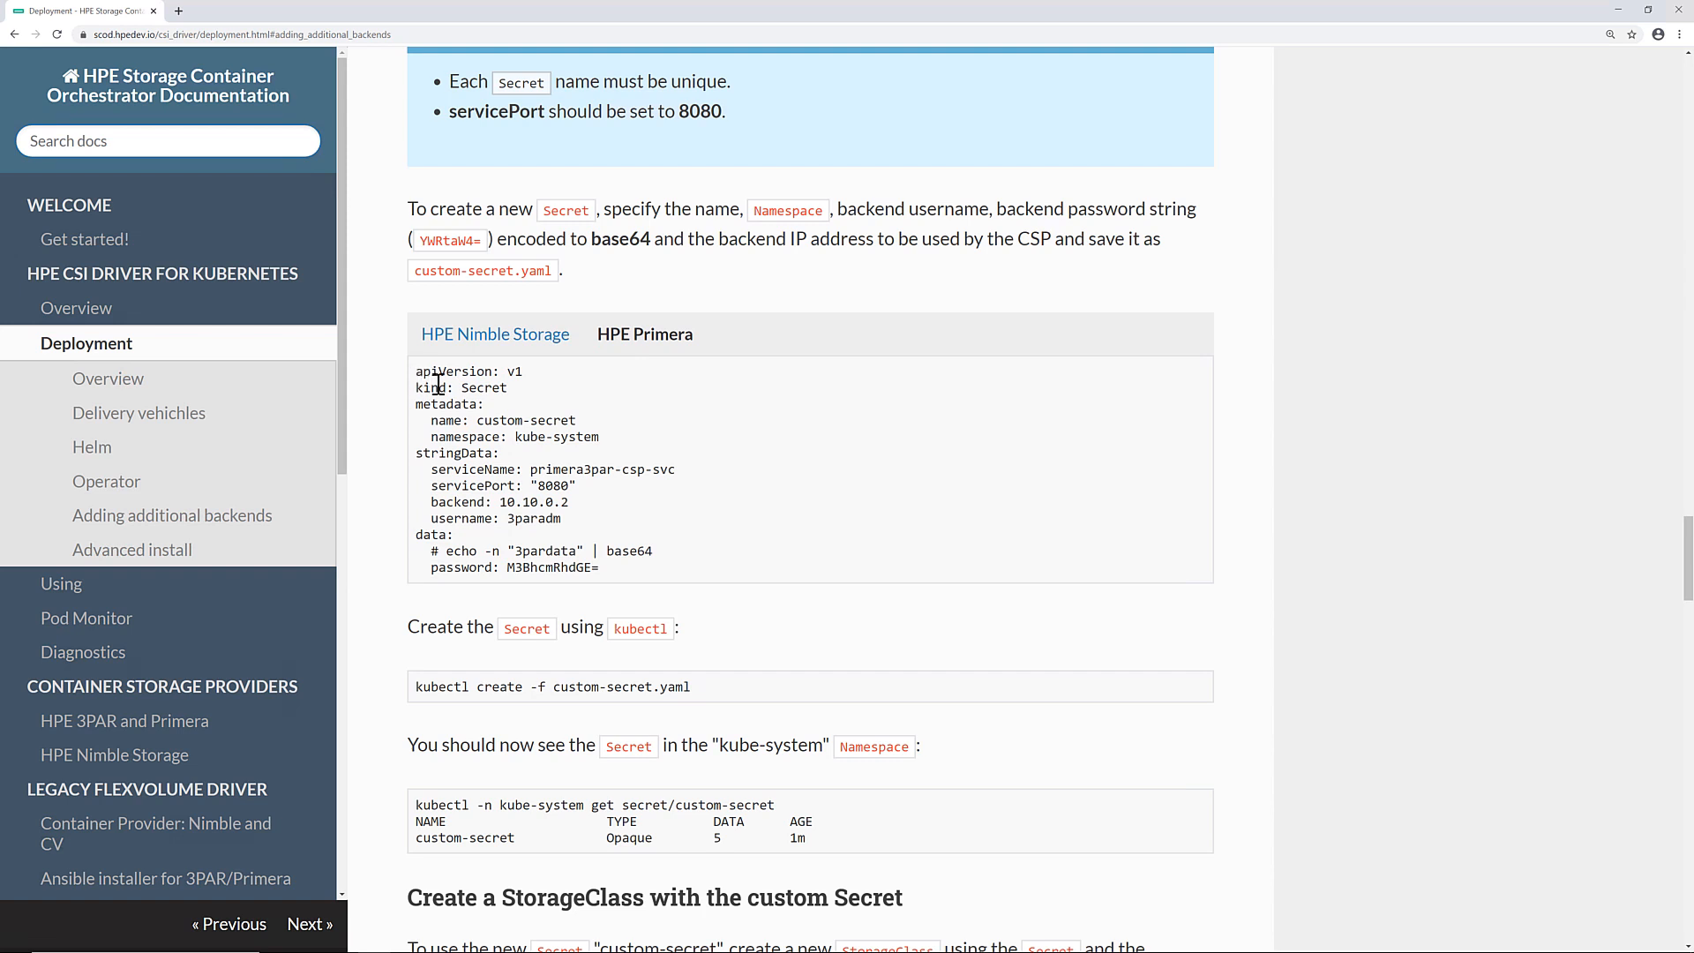
{"action": "left_click_drag", "start_coordinate": [416, 372], "coordinate": [605, 567]}
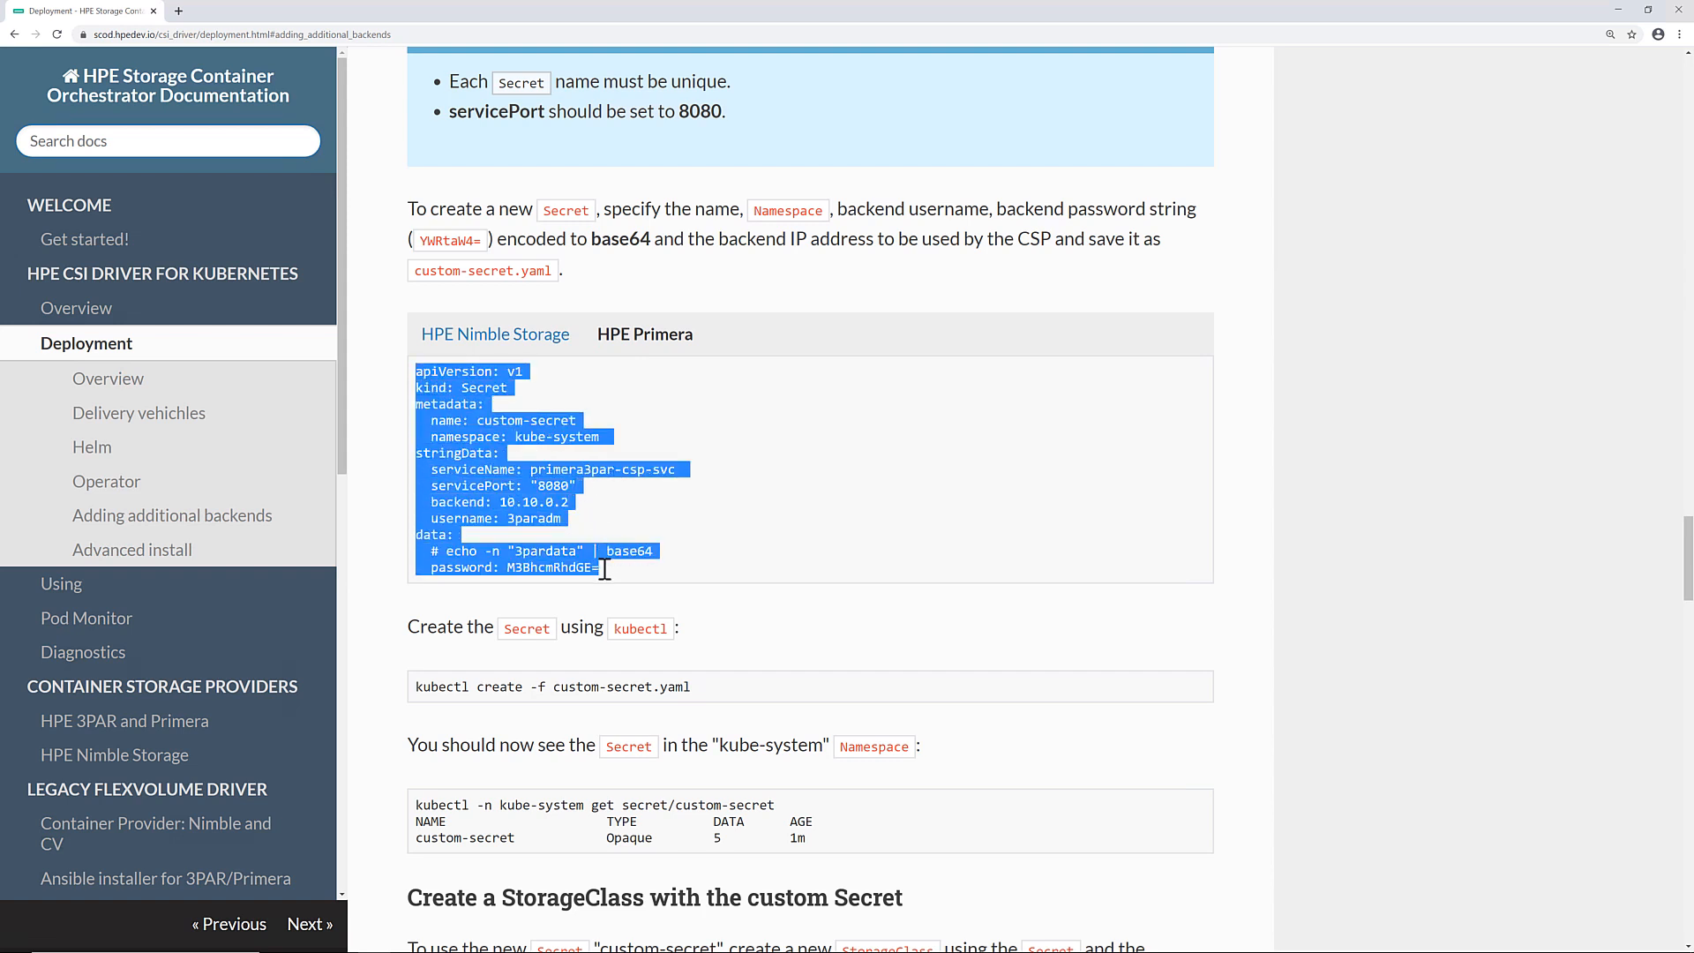
{"action": "mouse_move", "coordinate": [603, 577]}
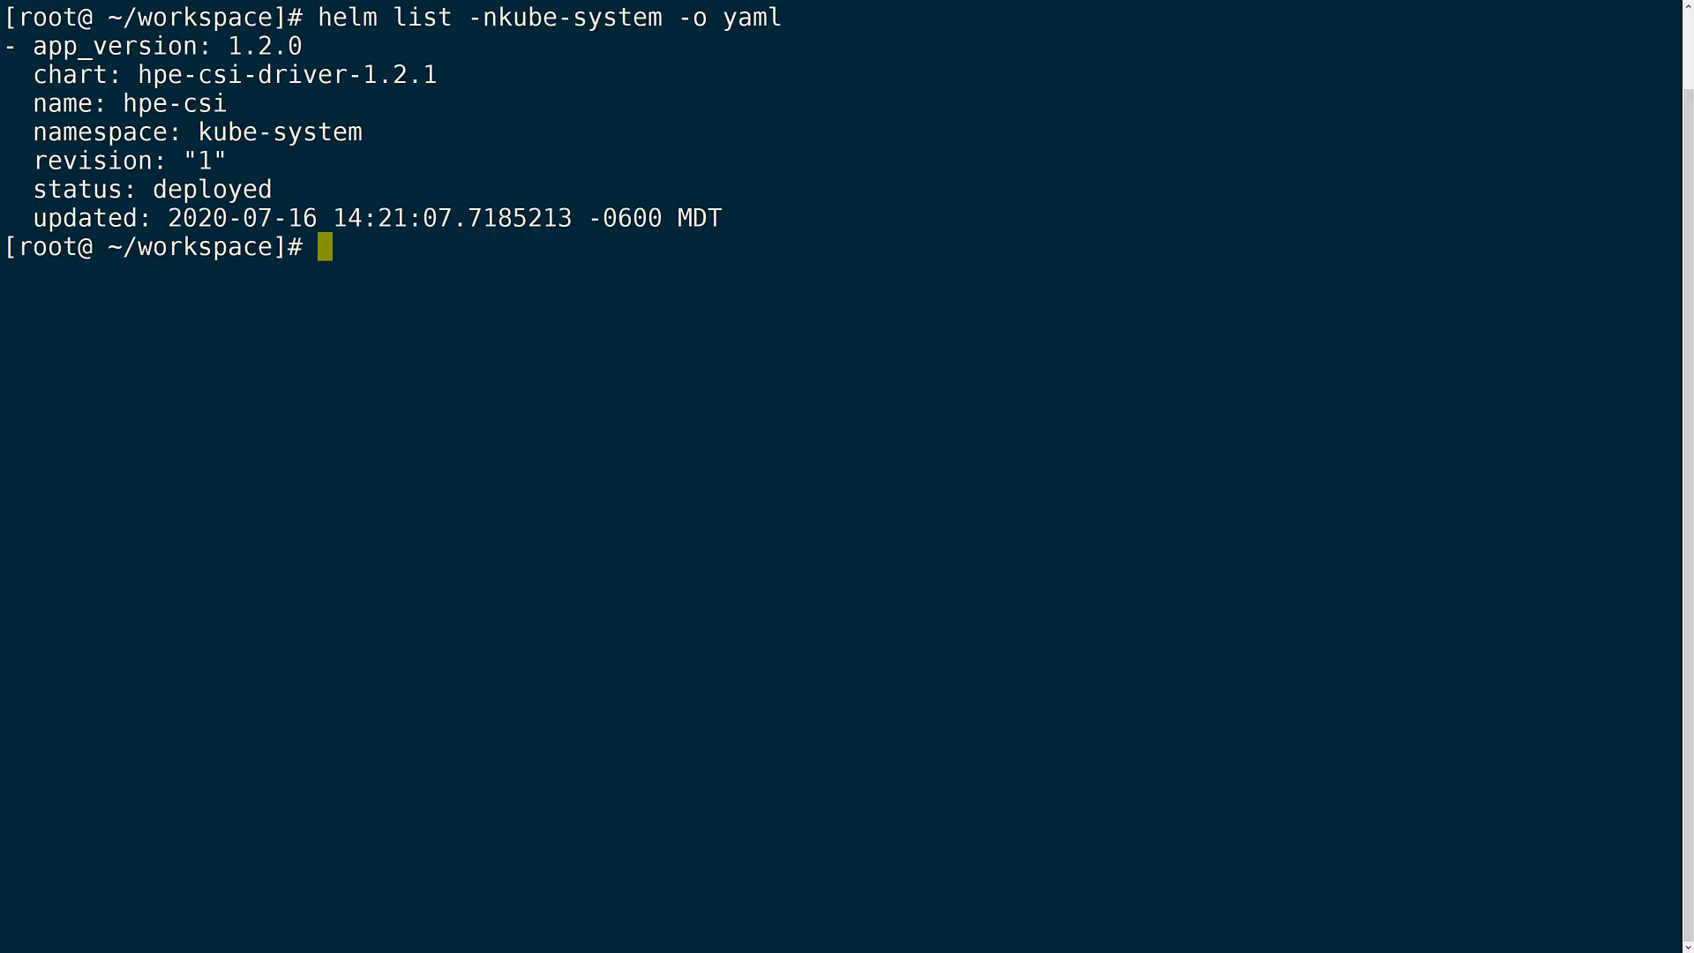
Create default-primera-secret.yaml and secondary-primera-secret.yaml in vi from the pasted Secret
{"action": "type", "text": "vi defa"}
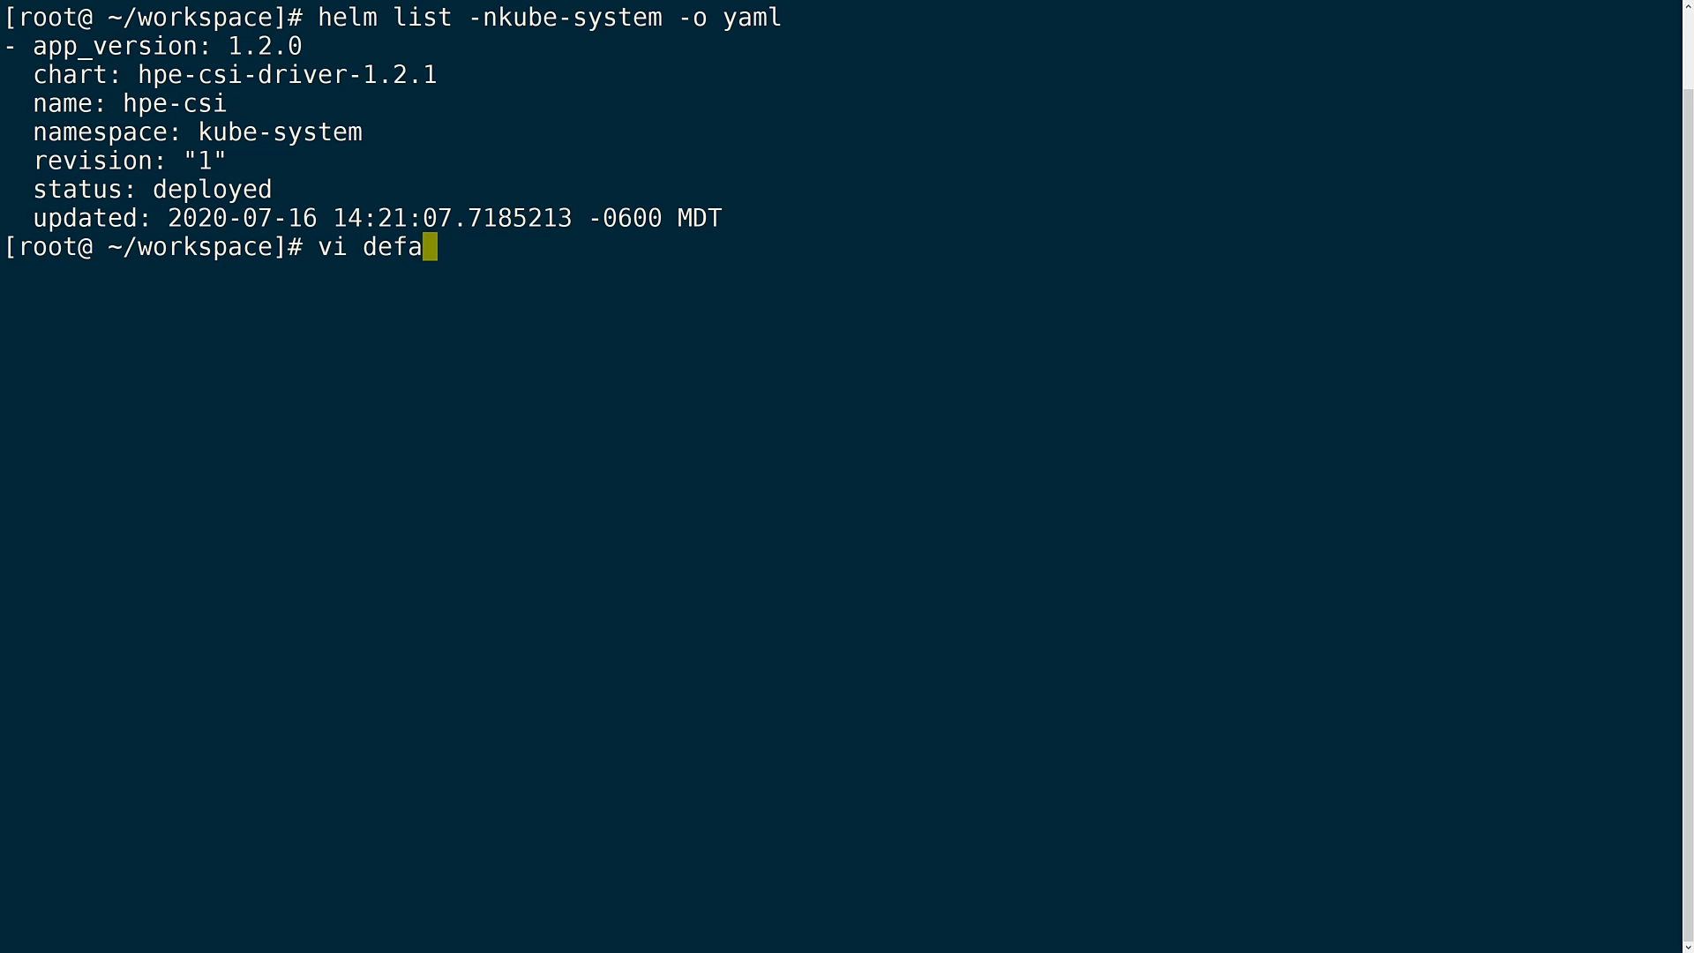
{"action": "type", "text": "ult-primera-secret.yaml"}
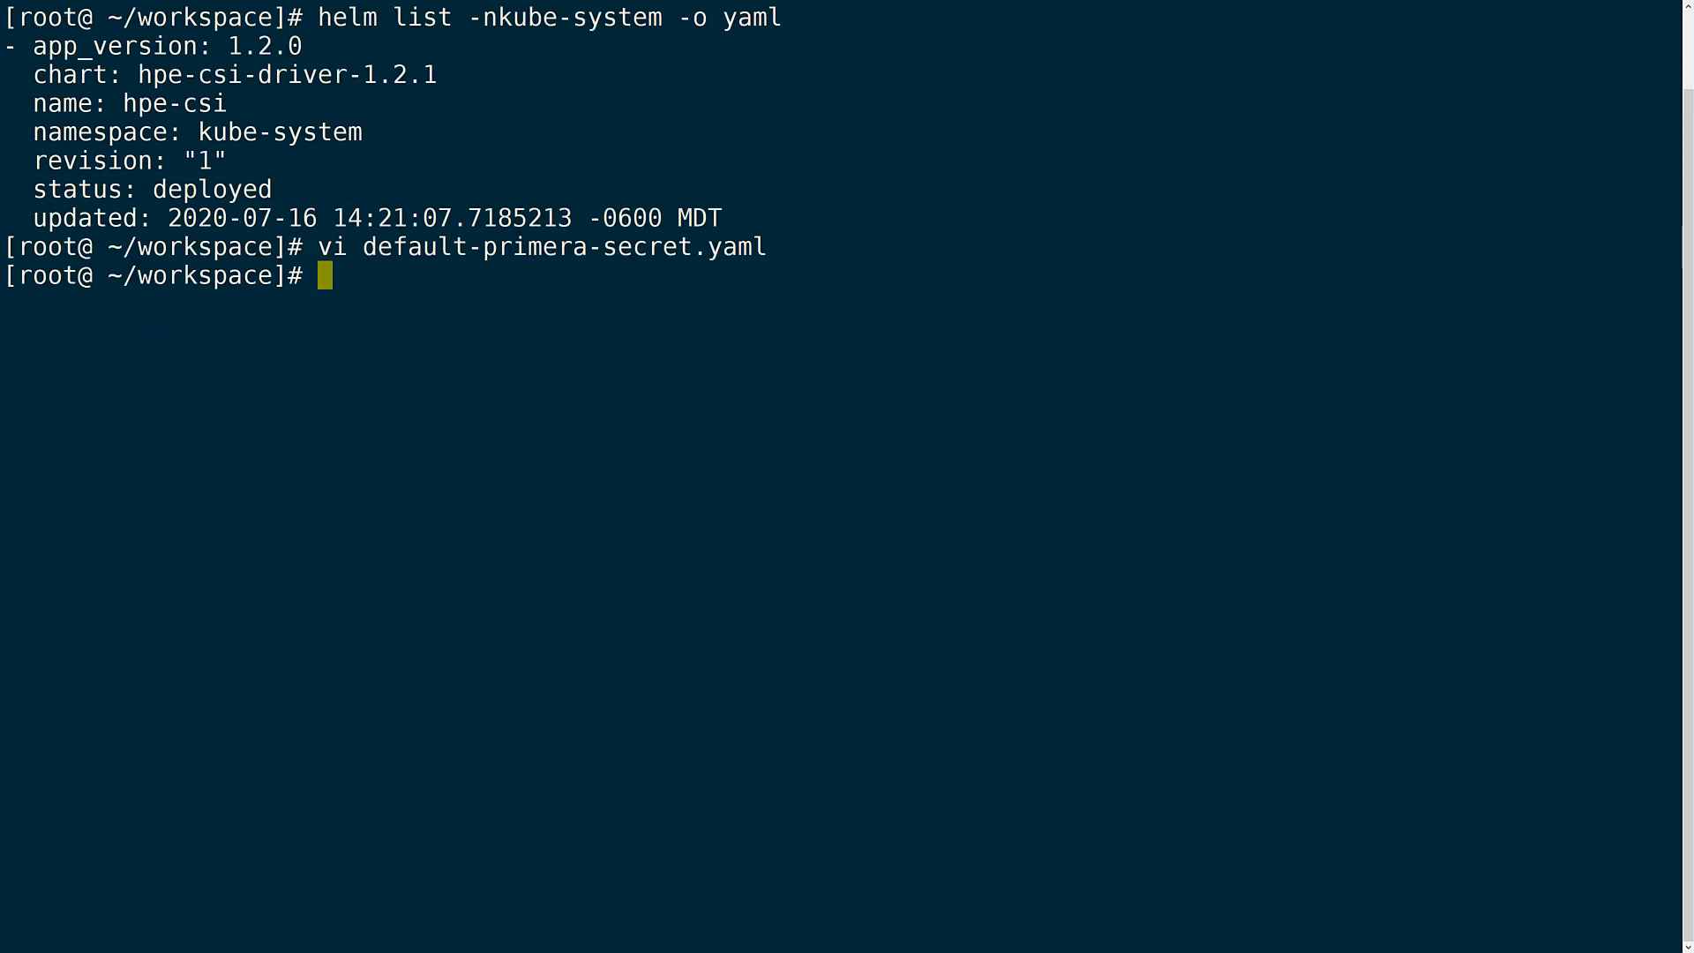
{"action": "type", "text": "vi secon"}
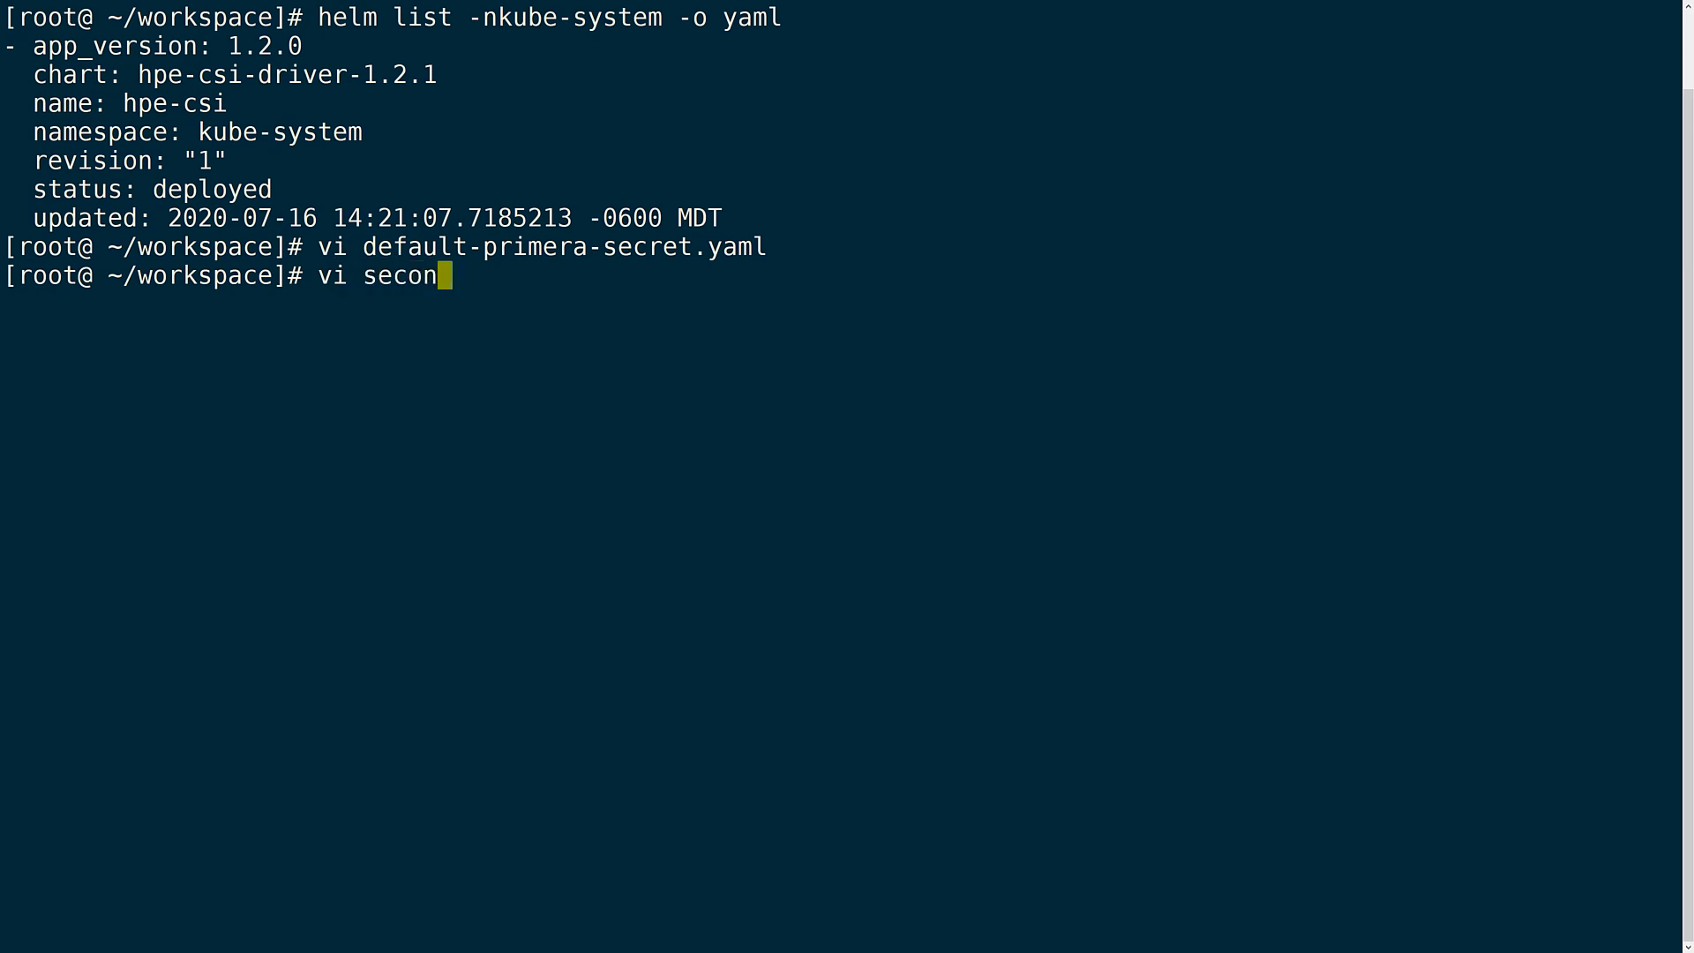
{"action": "type", "text": "dary-primera-secret.yaml"}
{"action": "type", "text": "kub"}
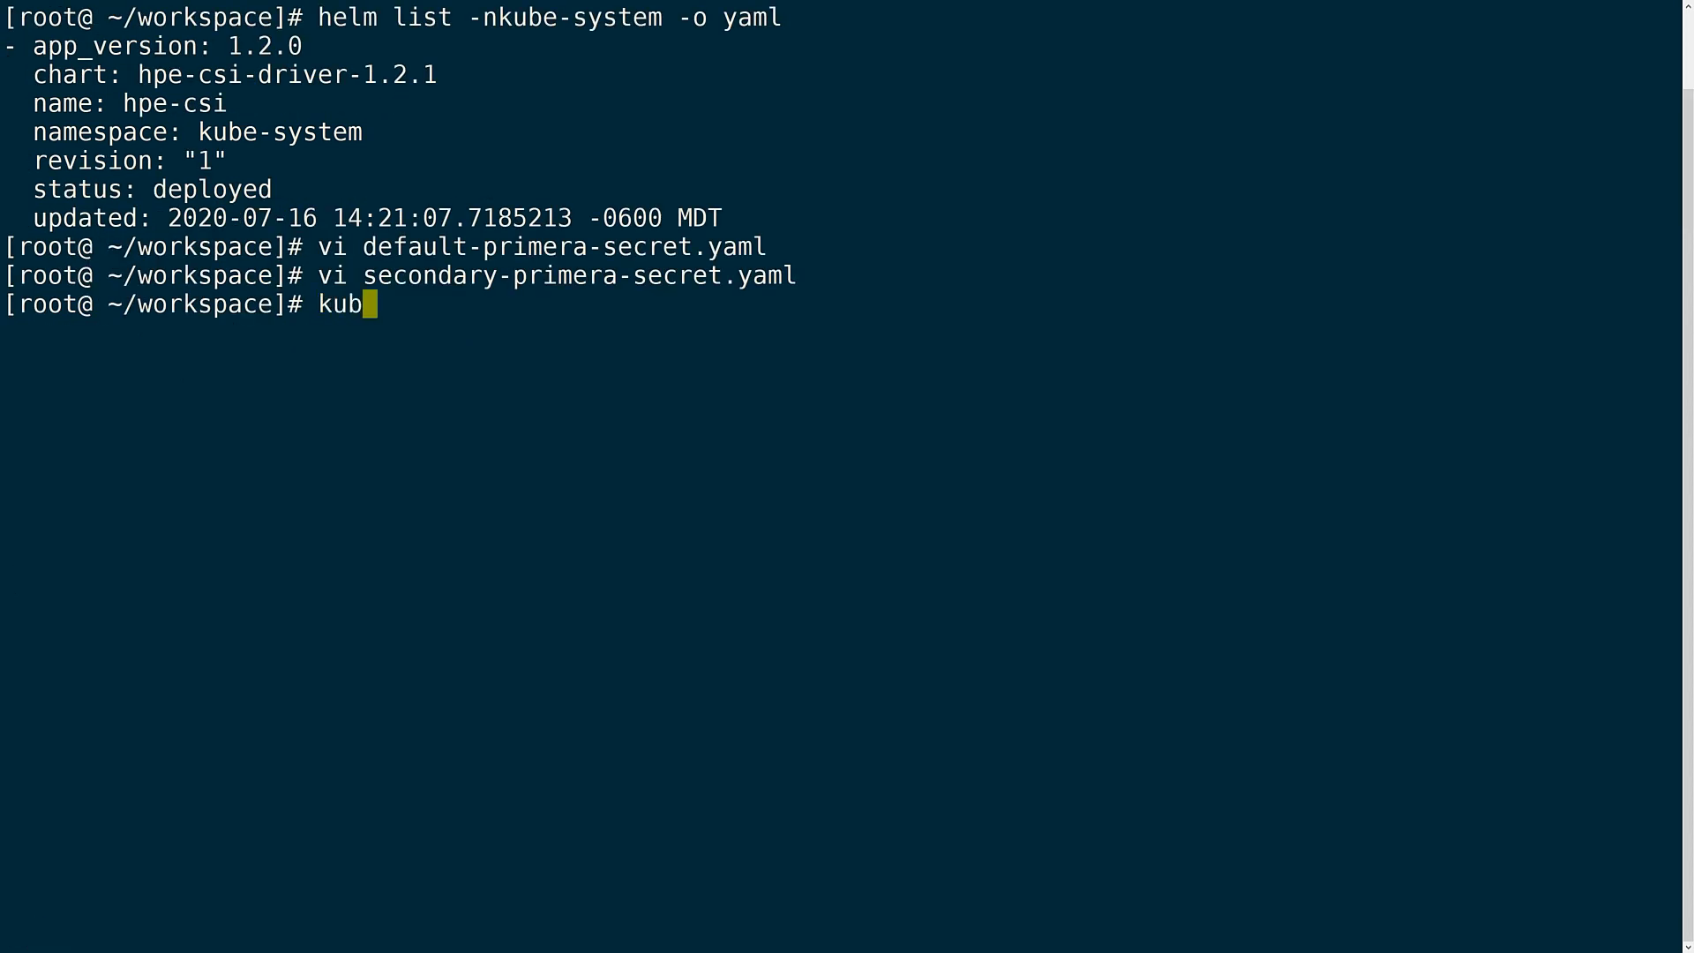
Create default-primera-secret with kubectl create -f, then the secondary Primera secret
{"action": "type", "text": "ectl create -f default-primera-secret.yaml"}
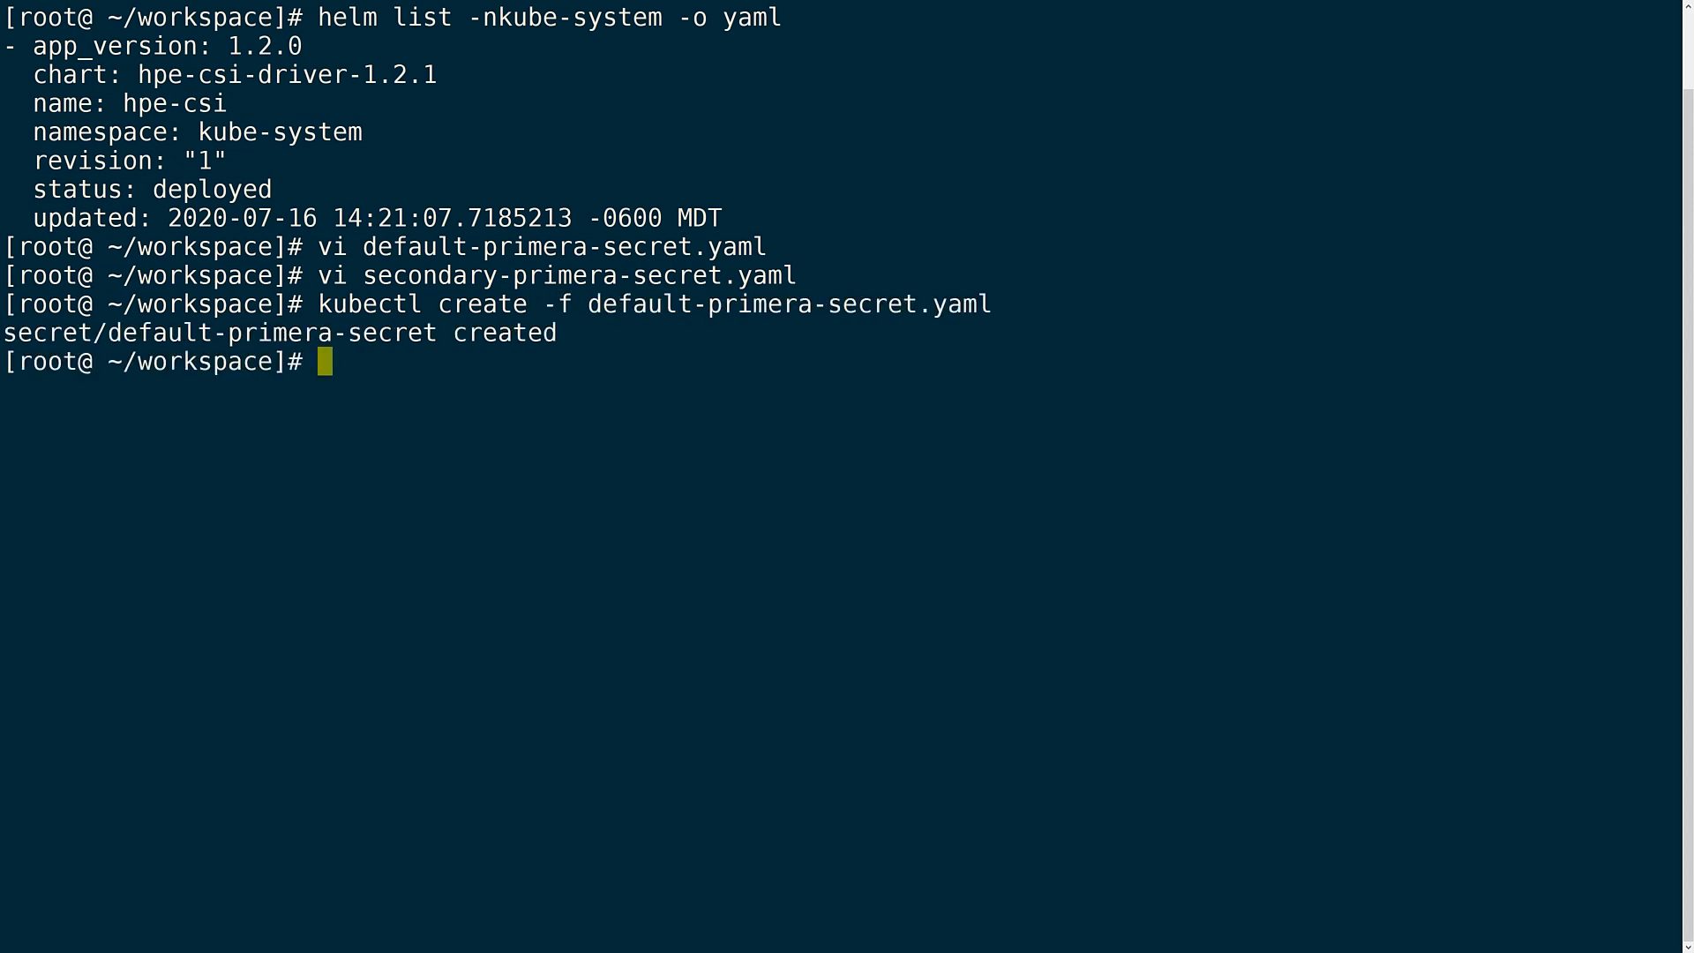
{"action": "type", "text": "kubectl create"}
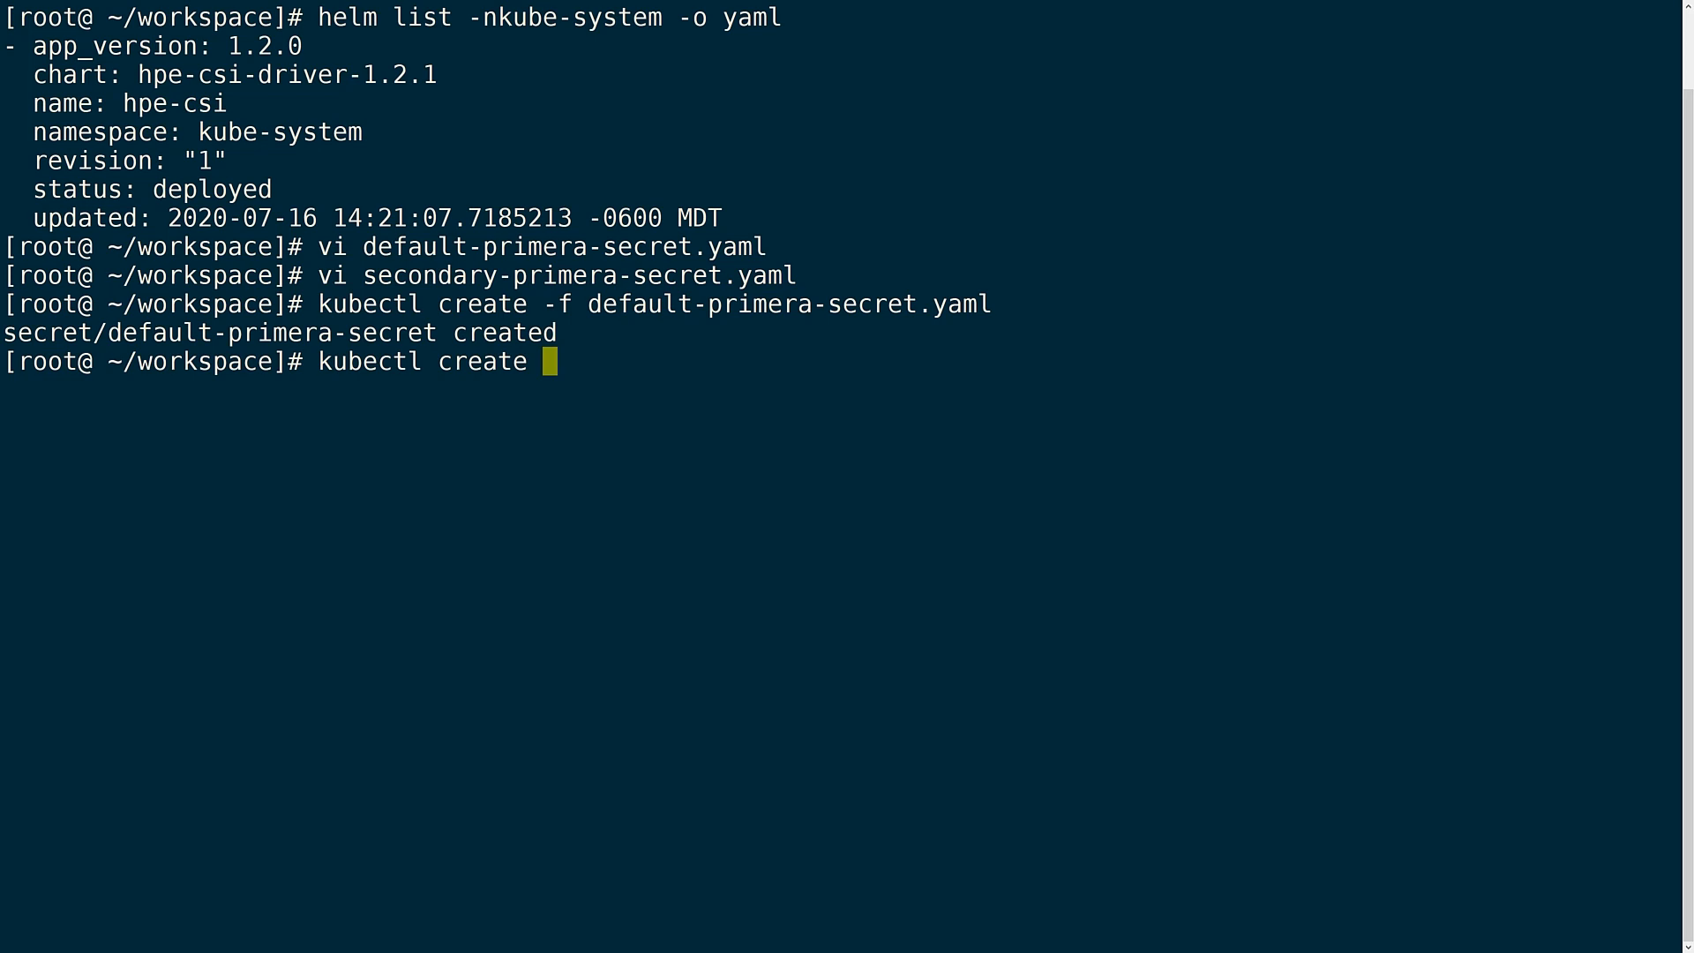
{"action": "type", "text": "-f secondary-primera-secret.yaml"}
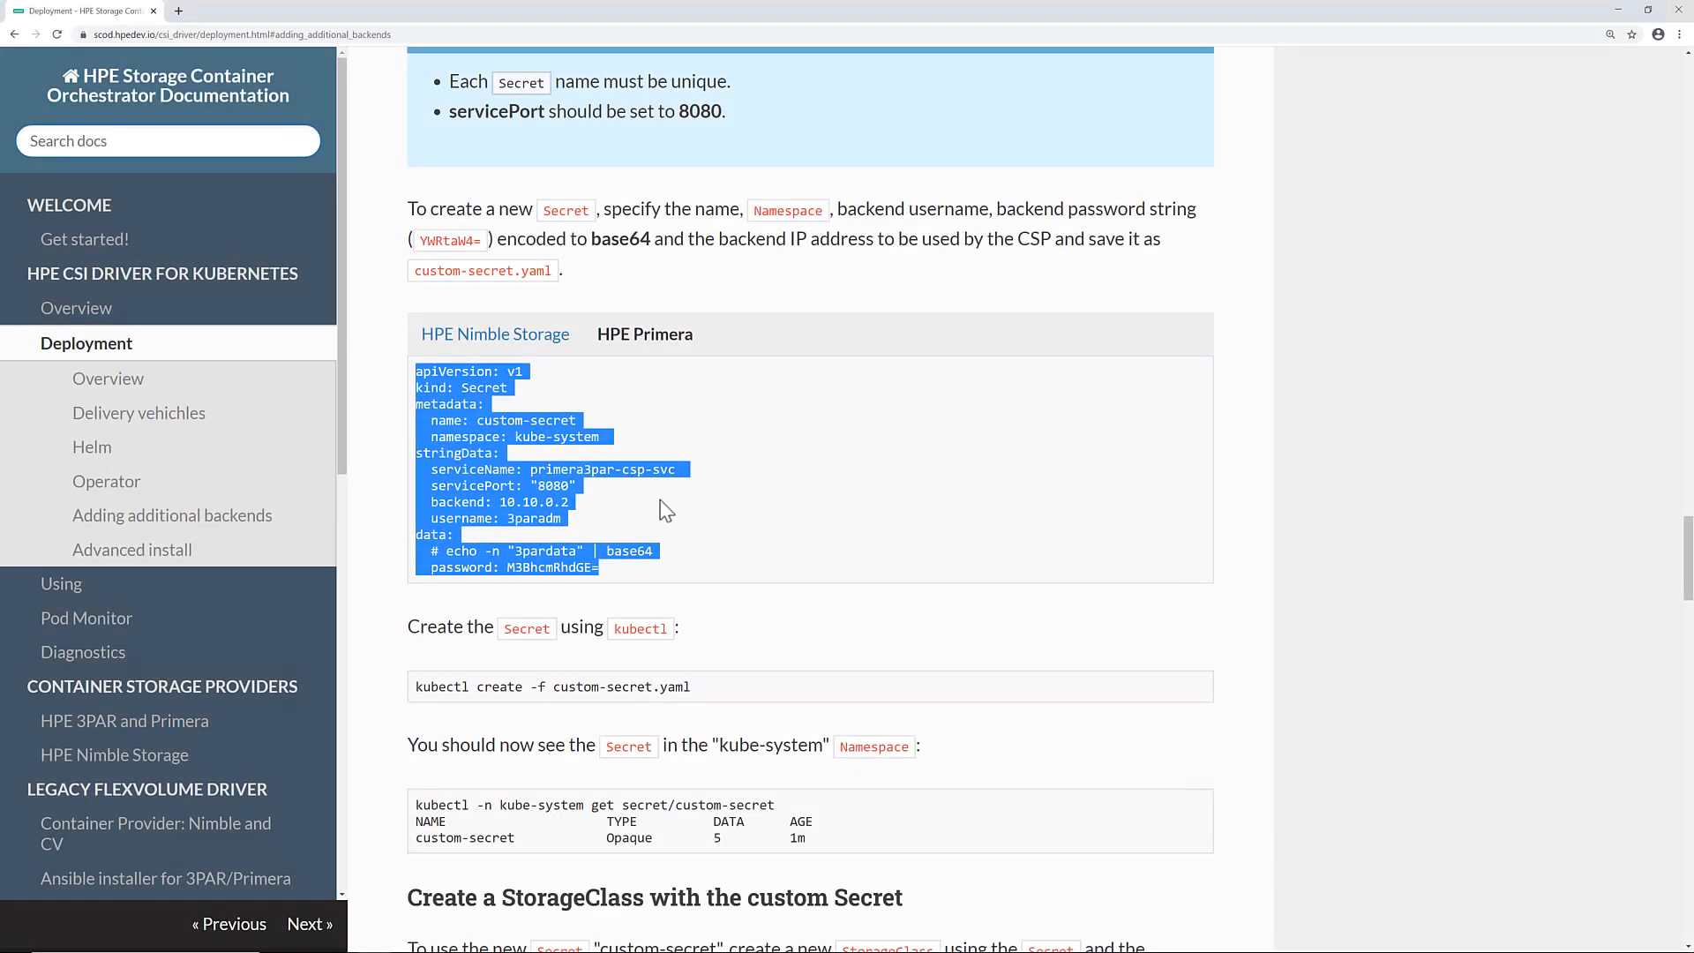
Scroll to 'Create a StorageClass with the custom Secret' and select its StorageClass YAML
{"action": "scroll", "scroll_direction": "down", "scroll_amount": 3}
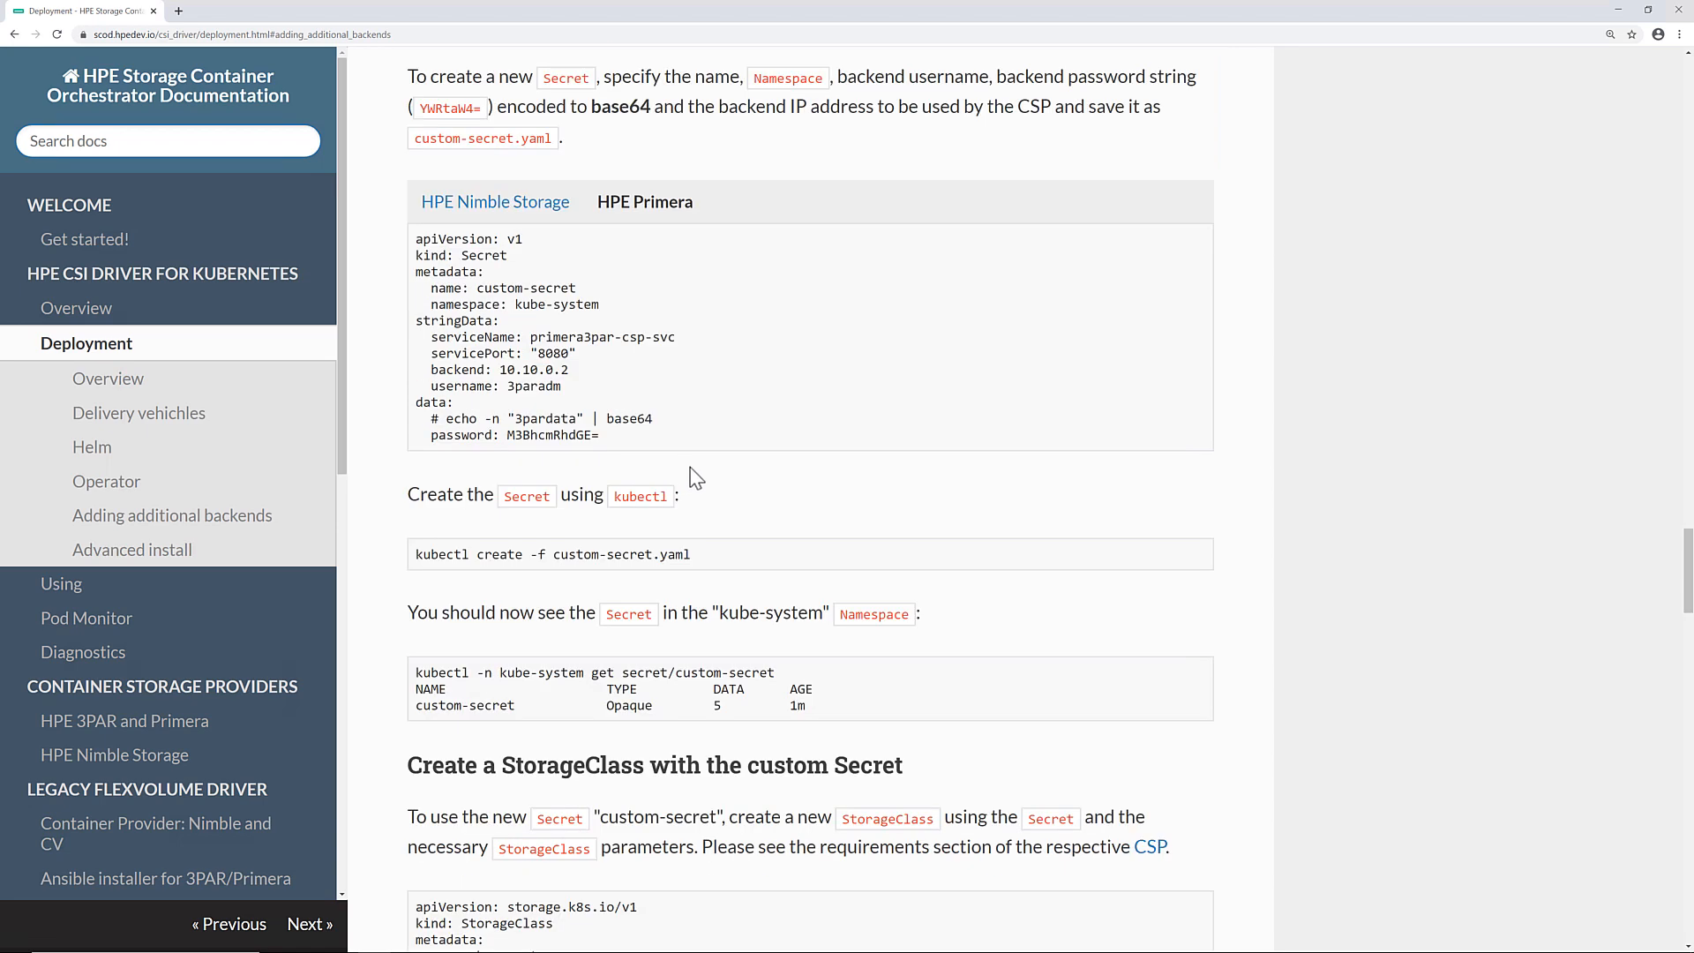
{"action": "scroll", "scroll_direction": "down", "scroll_amount": 3}
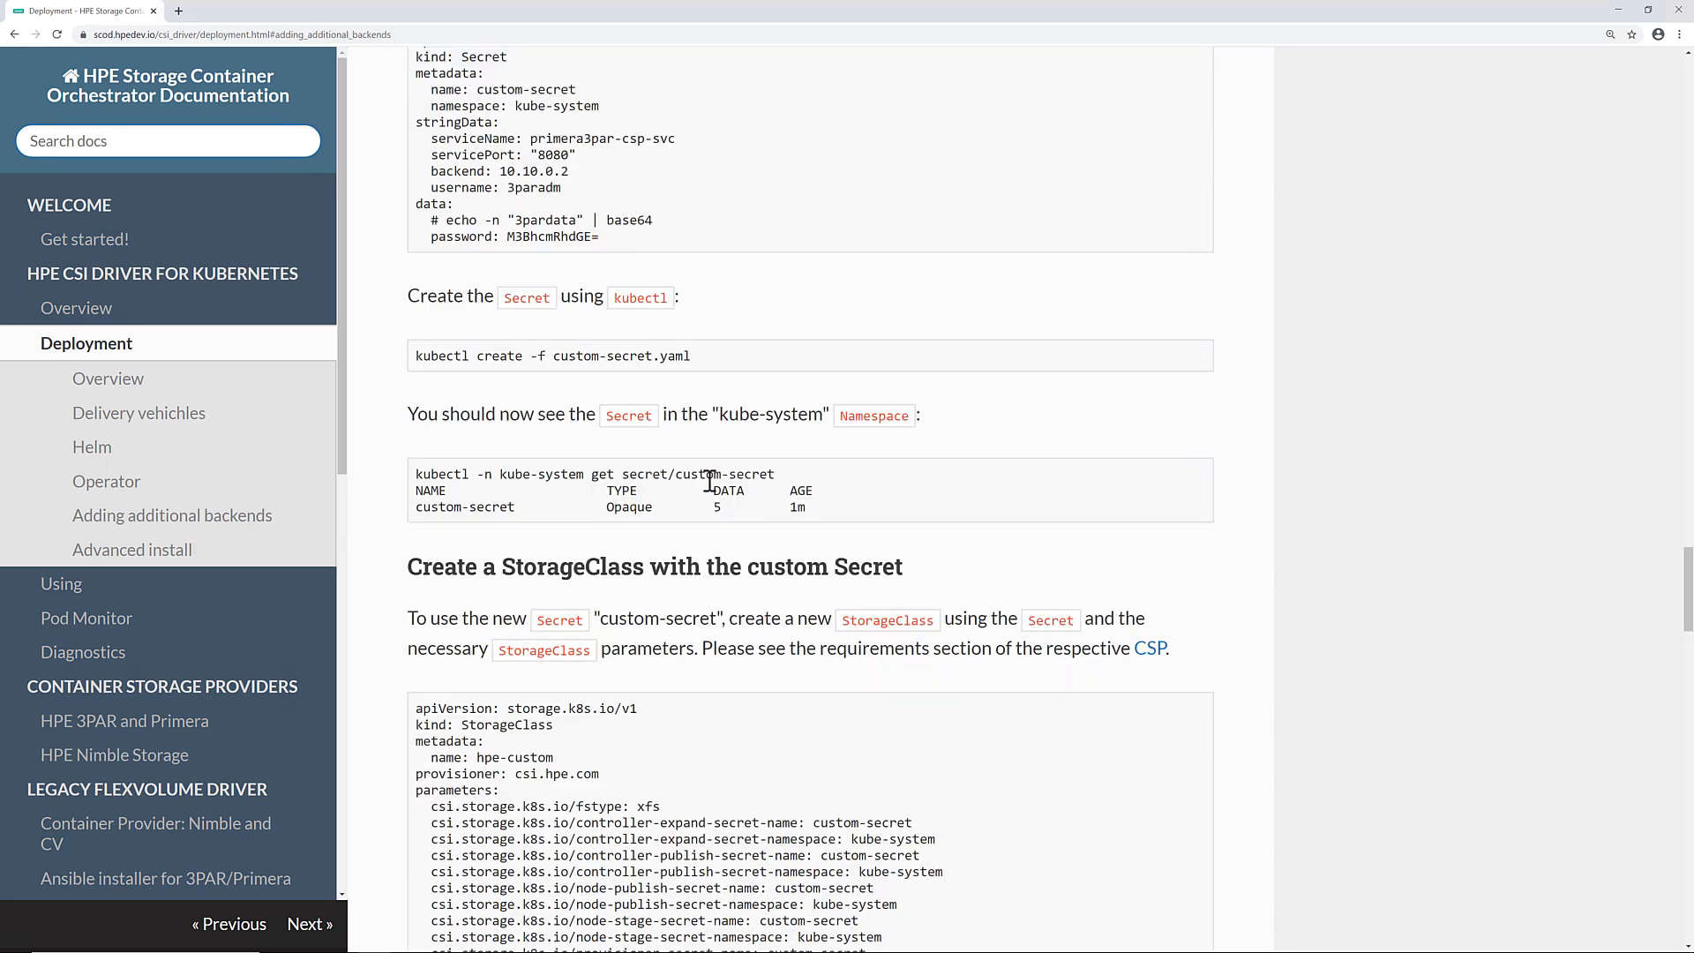
{"action": "scroll", "scroll_direction": "down", "scroll_amount": 3}
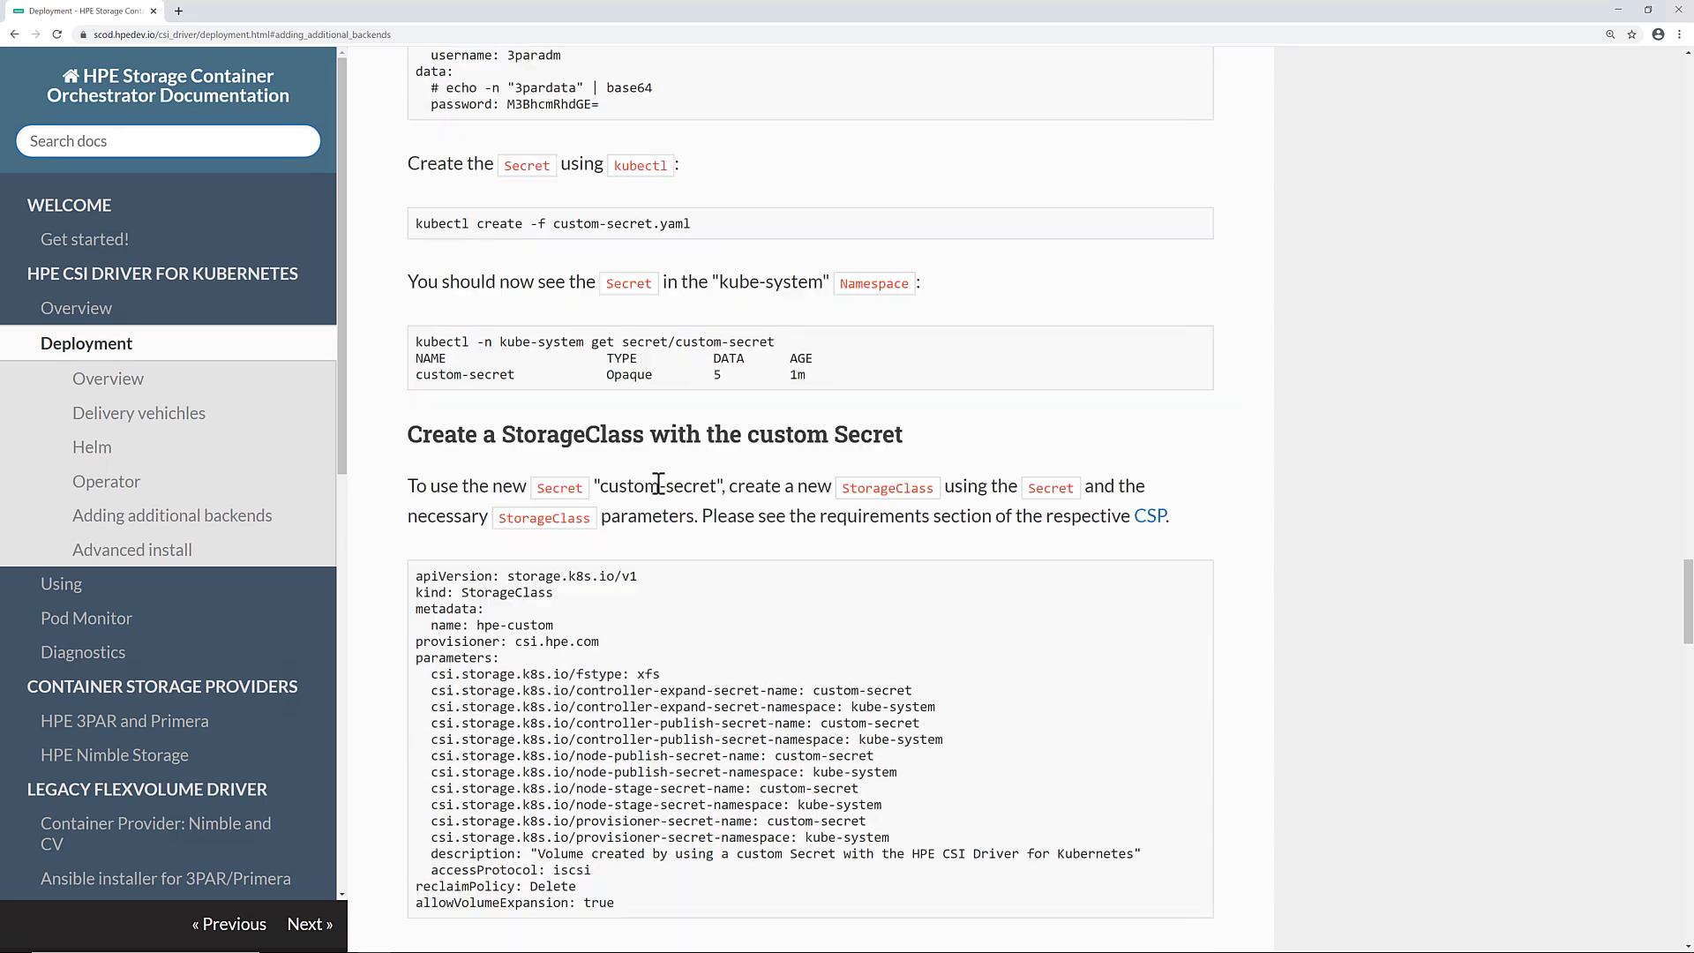
{"action": "scroll", "scroll_direction": "down", "scroll_amount": 3}
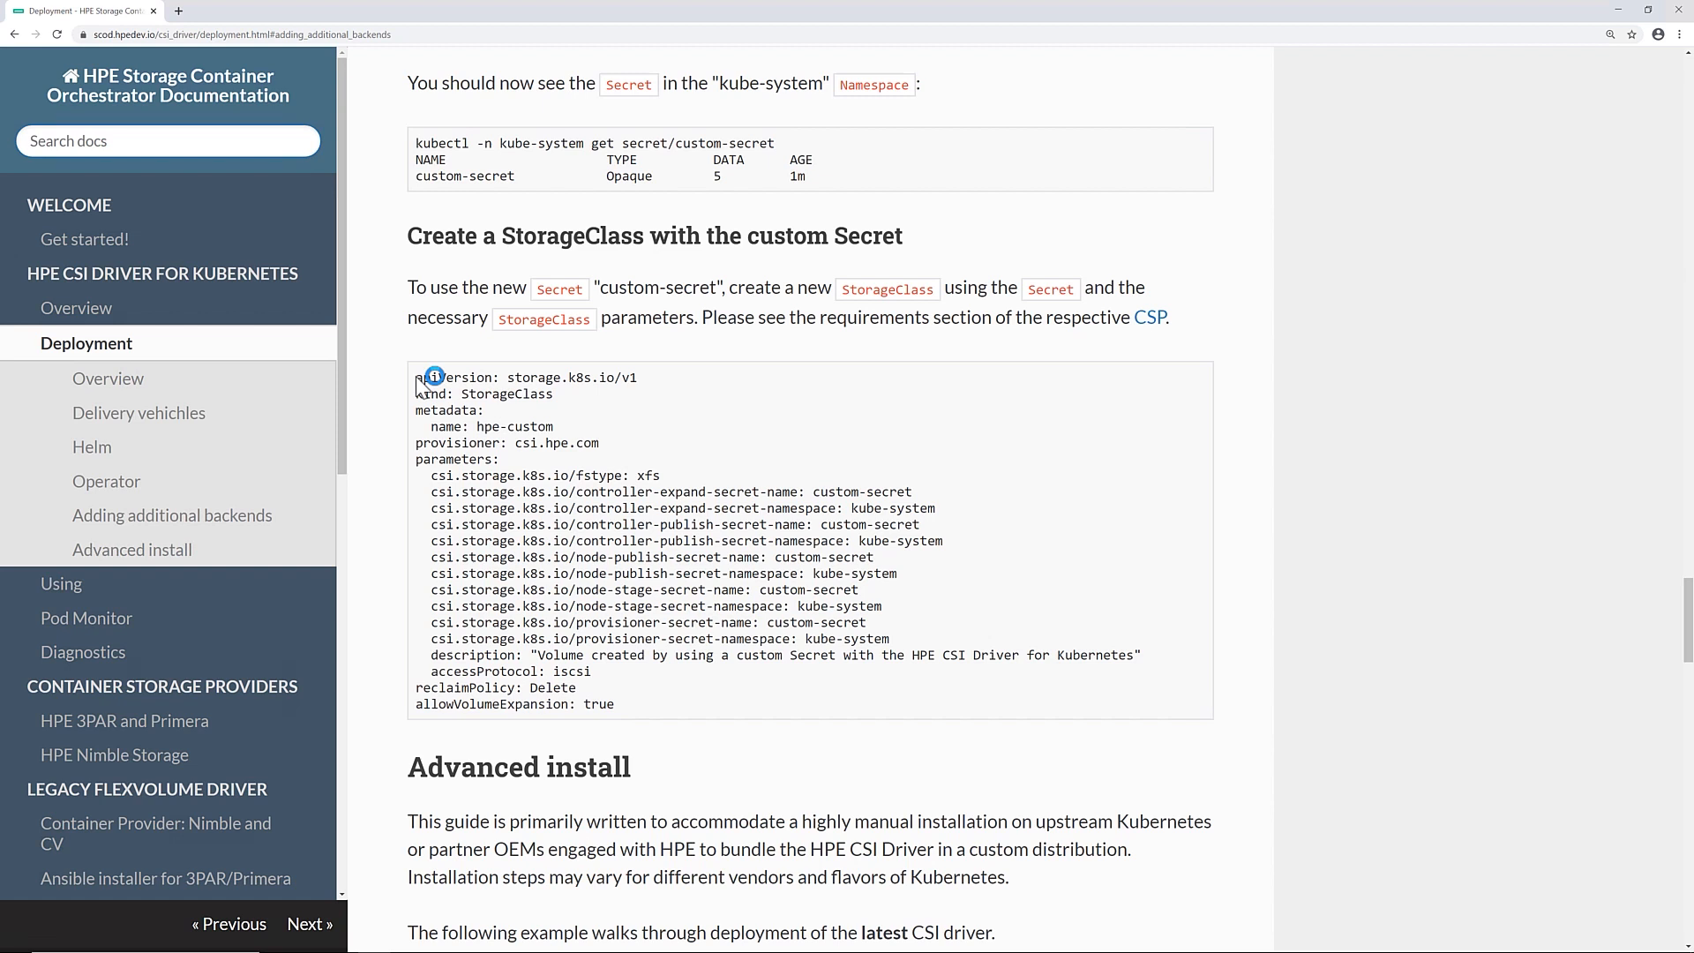
{"action": "left_click_drag", "start_coordinate": [416, 378], "coordinate": [612, 704]}
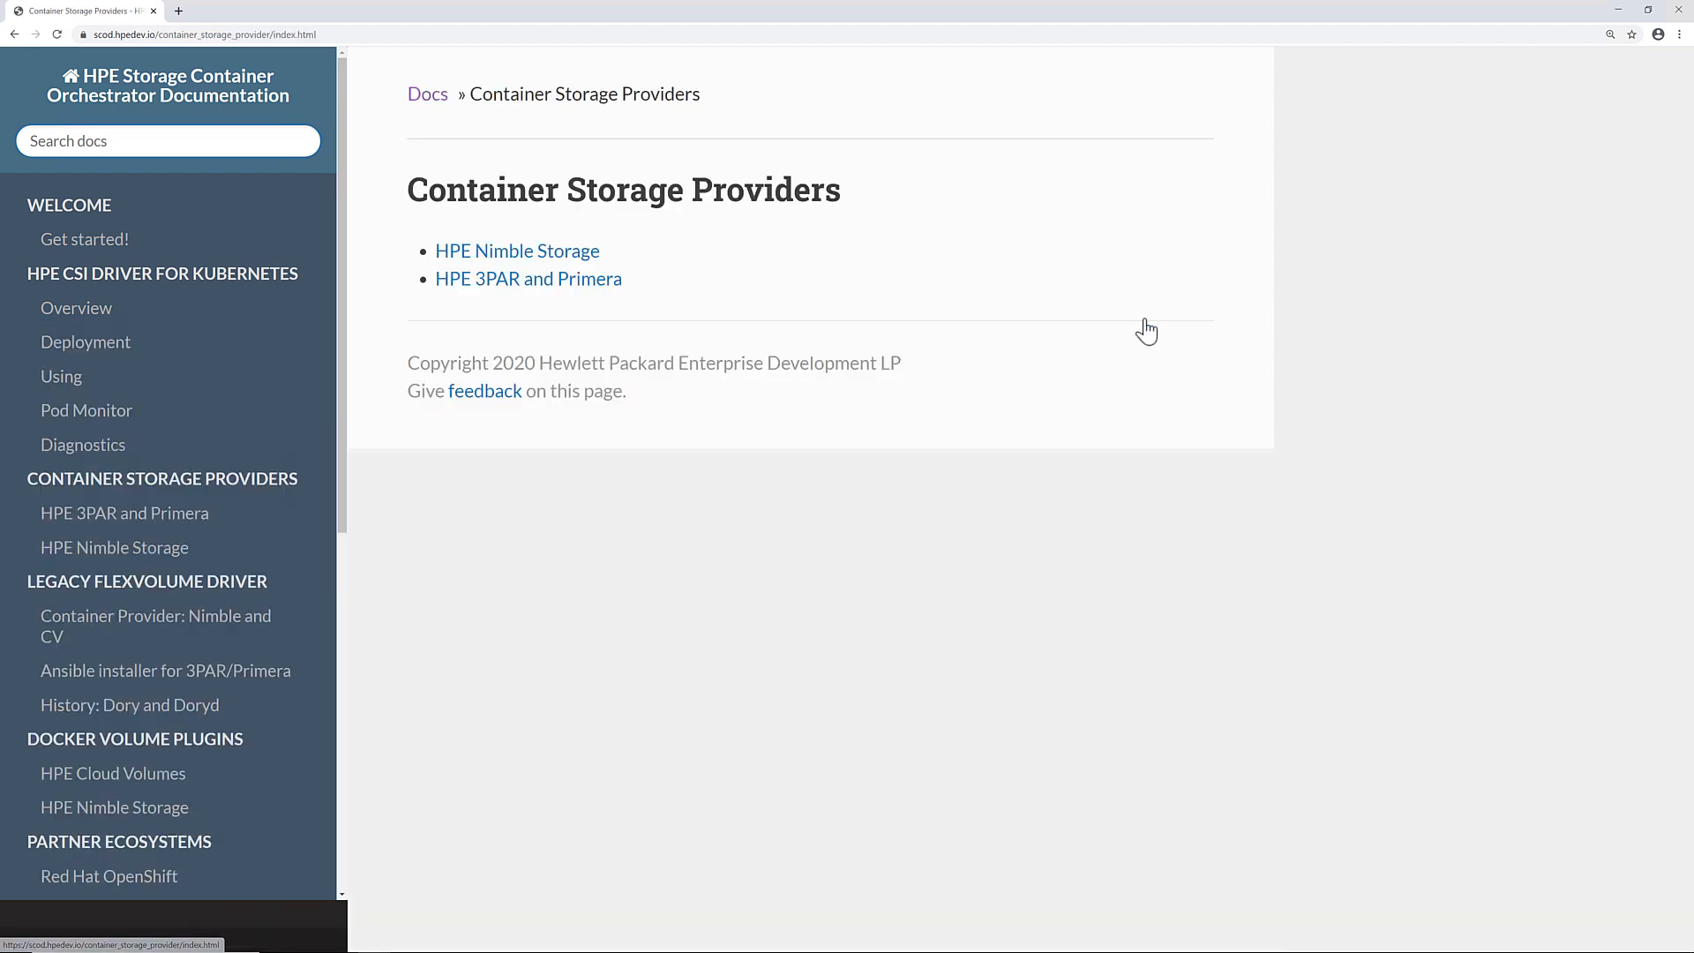
{"action": "mouse_move", "coordinate": [563, 289]}
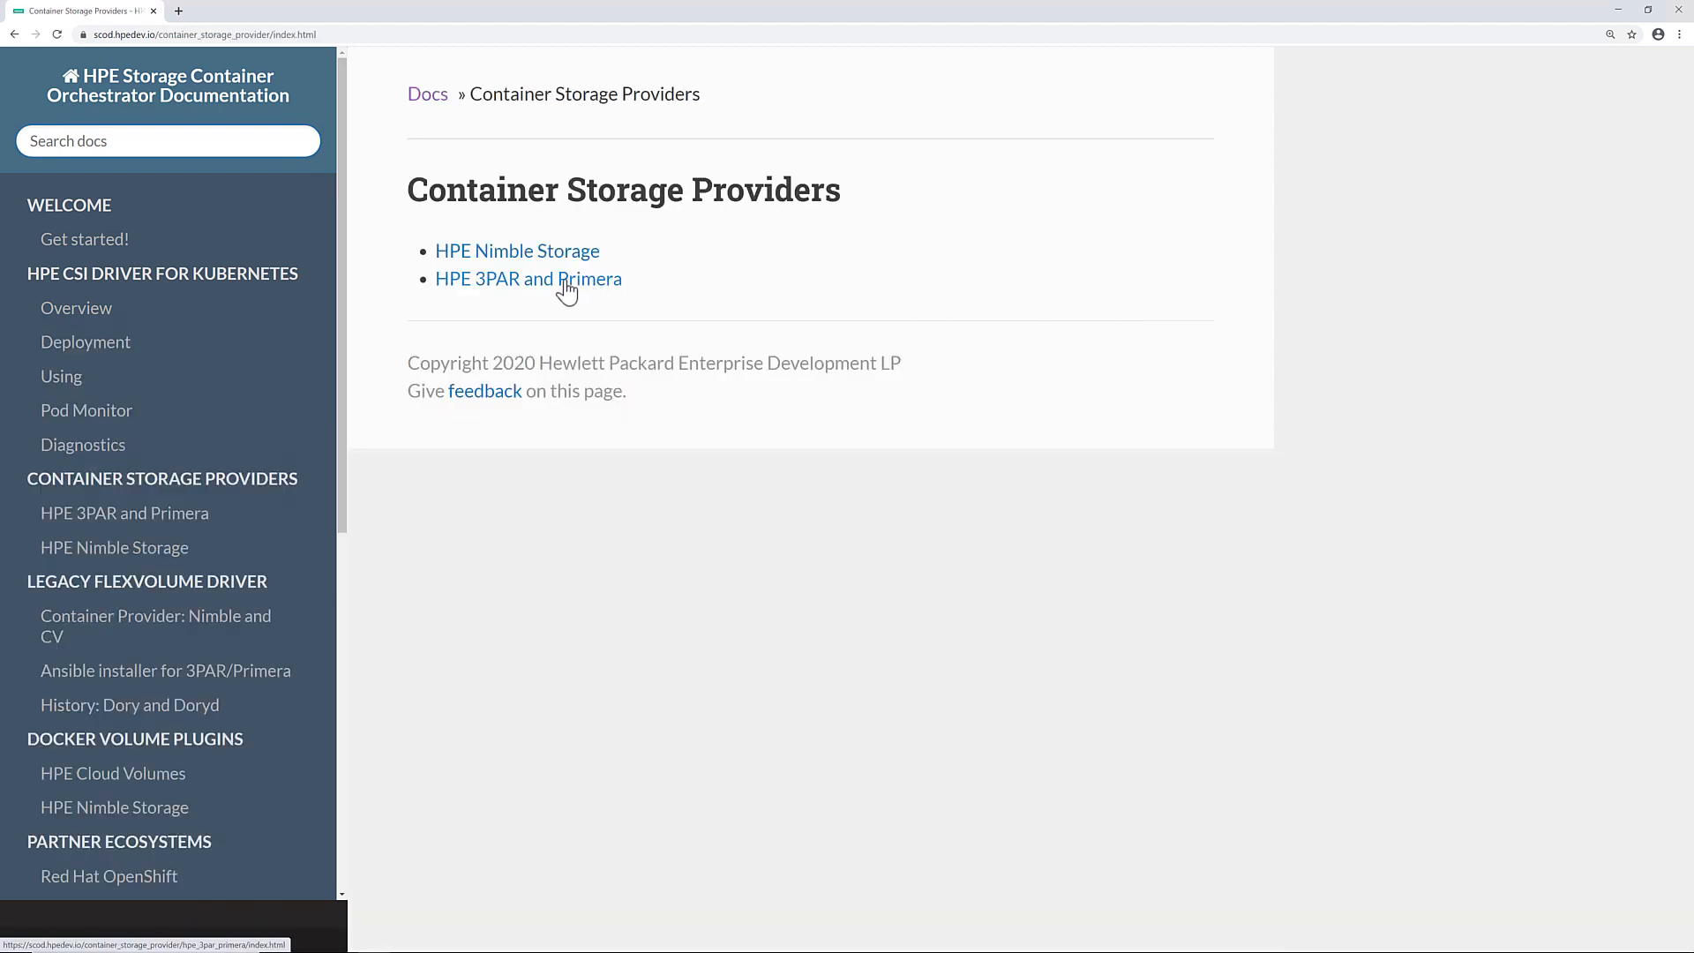
Review the HPE 3PAR and Primera StorageClass example and its provisioning parameters table
{"action": "left_click", "coordinate": [529, 279]}
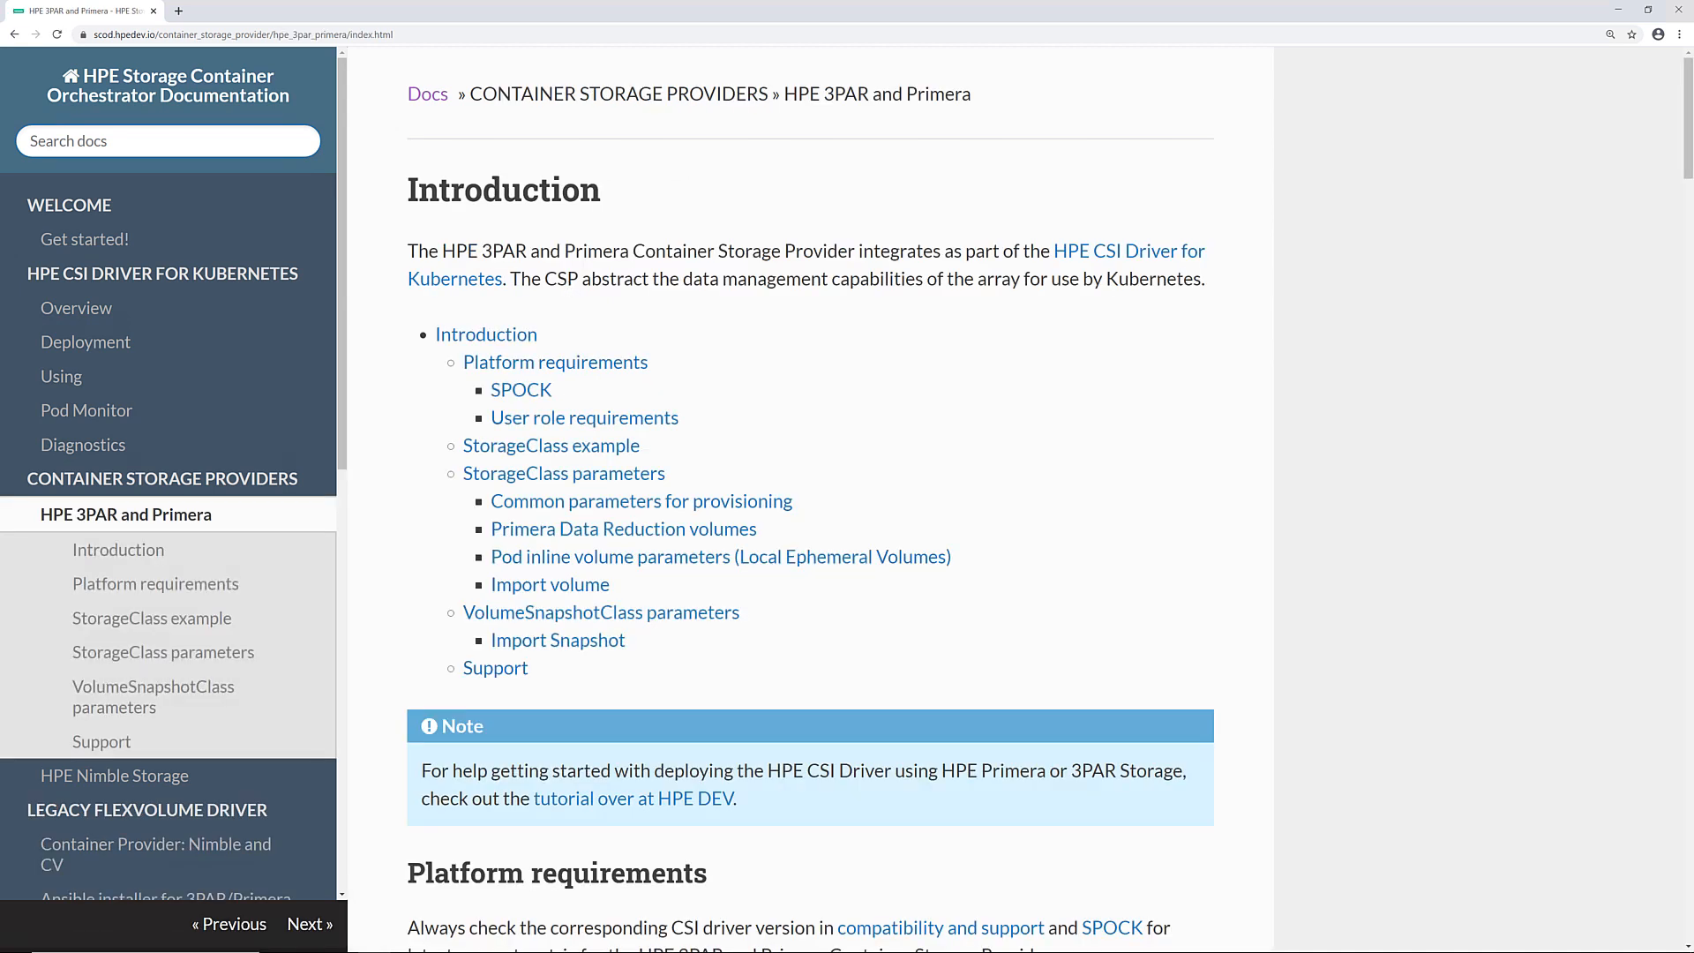
{"action": "left_click", "coordinate": [565, 473]}
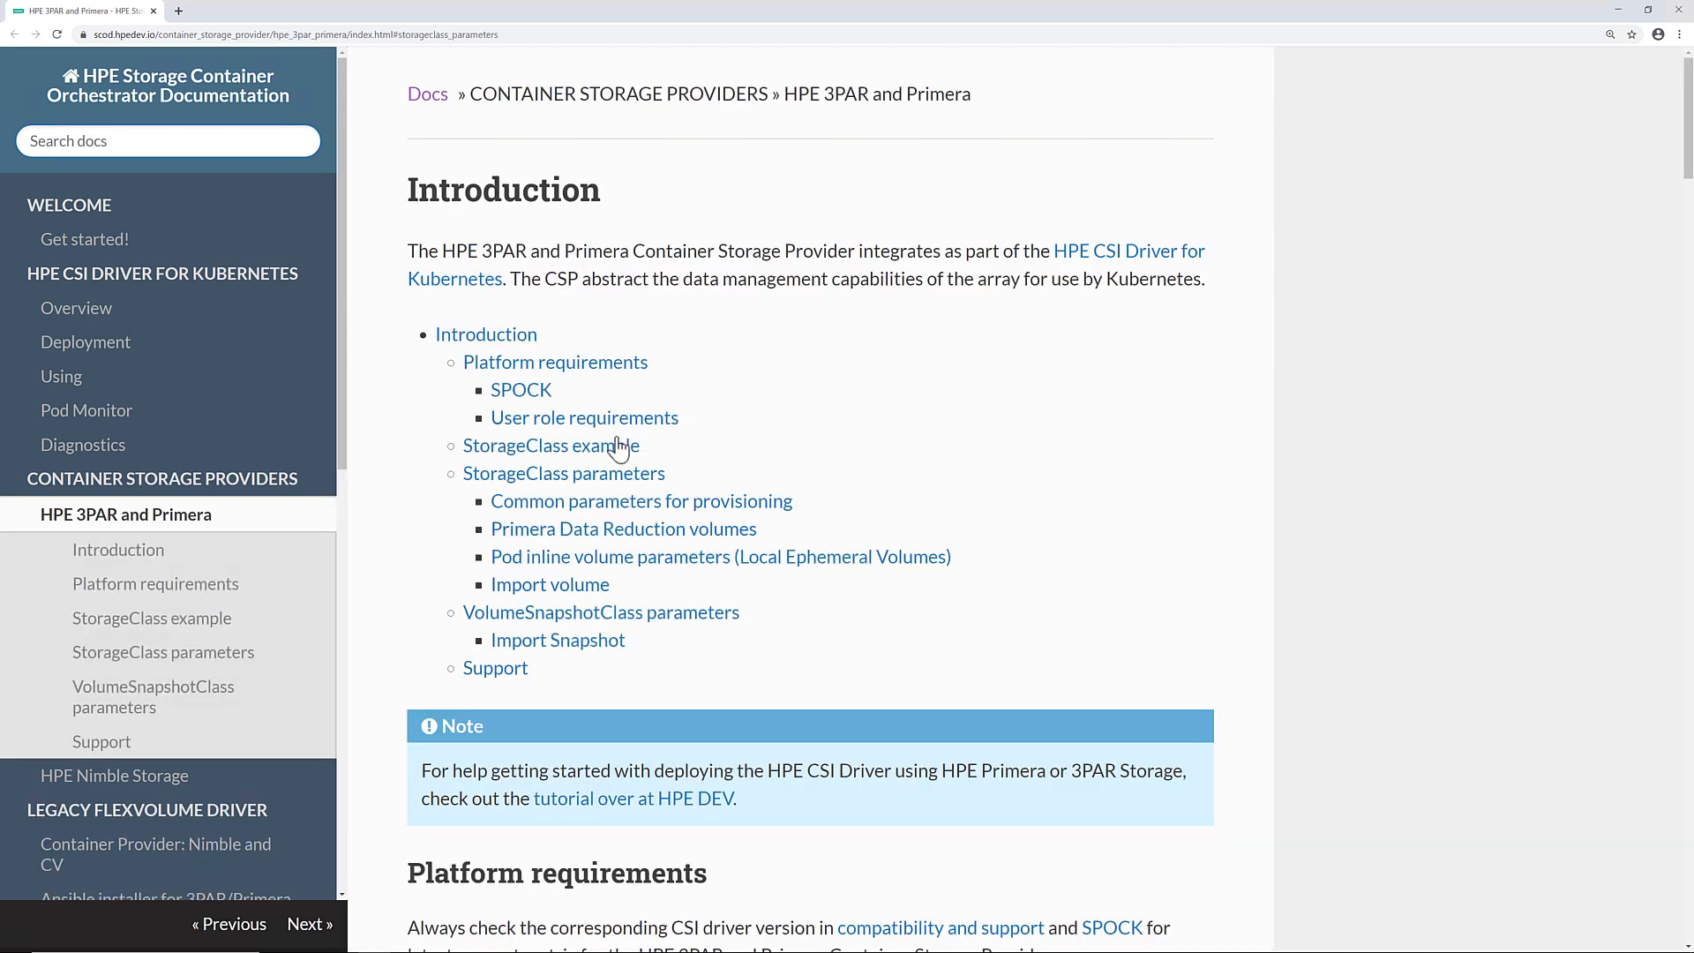
{"action": "left_click", "coordinate": [550, 445]}
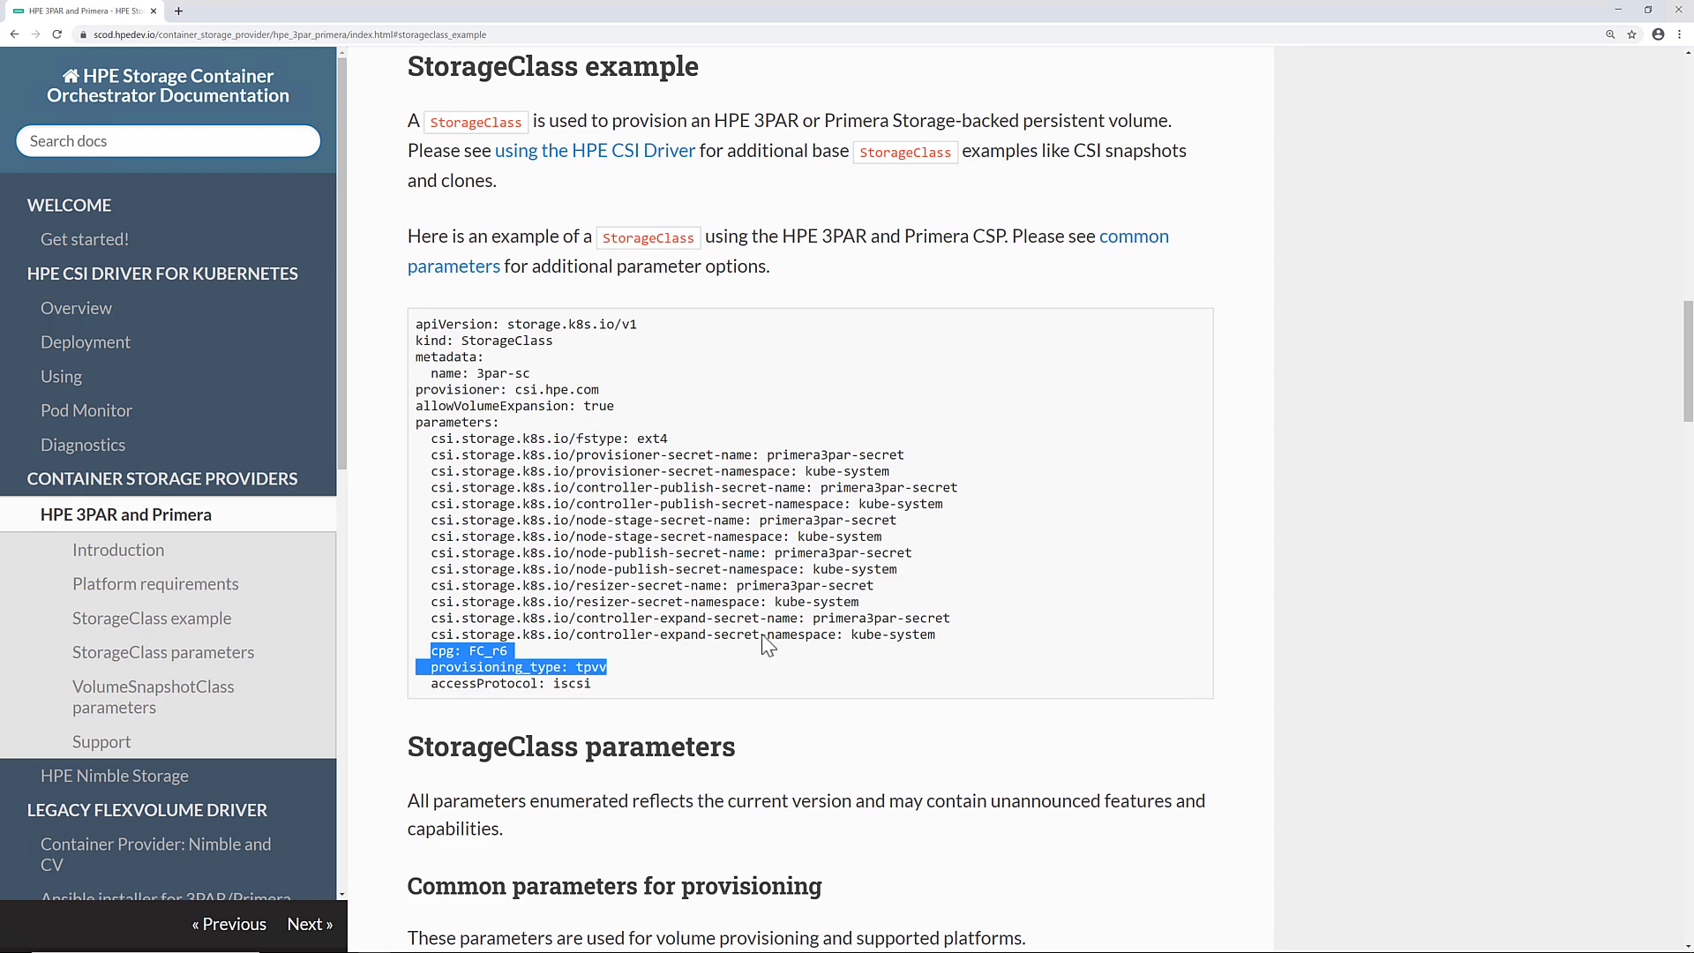
{"action": "scroll", "scroll_direction": "down", "scroll_amount": 3}
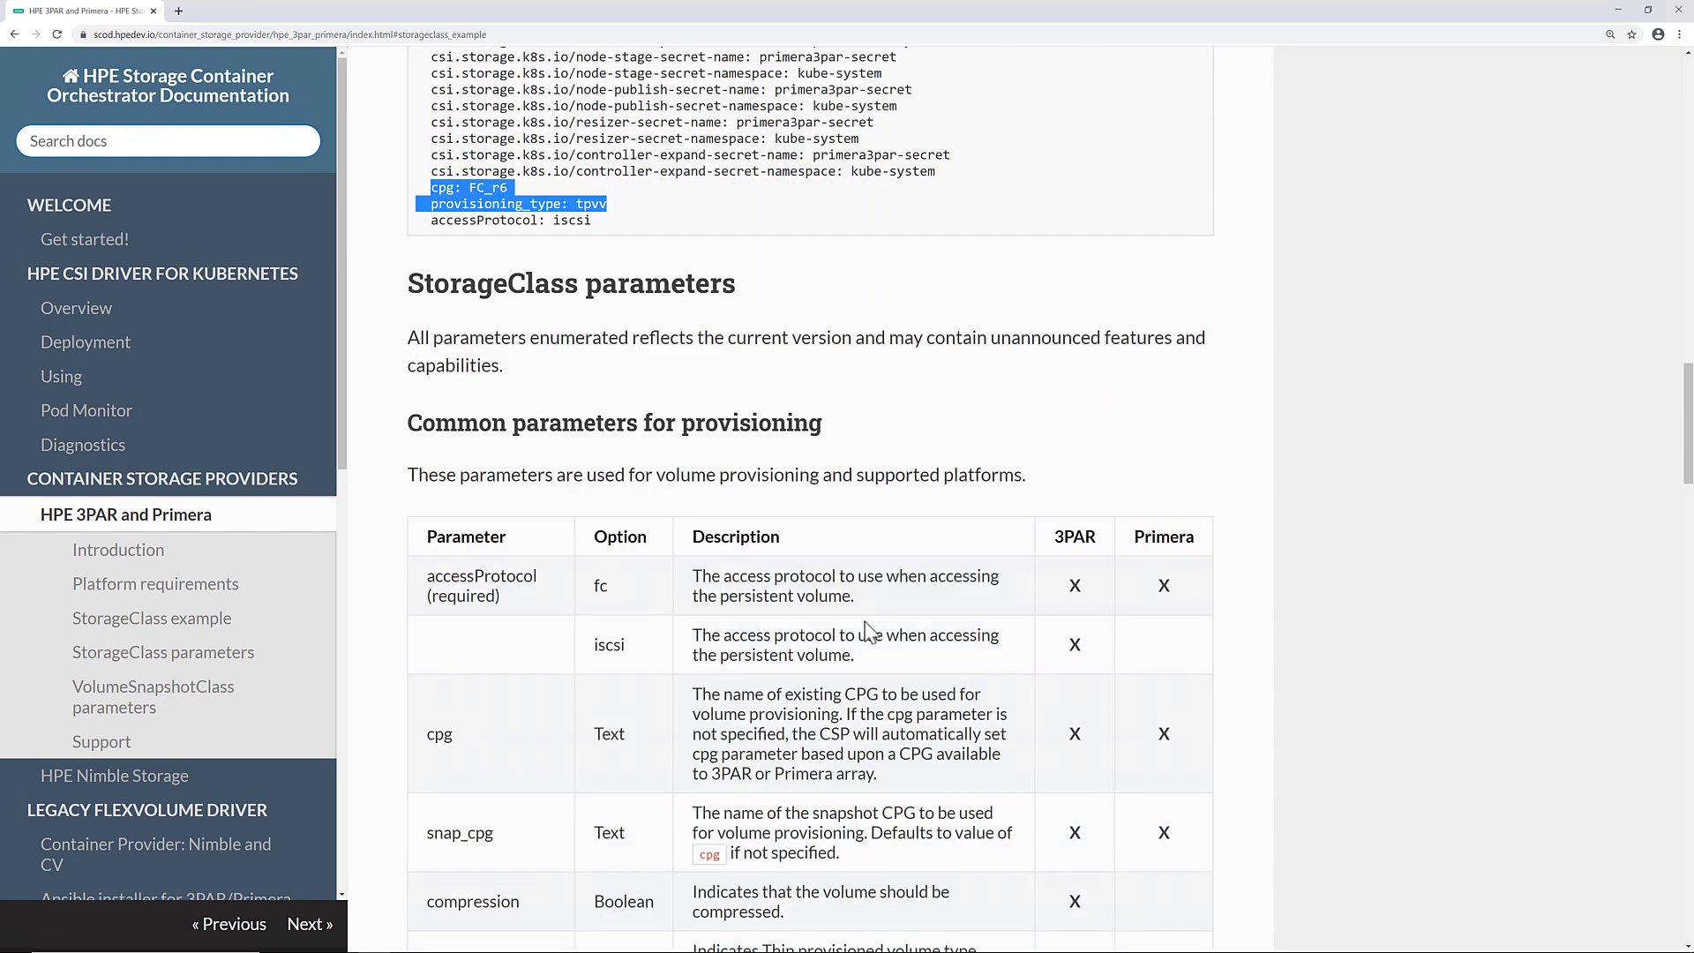
{"action": "scroll", "scroll_direction": "down", "scroll_amount": 3}
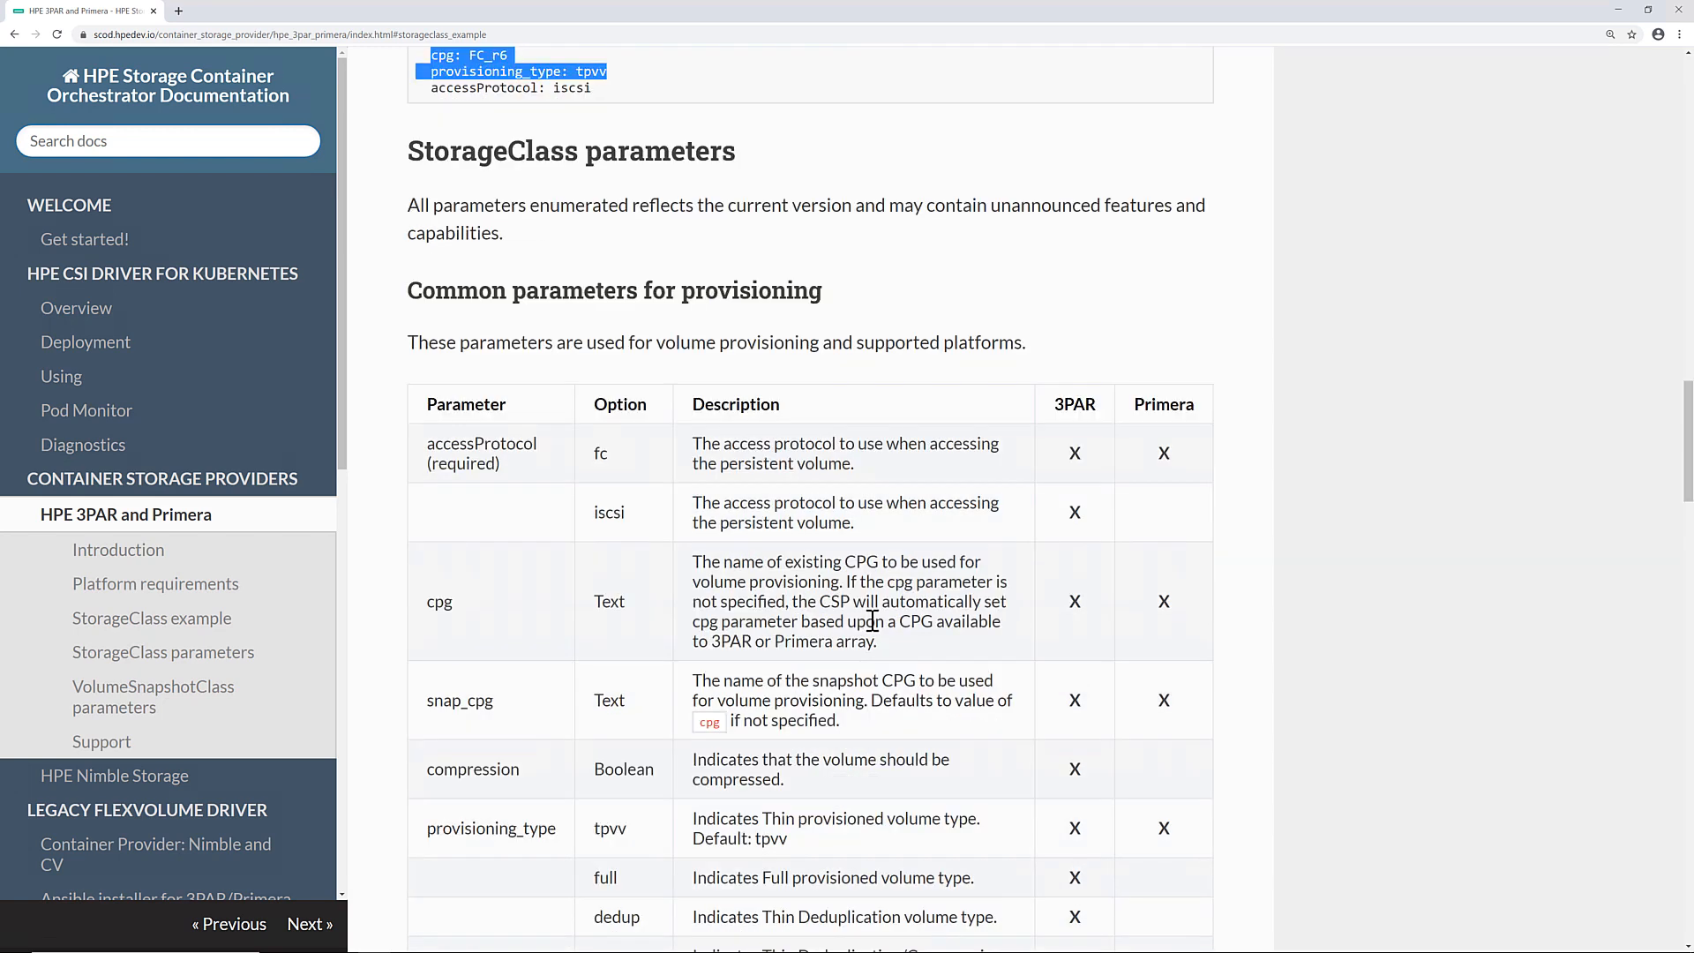
{"action": "scroll", "scroll_direction": "down", "scroll_amount": 3}
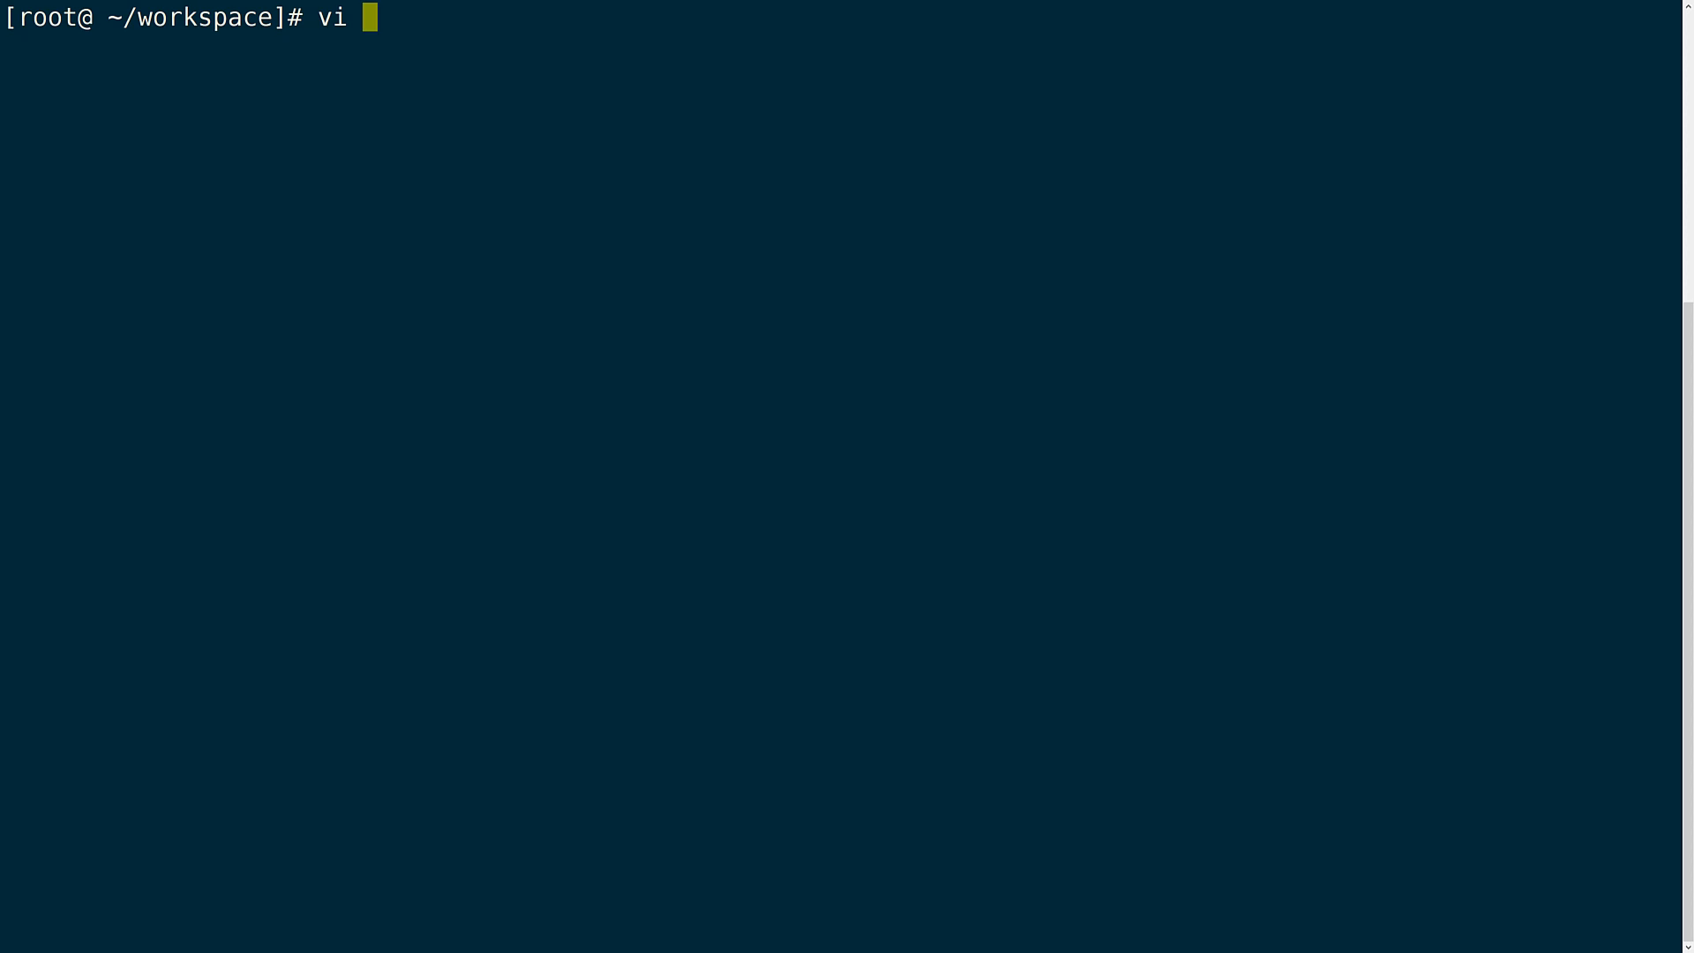
Inspect default-primera-storageclass.yaml in vi, noting the secret it references, and quit
{"action": "type", "text": "defa"}
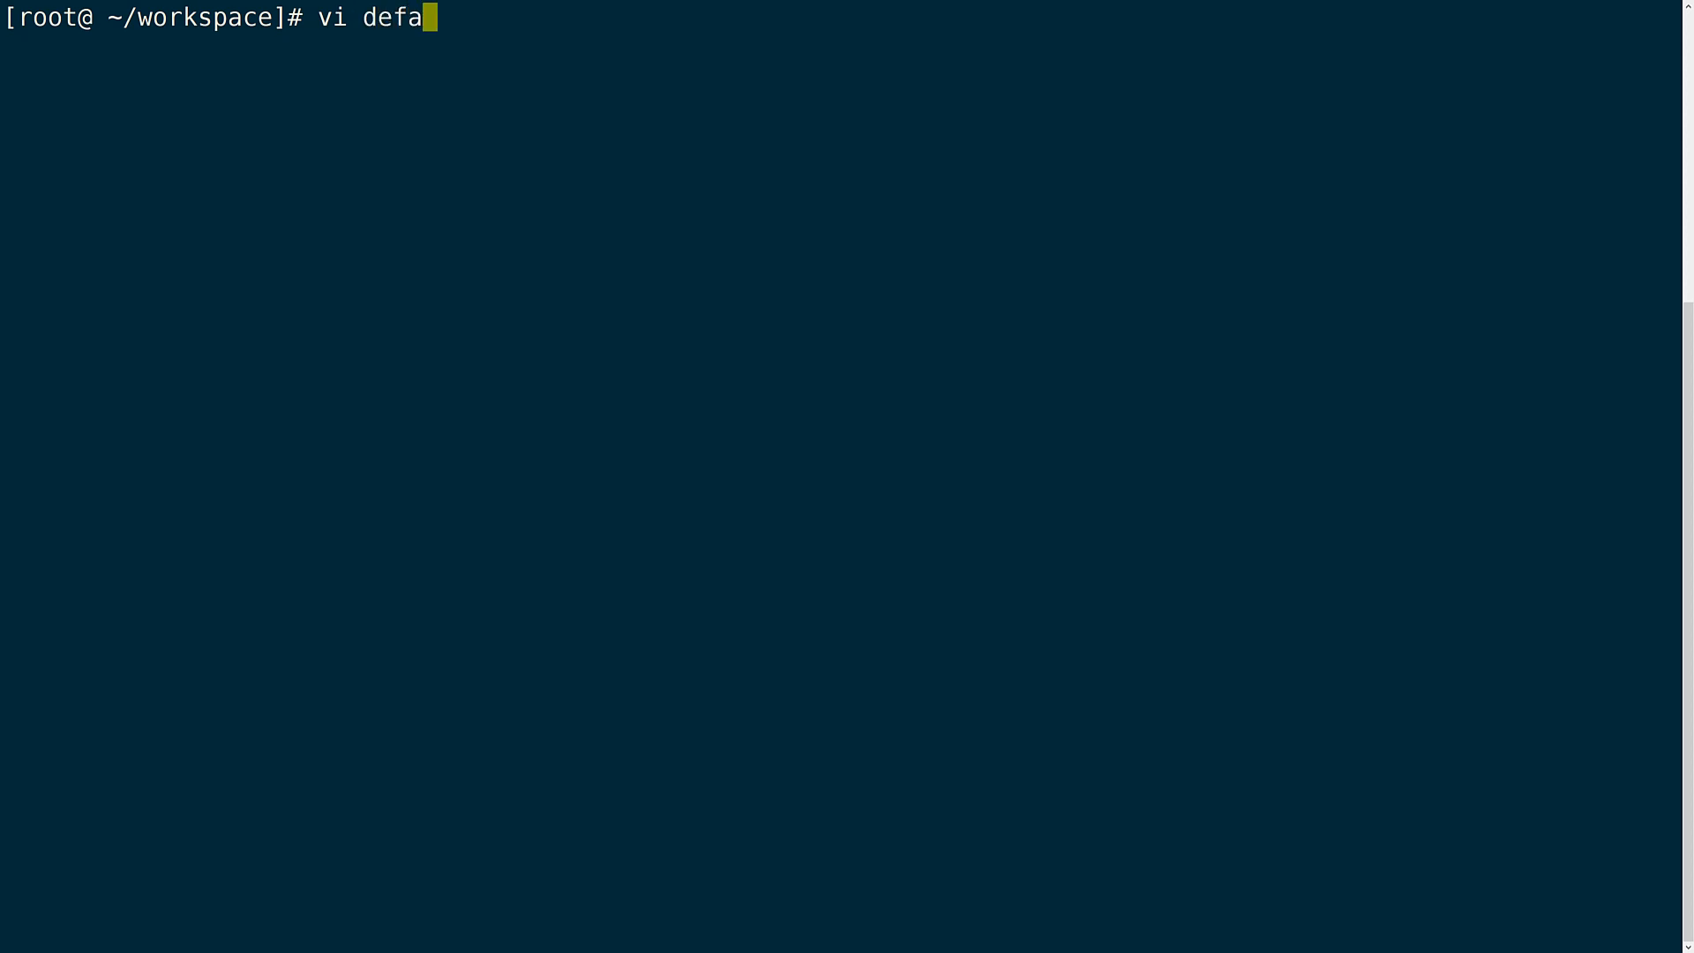
{"action": "type", "text": "ult-primera-"}
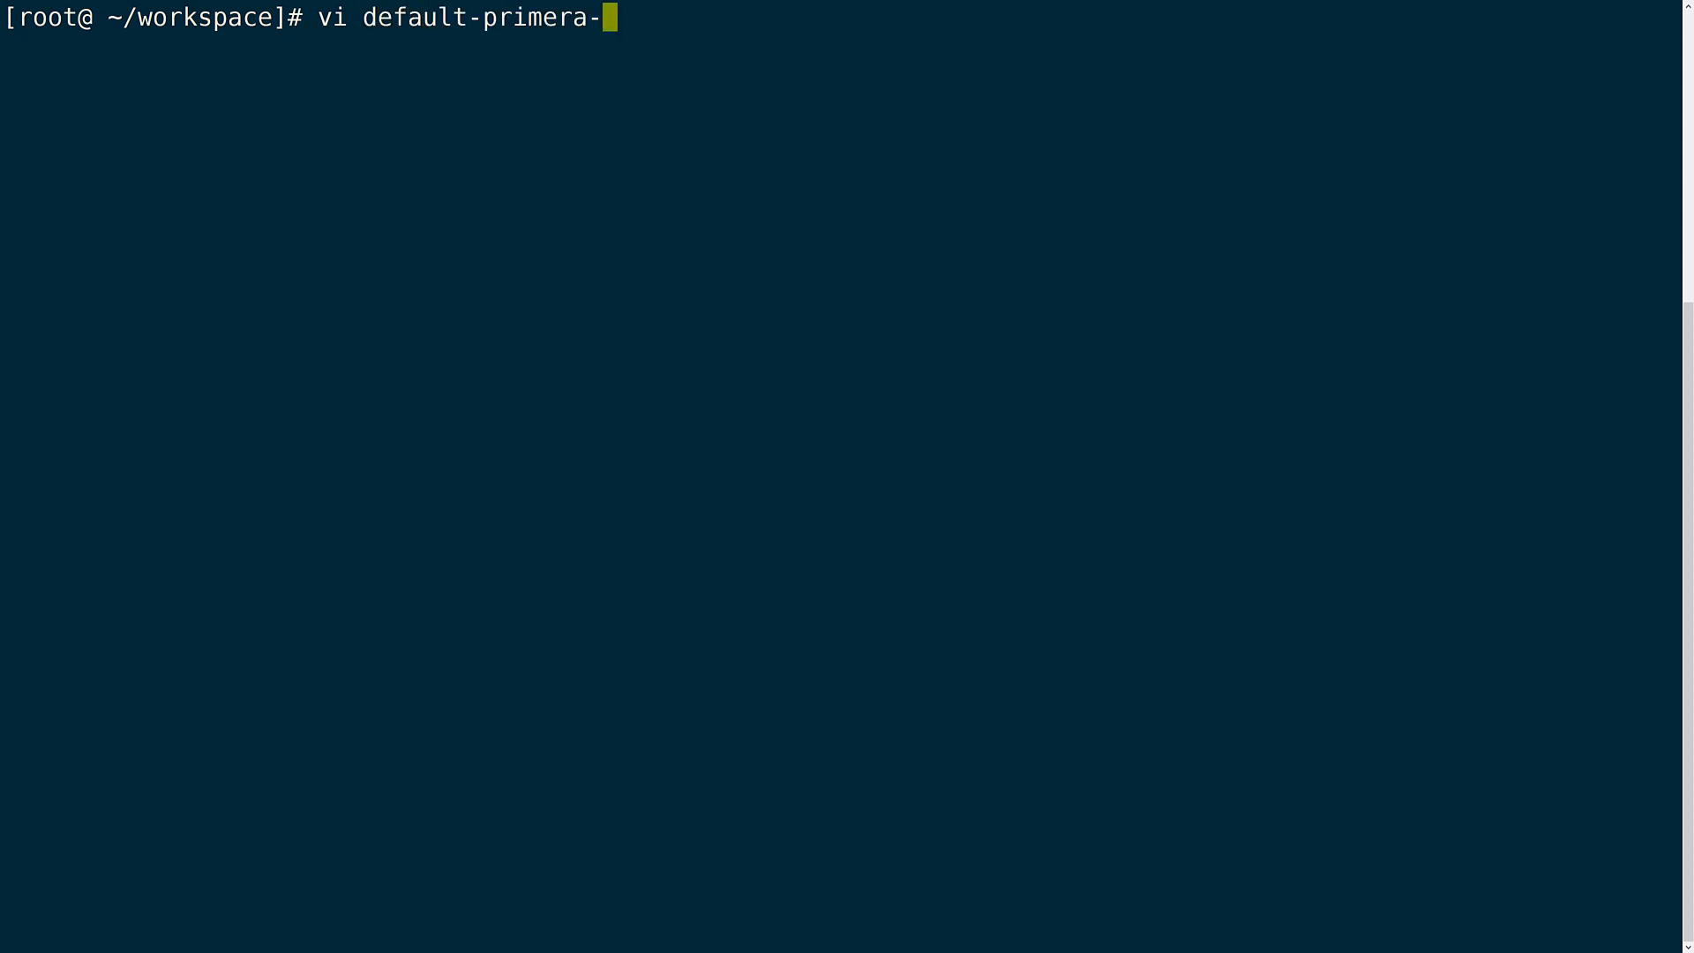
{"action": "type", "text": "storageclass.yaml"}
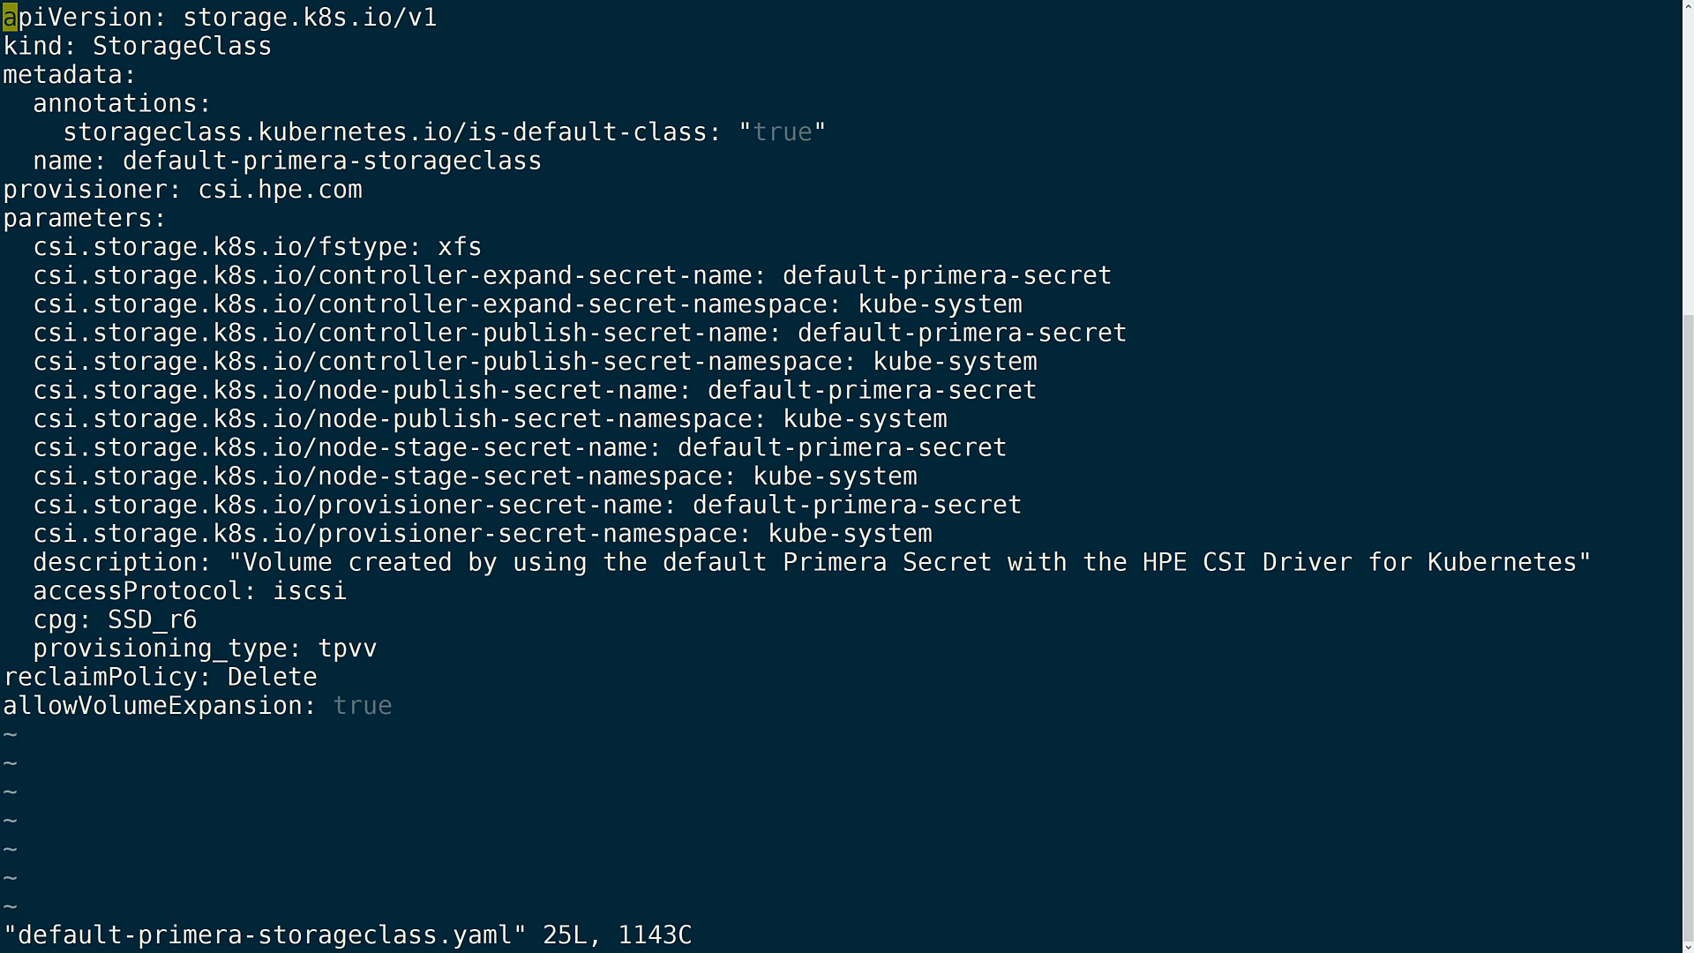
{"action": "double_click", "coordinate": [946, 273]}
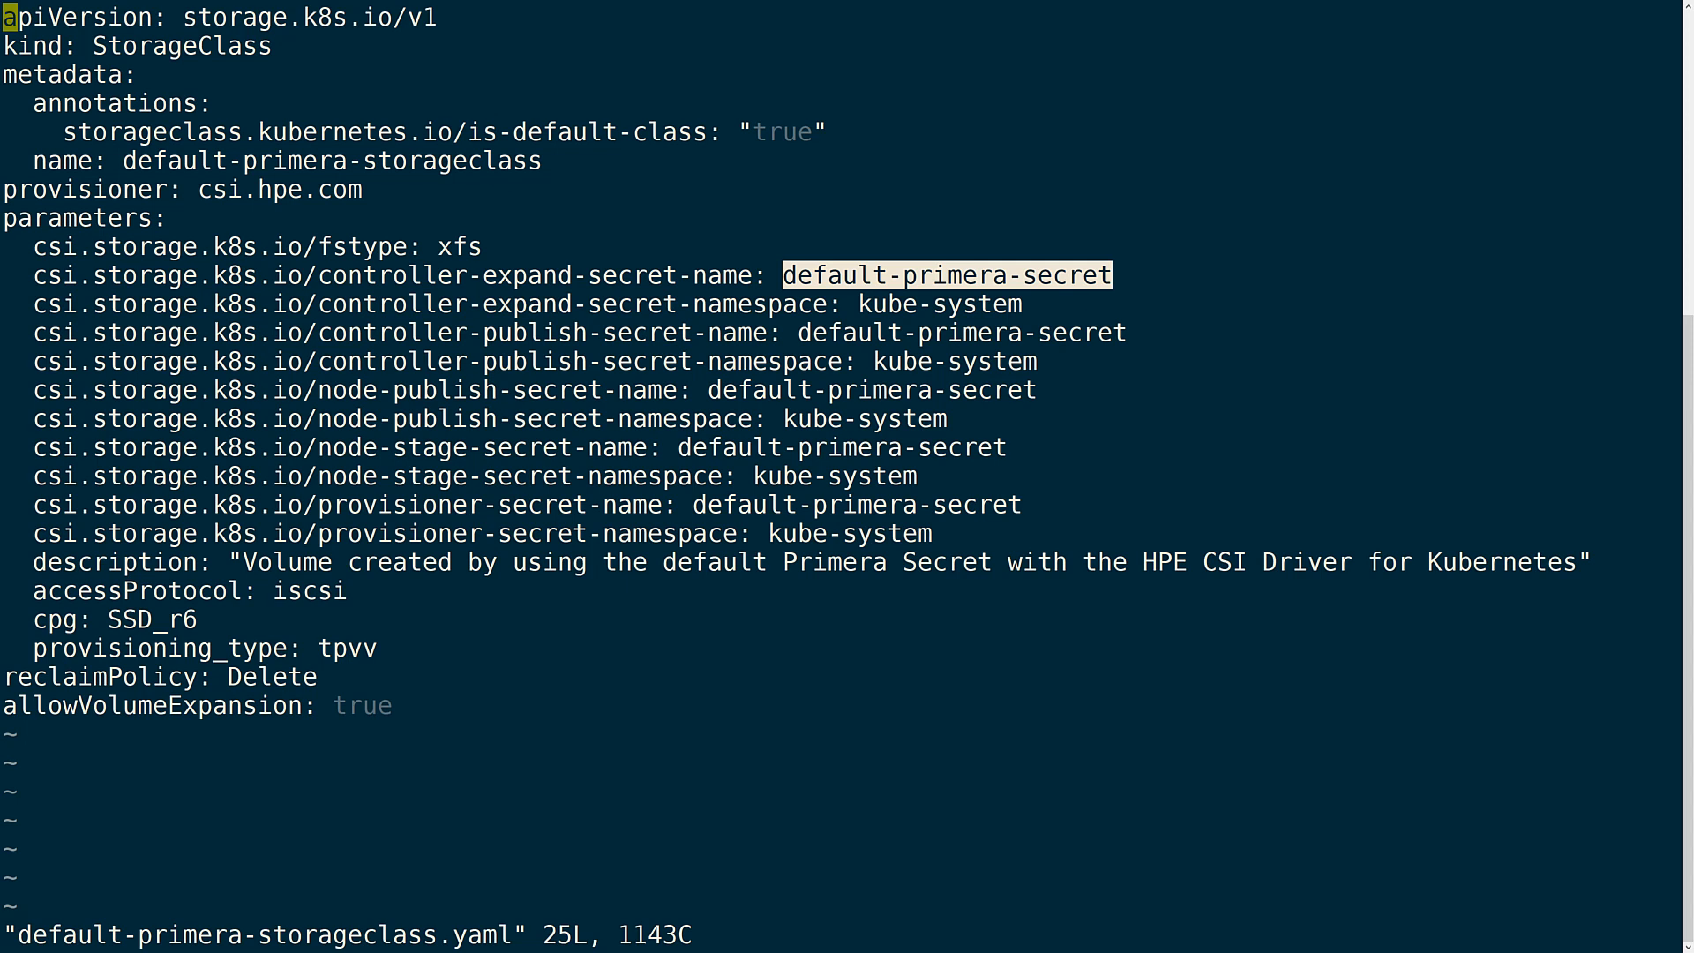
{"action": "type", "text": ":q!"}
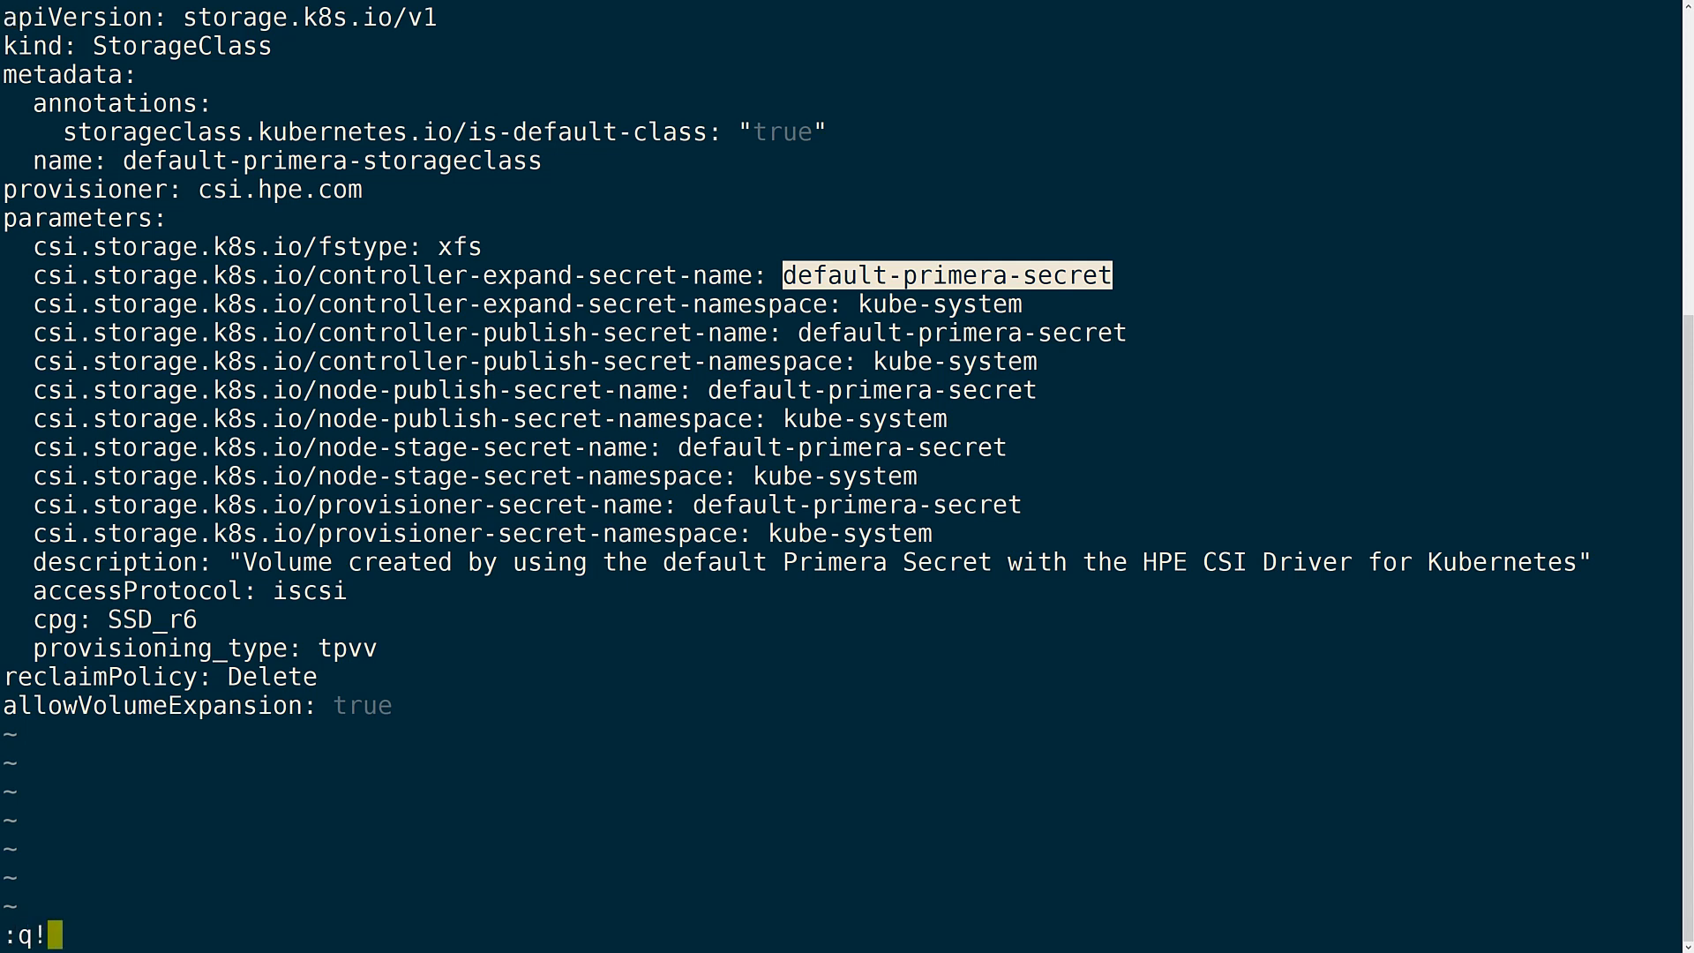
Create default-primera-storageclass with kubectl create -f default-primera-storageclass.yaml
{"action": "type", "text": "kubectl create"}
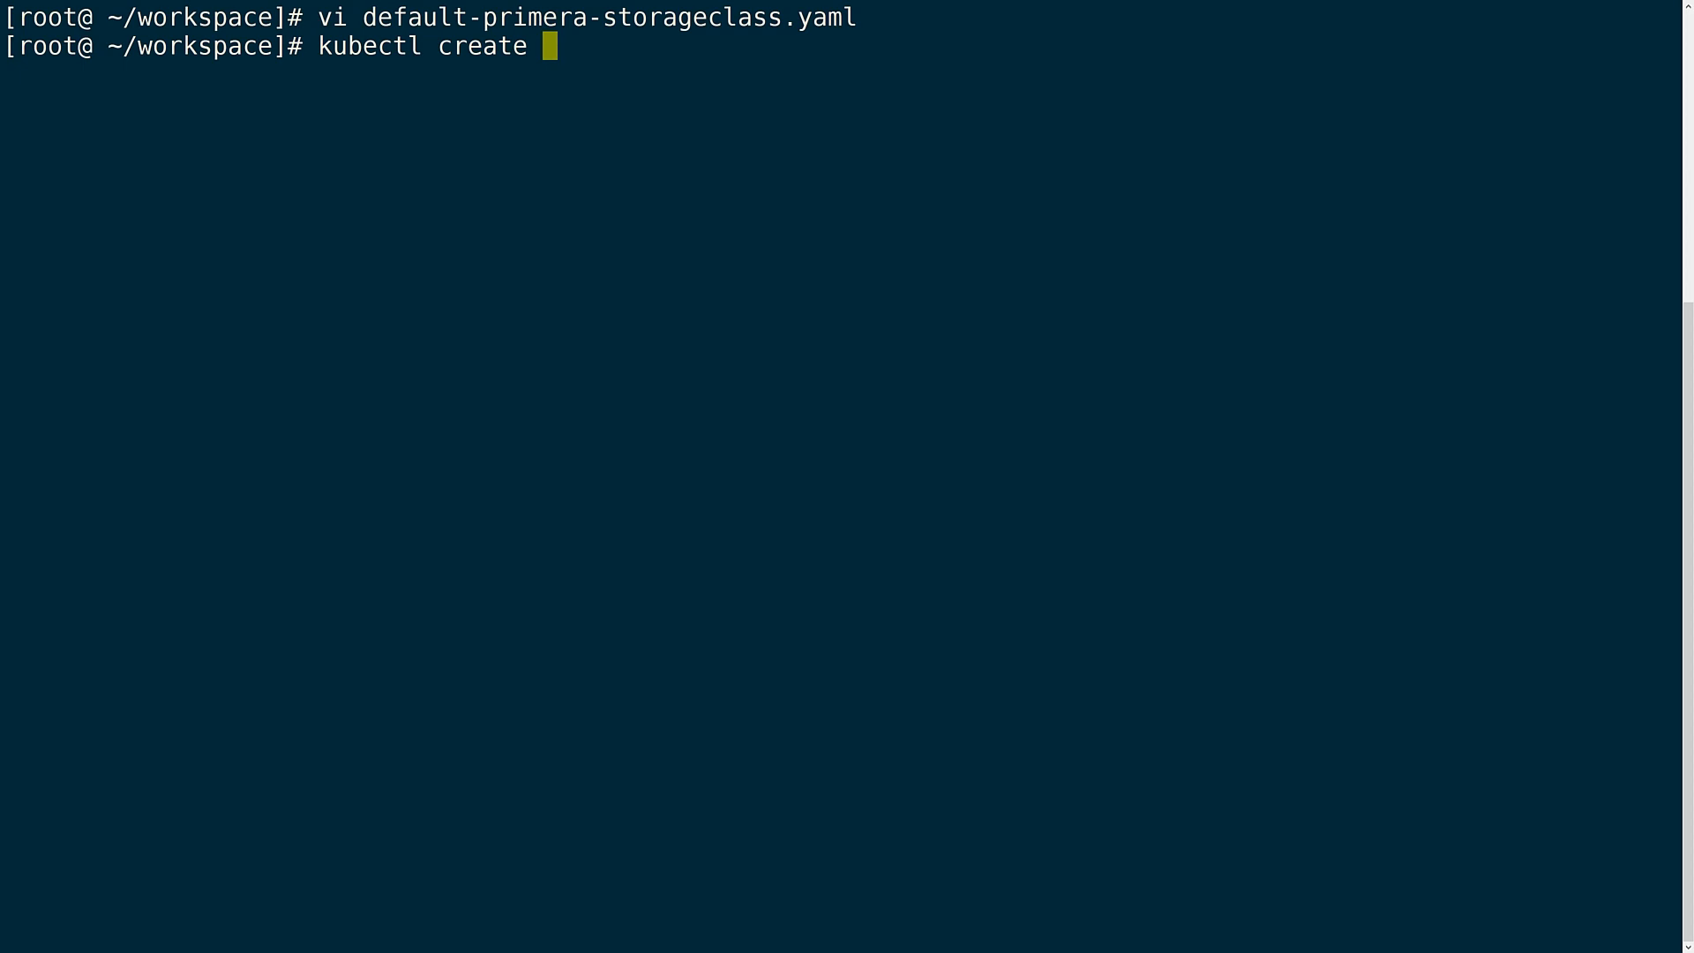
{"action": "type", "text": "-f"}
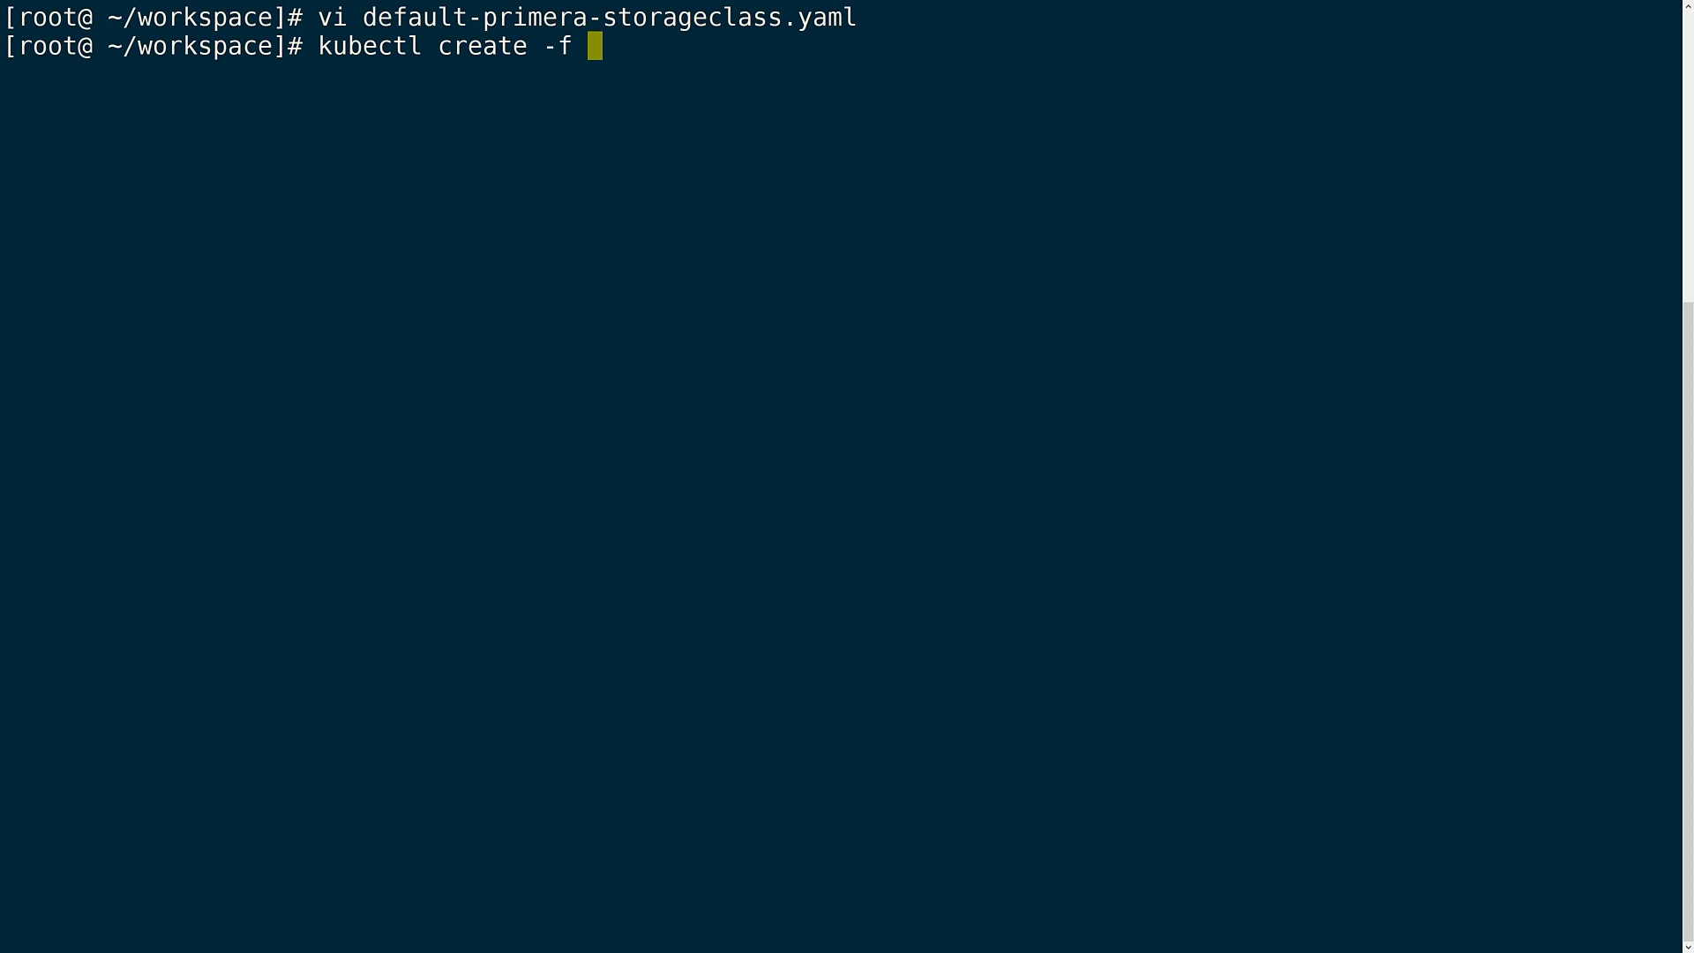
{"action": "type", "text": "default-primera-storageclass.yaml"}
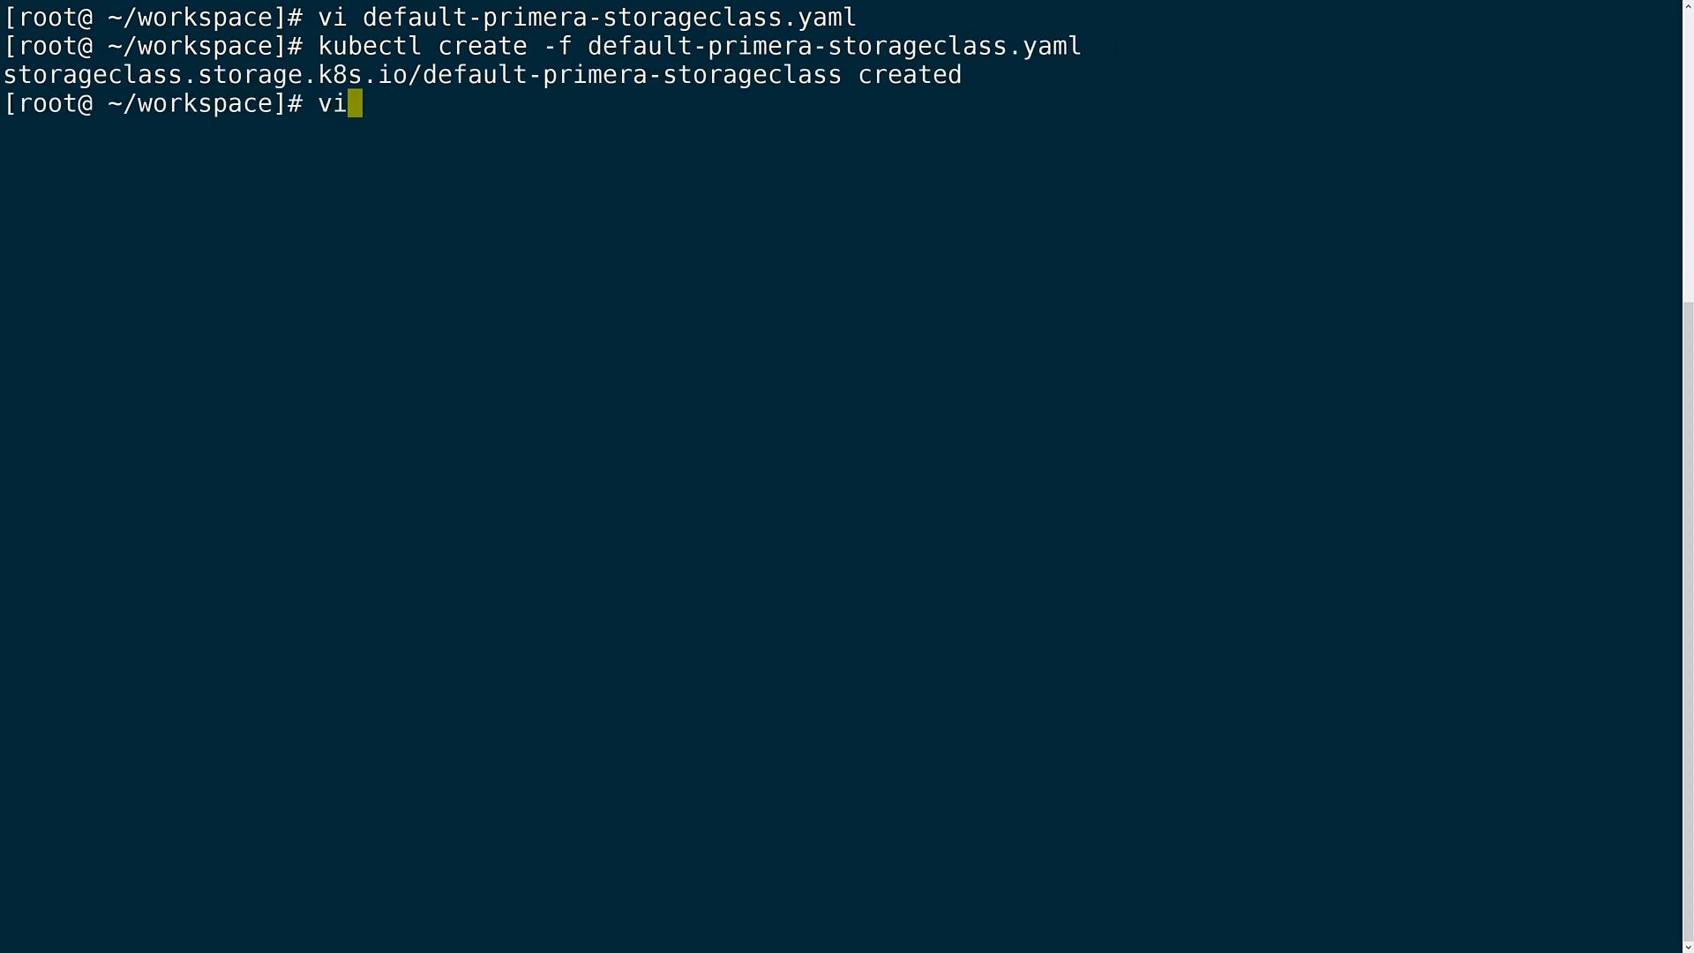
Inspect secondary-primera-storageclass.yaml referencing secondary-primera-secret, then start kubectl create -f for it
{"action": "type", "text": "secondary-primera-"}
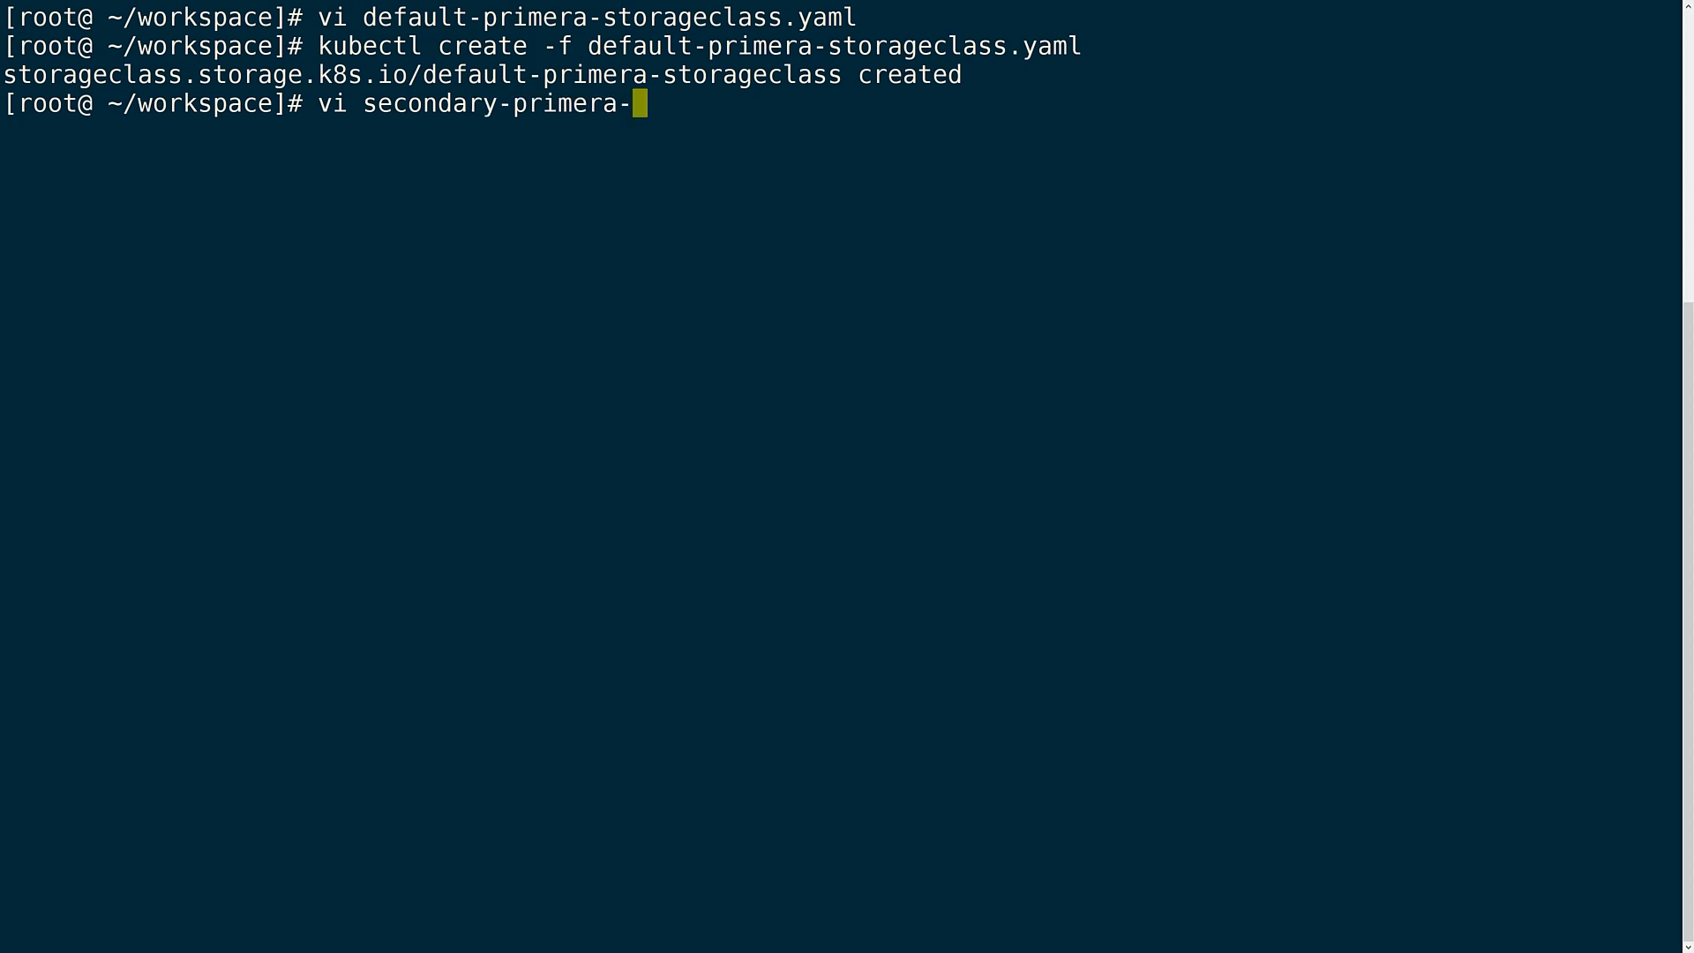
{"action": "key", "text": "Enter"}
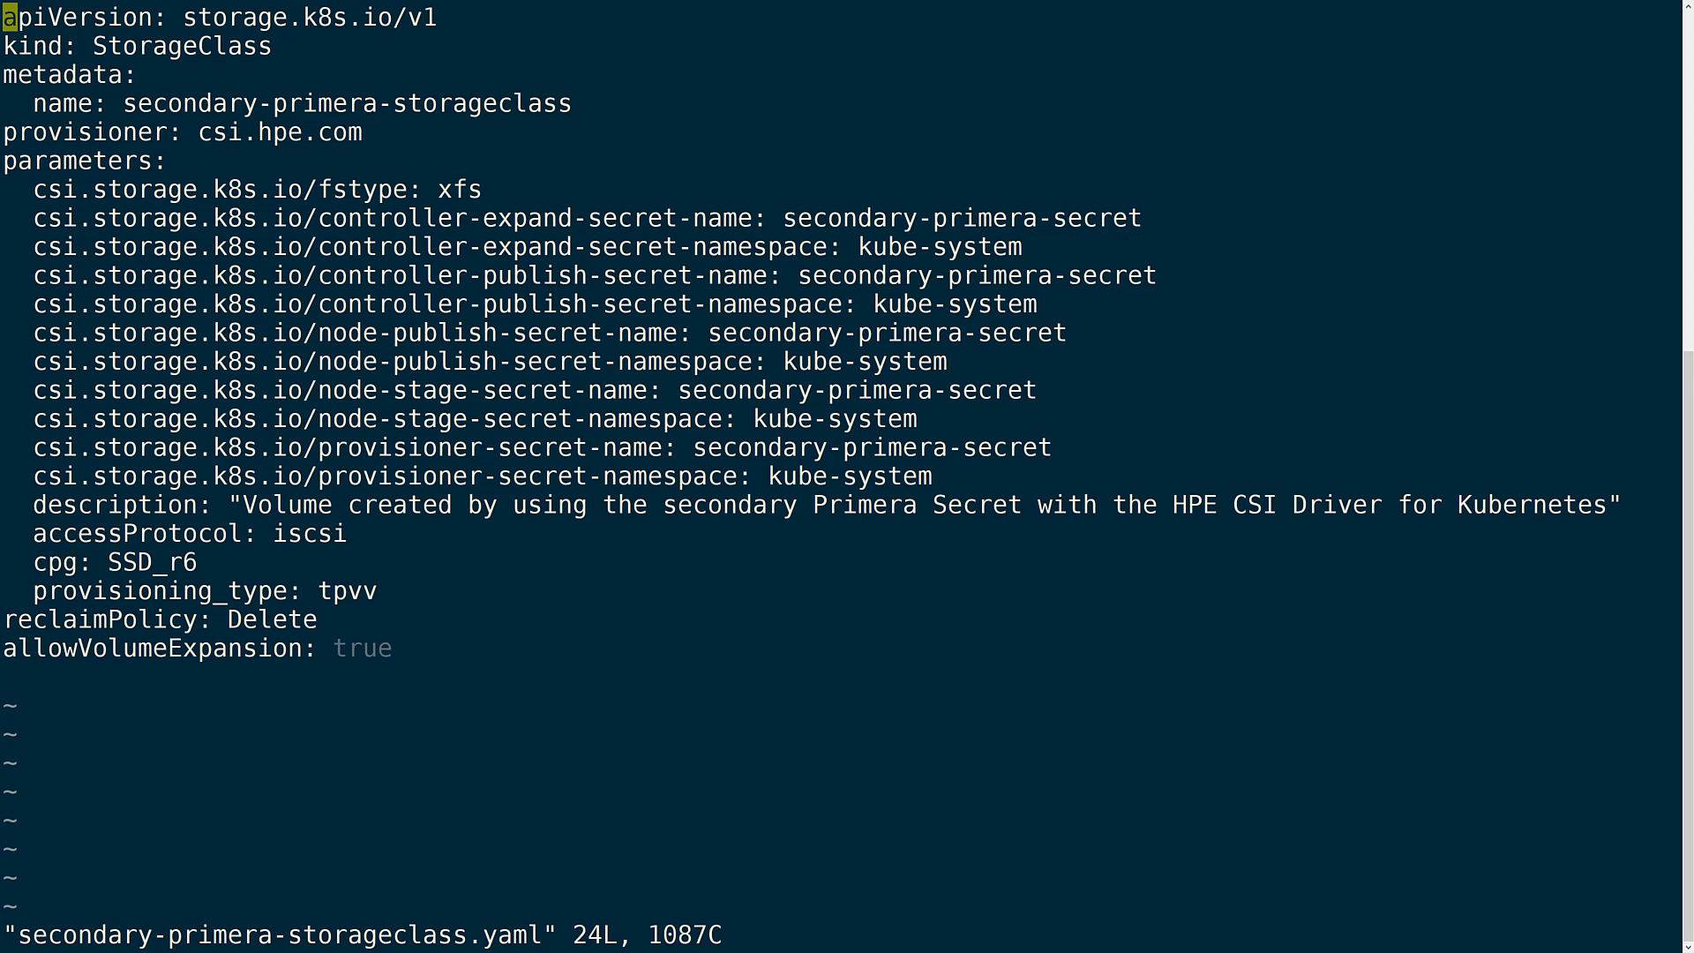
{"action": "double_click", "coordinate": [959, 218]}
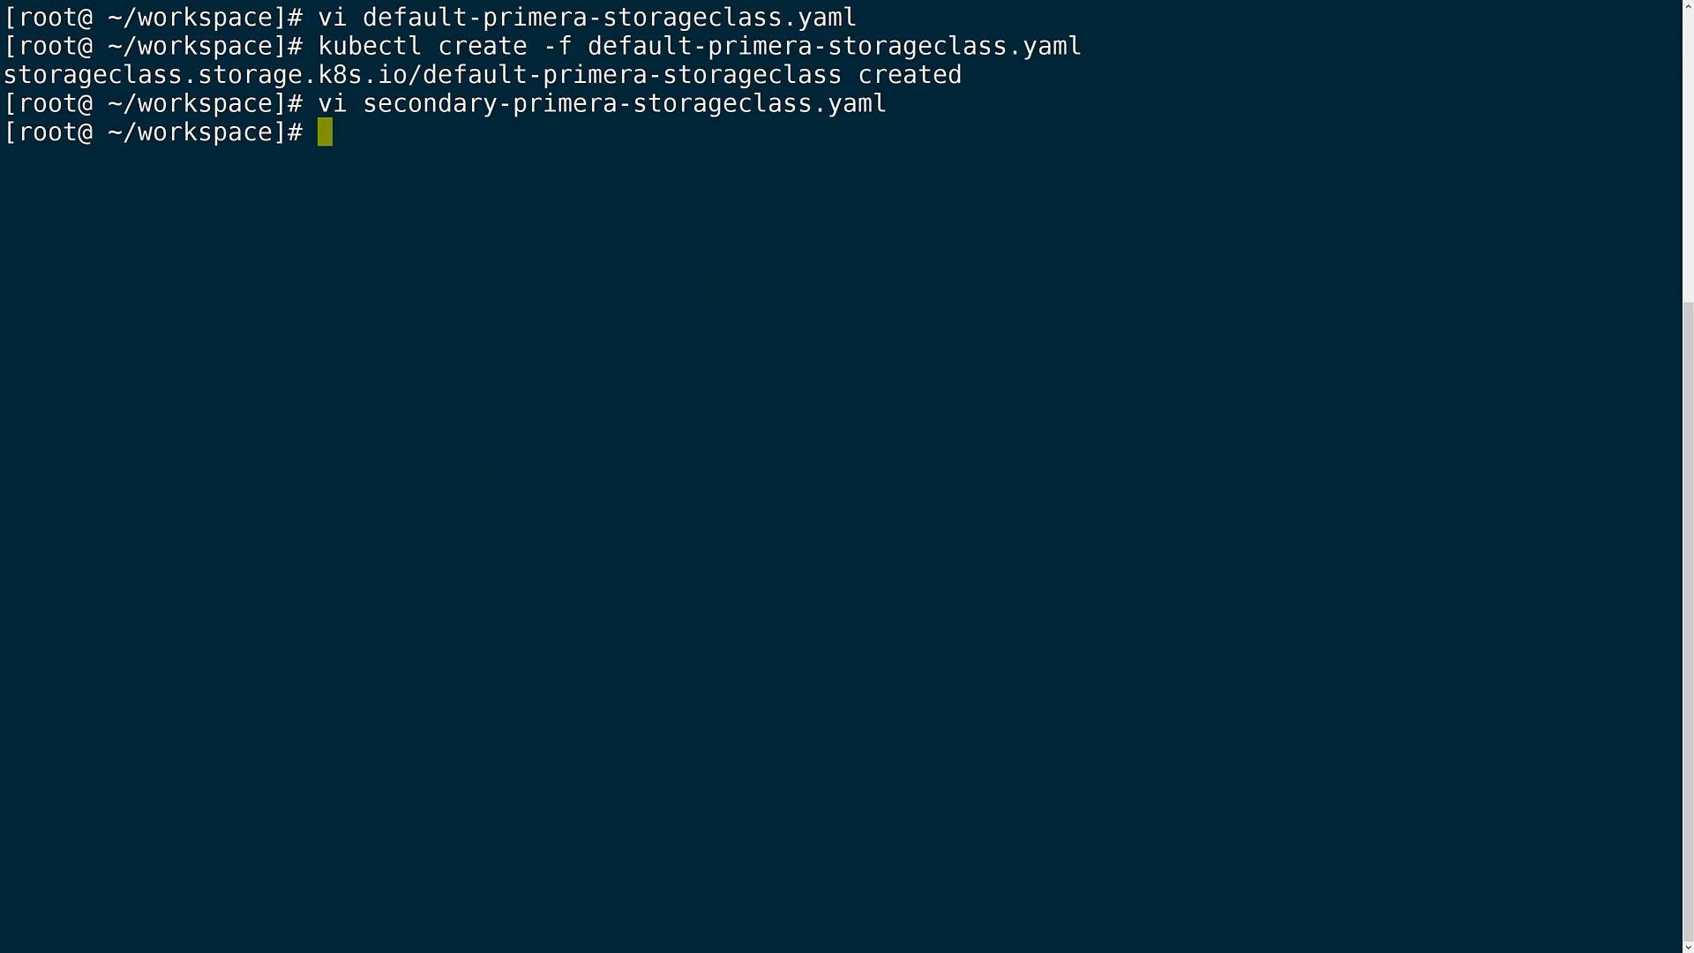
{"action": "type", "text": "kubectl create -f sec"}
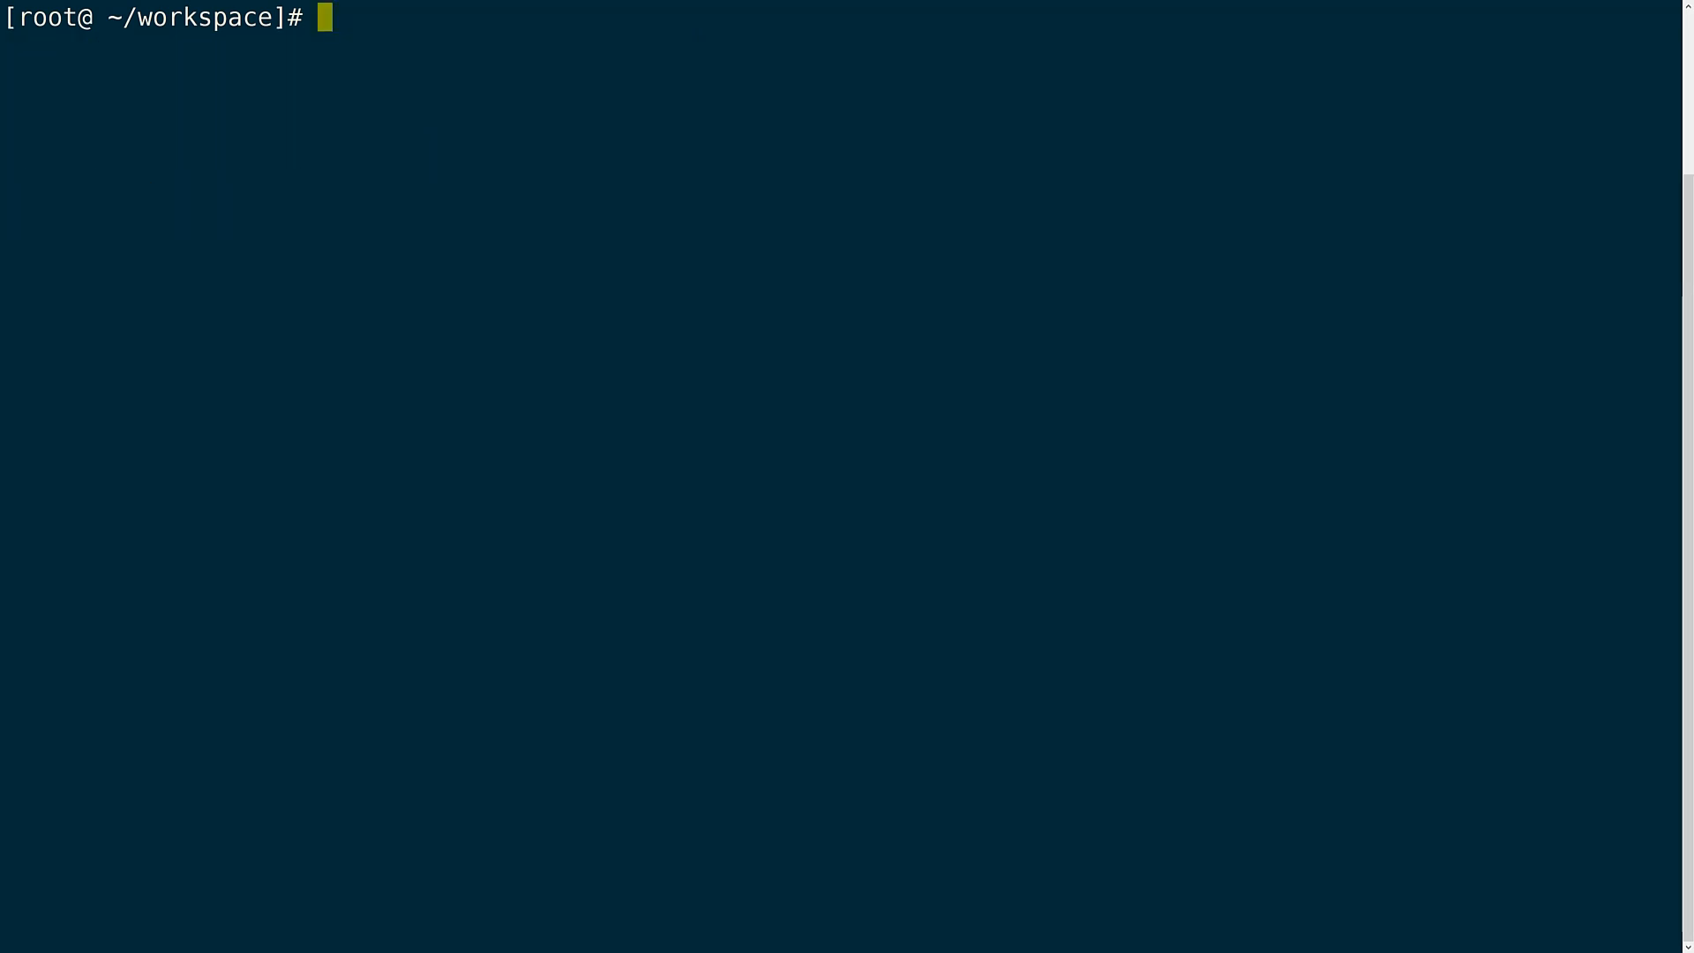
Review default-primera-pvc.yaml and create the 20Gi default-primera-pvc claim
{"action": "type", "text": "vi"}
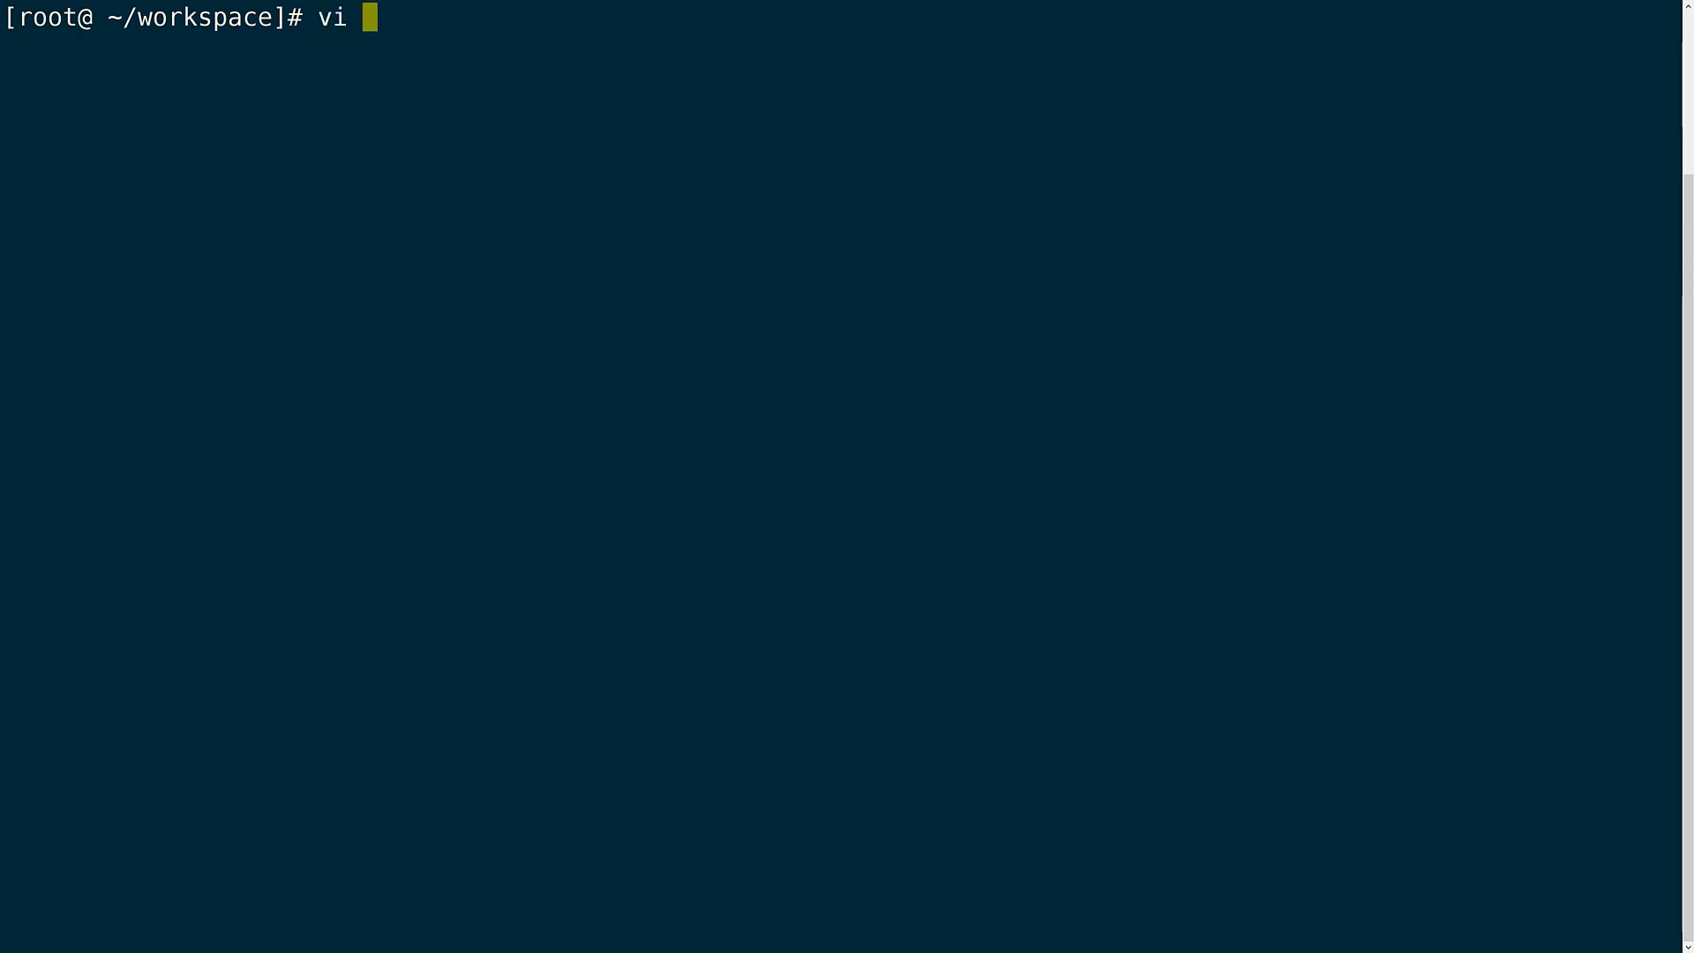
{"action": "type", "text": "default-primera-pvc.yaml"}
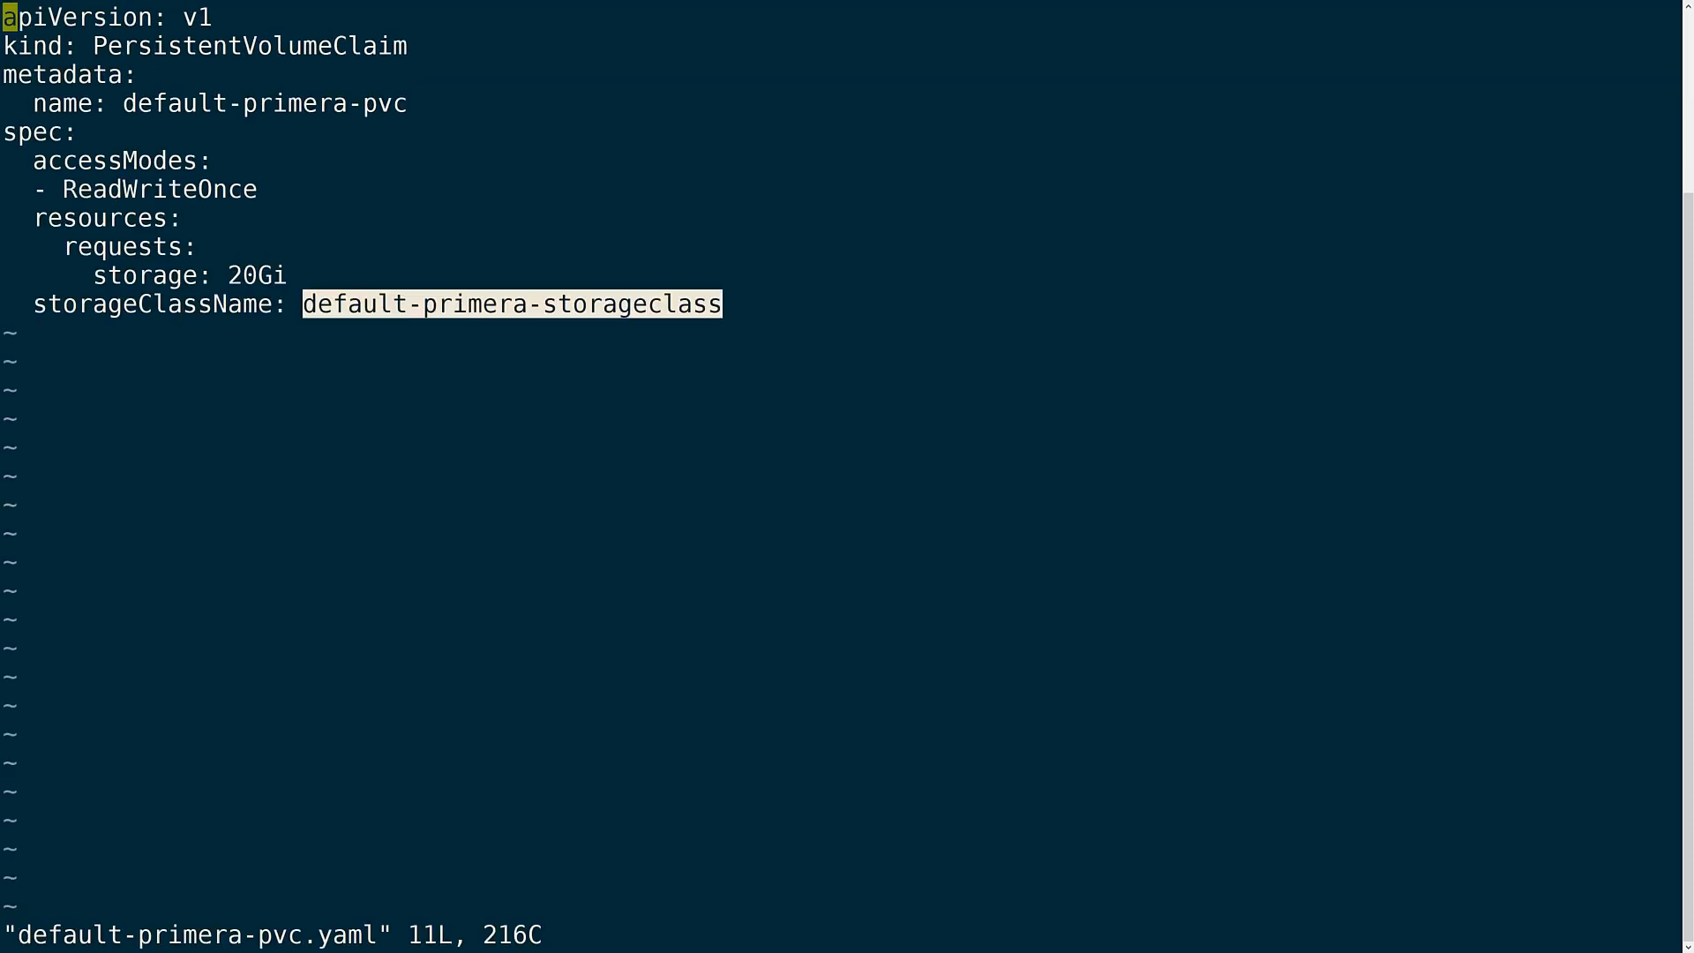
{"action": "type", "text": ":q"}
{"action": "type", "text": "kubectl"}
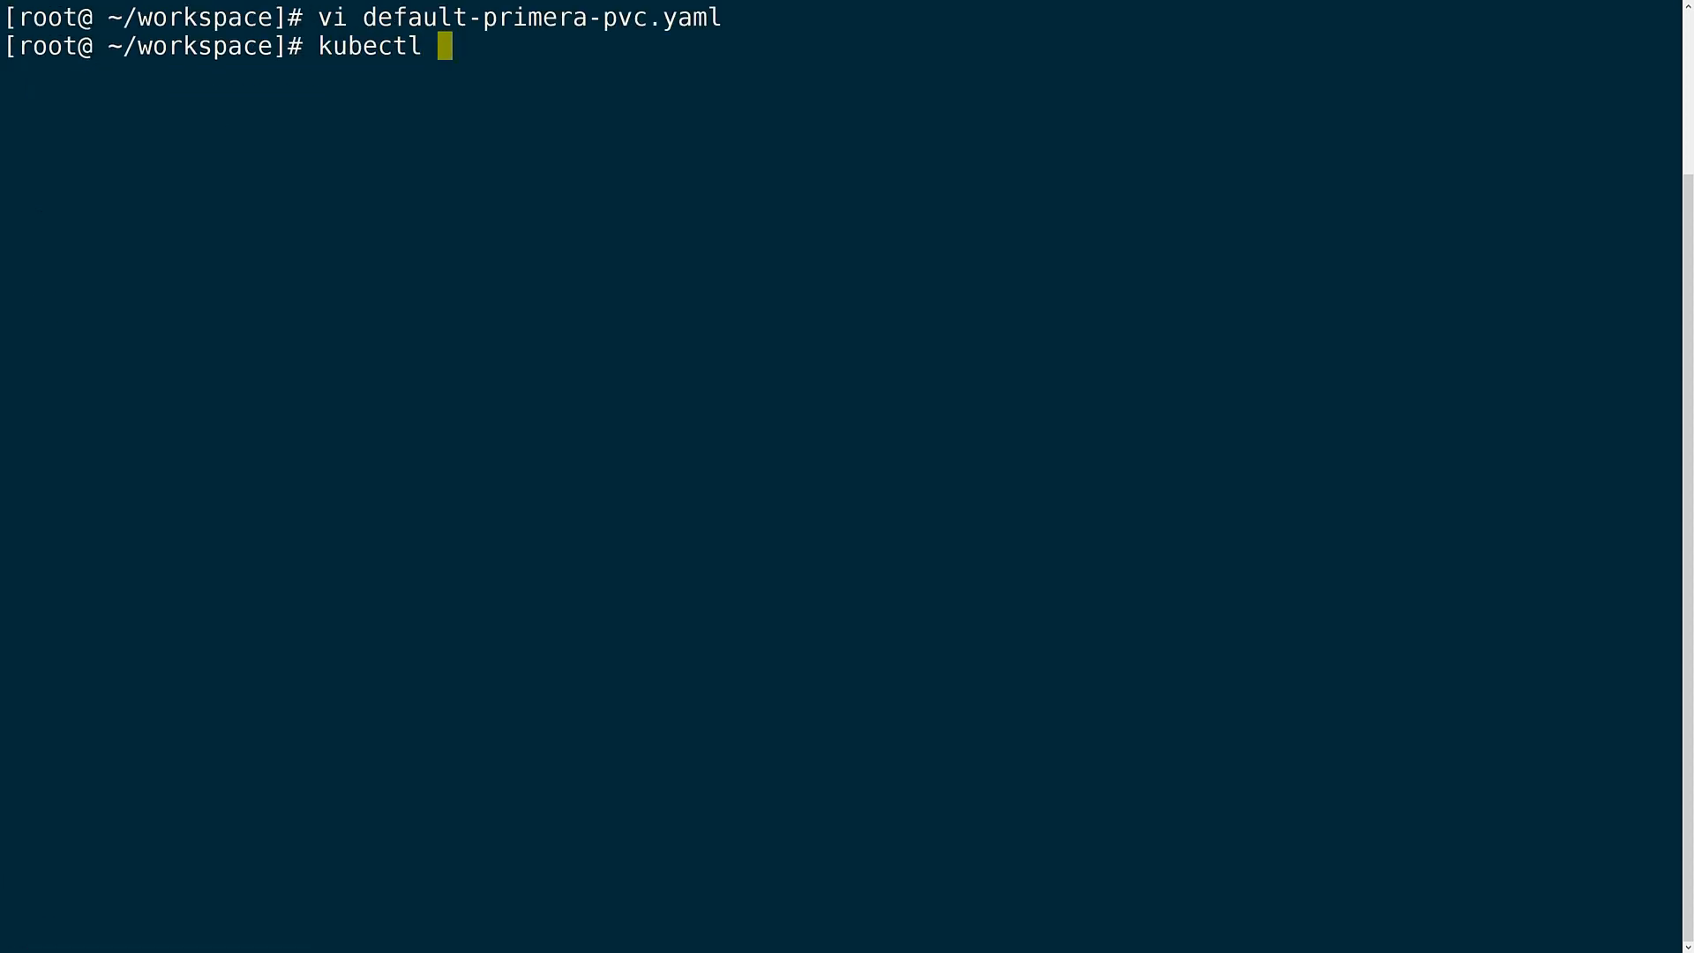
{"action": "type", "text": "create -f default-primera-pvc.yaml"}
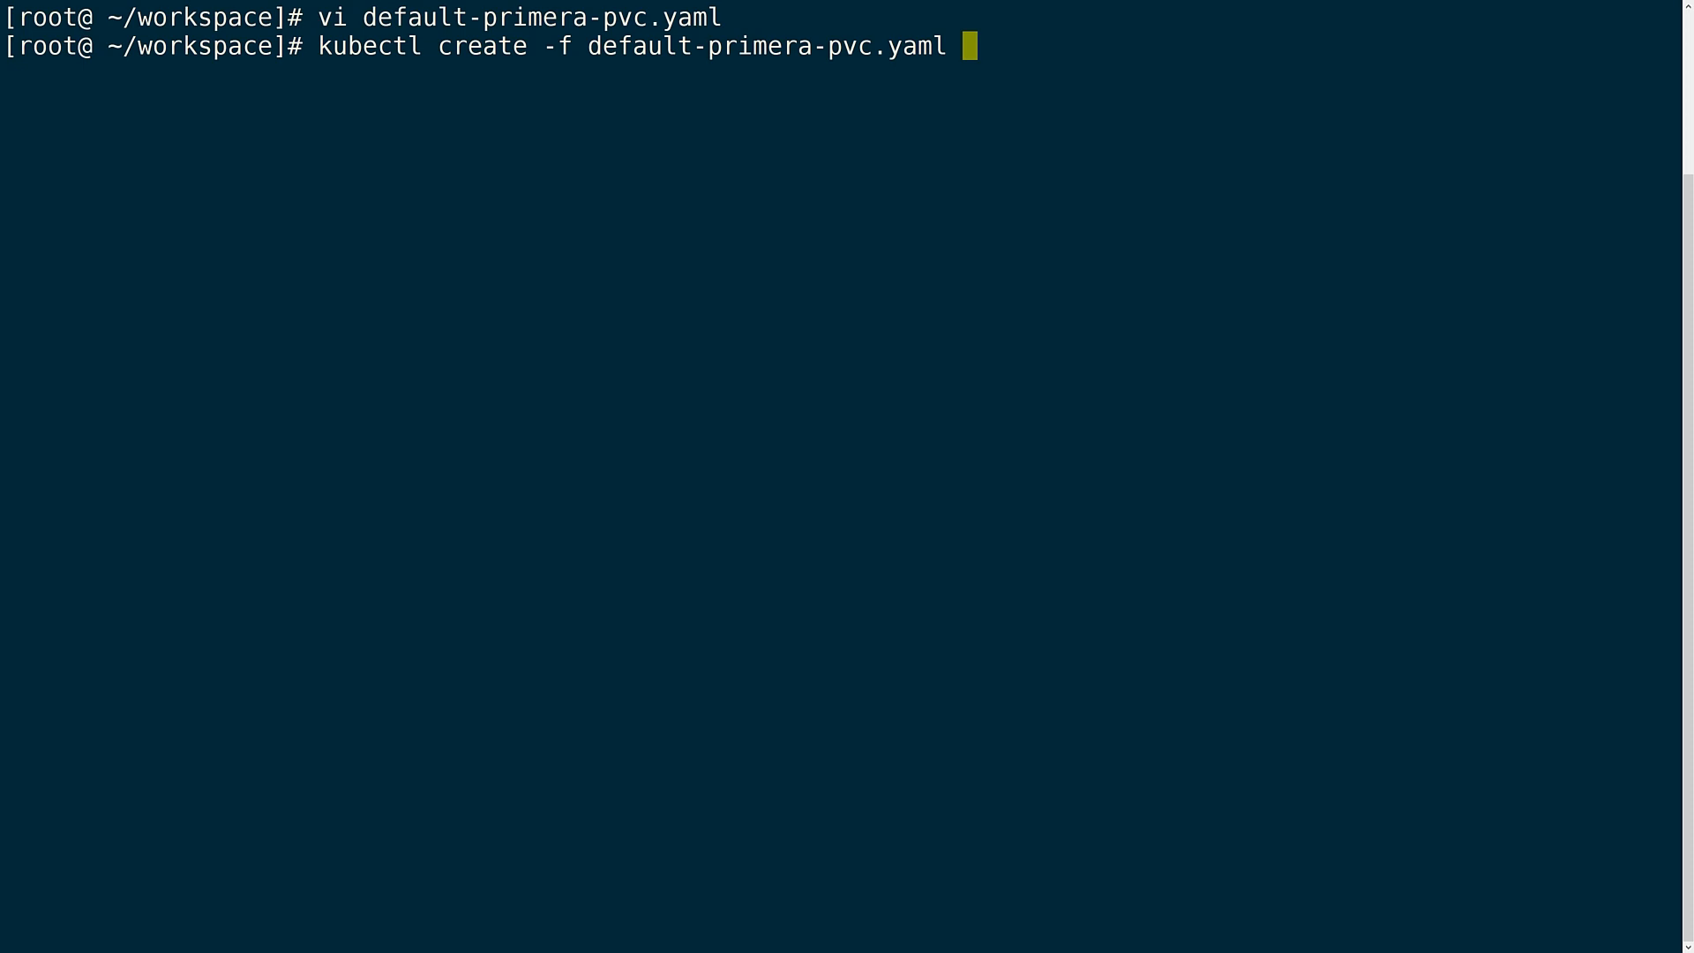
Review secondary-primera-pvc.yaml and create the 40Gi secondary-primera-pvc claim
{"action": "type", "text": "vi secondary-primera-"}
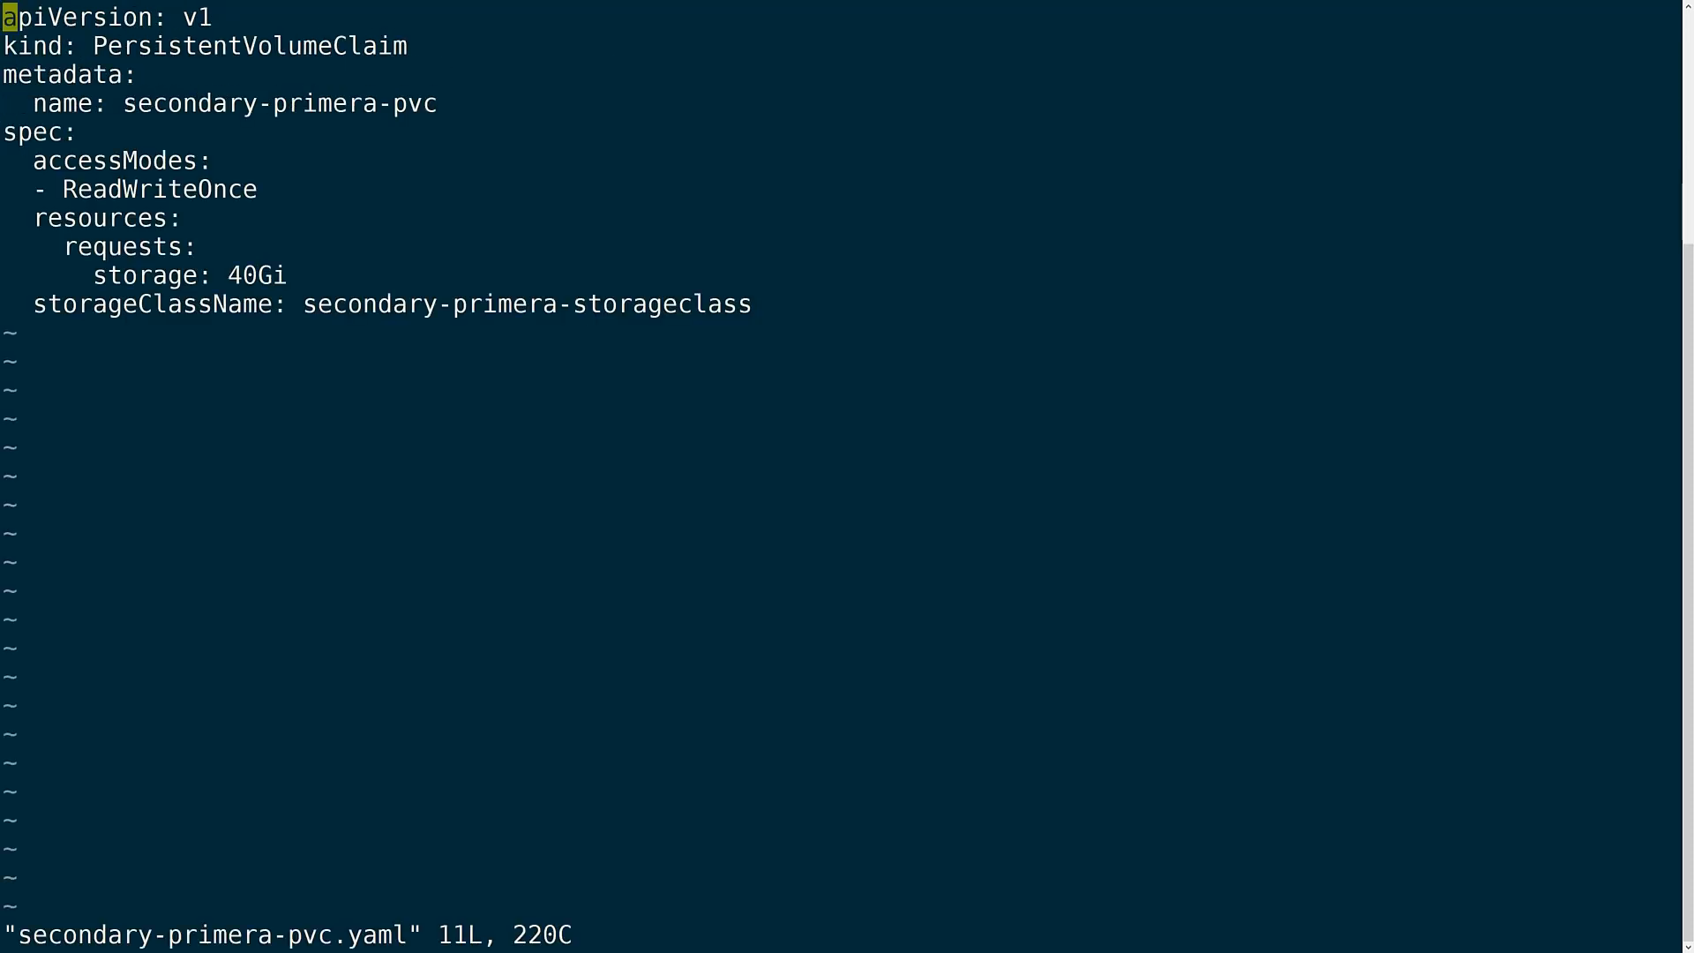
{"action": "double_click", "coordinate": [526, 303]}
{"action": "type", "text": "kub"}
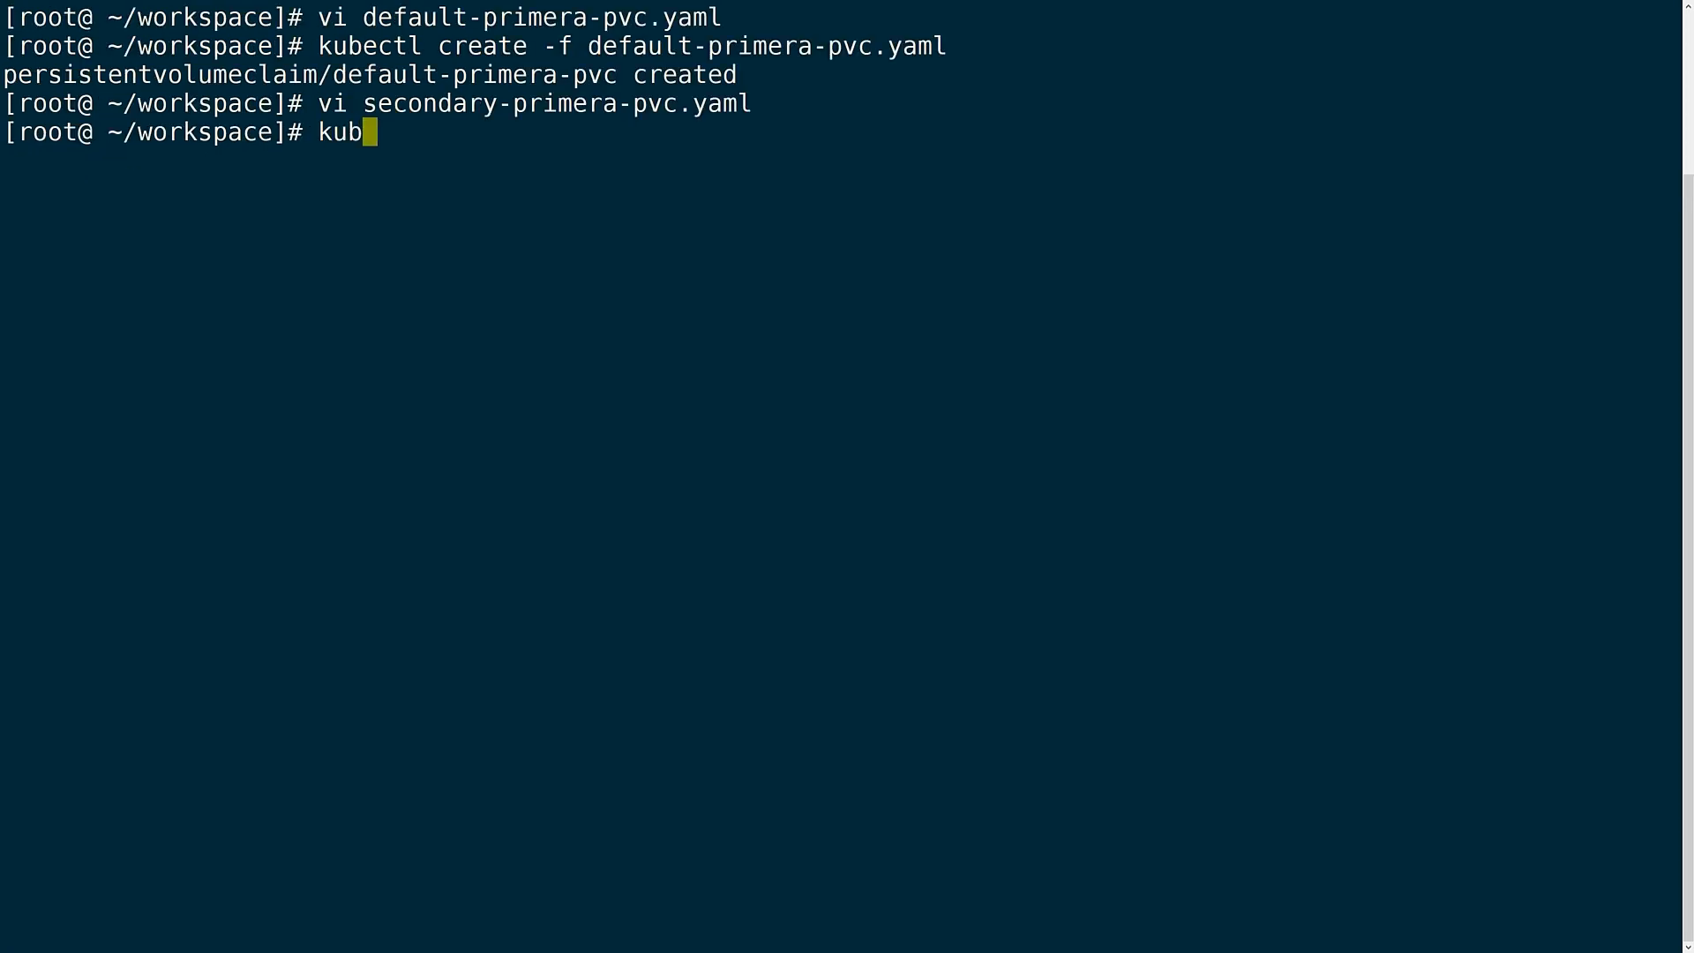
{"action": "type", "text": "ectl create -f secondary-primera-pvc.yaml"}
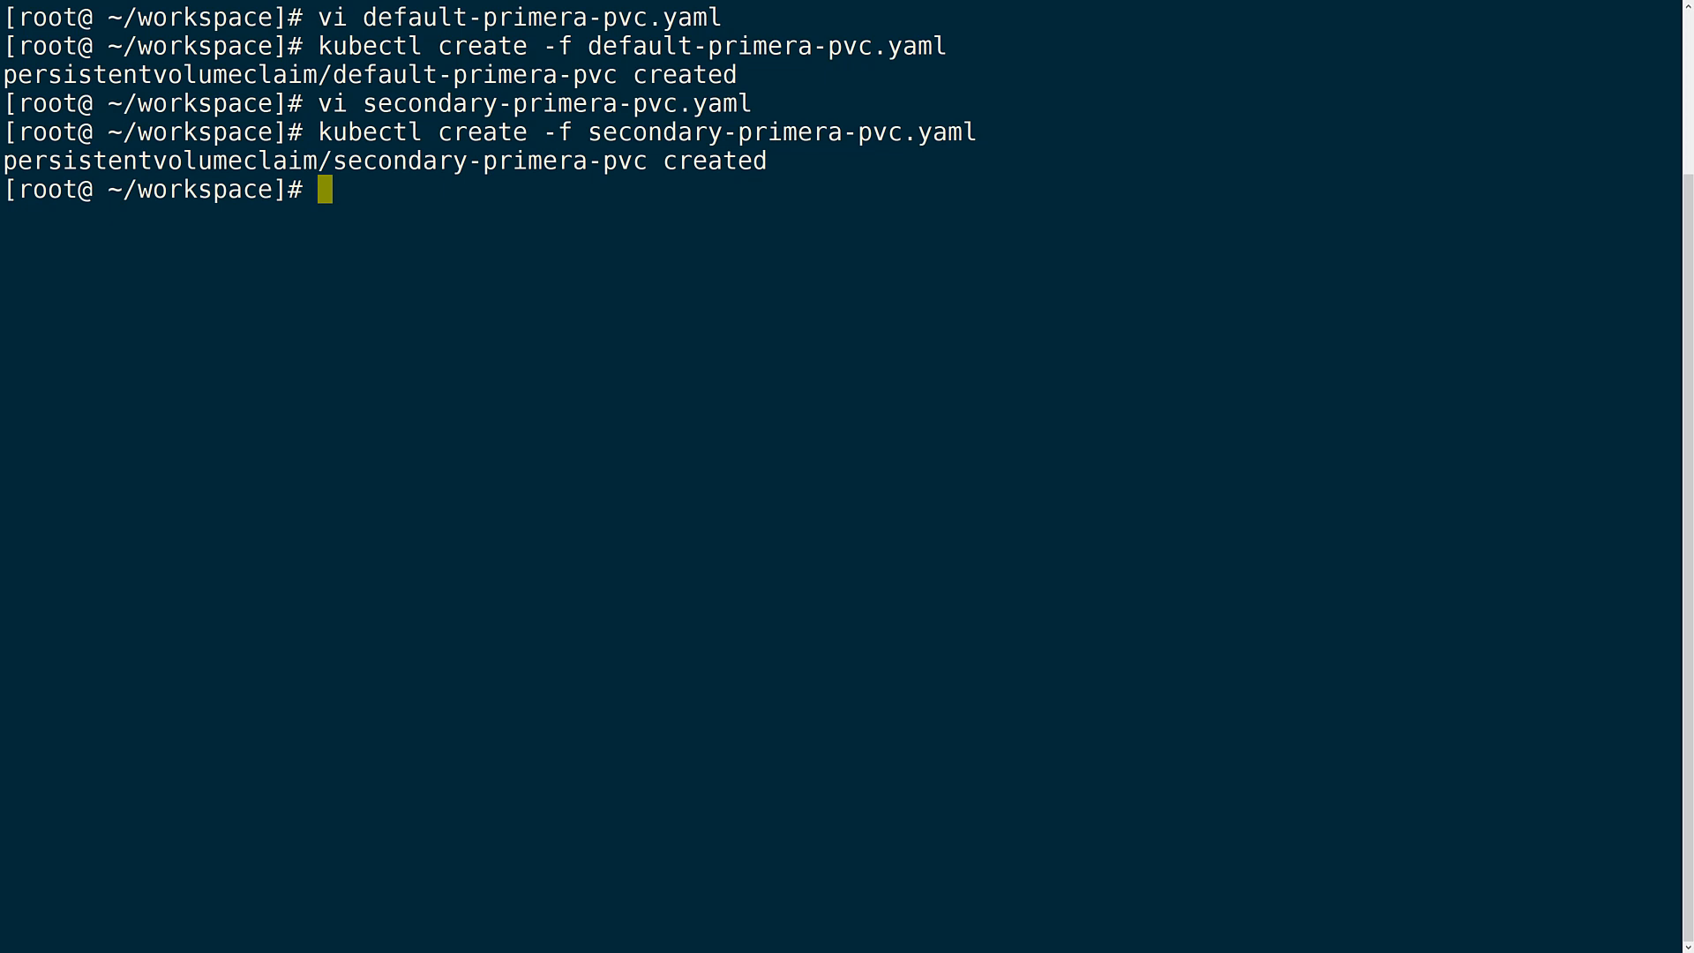
{"action": "type", "text": "kubec"}
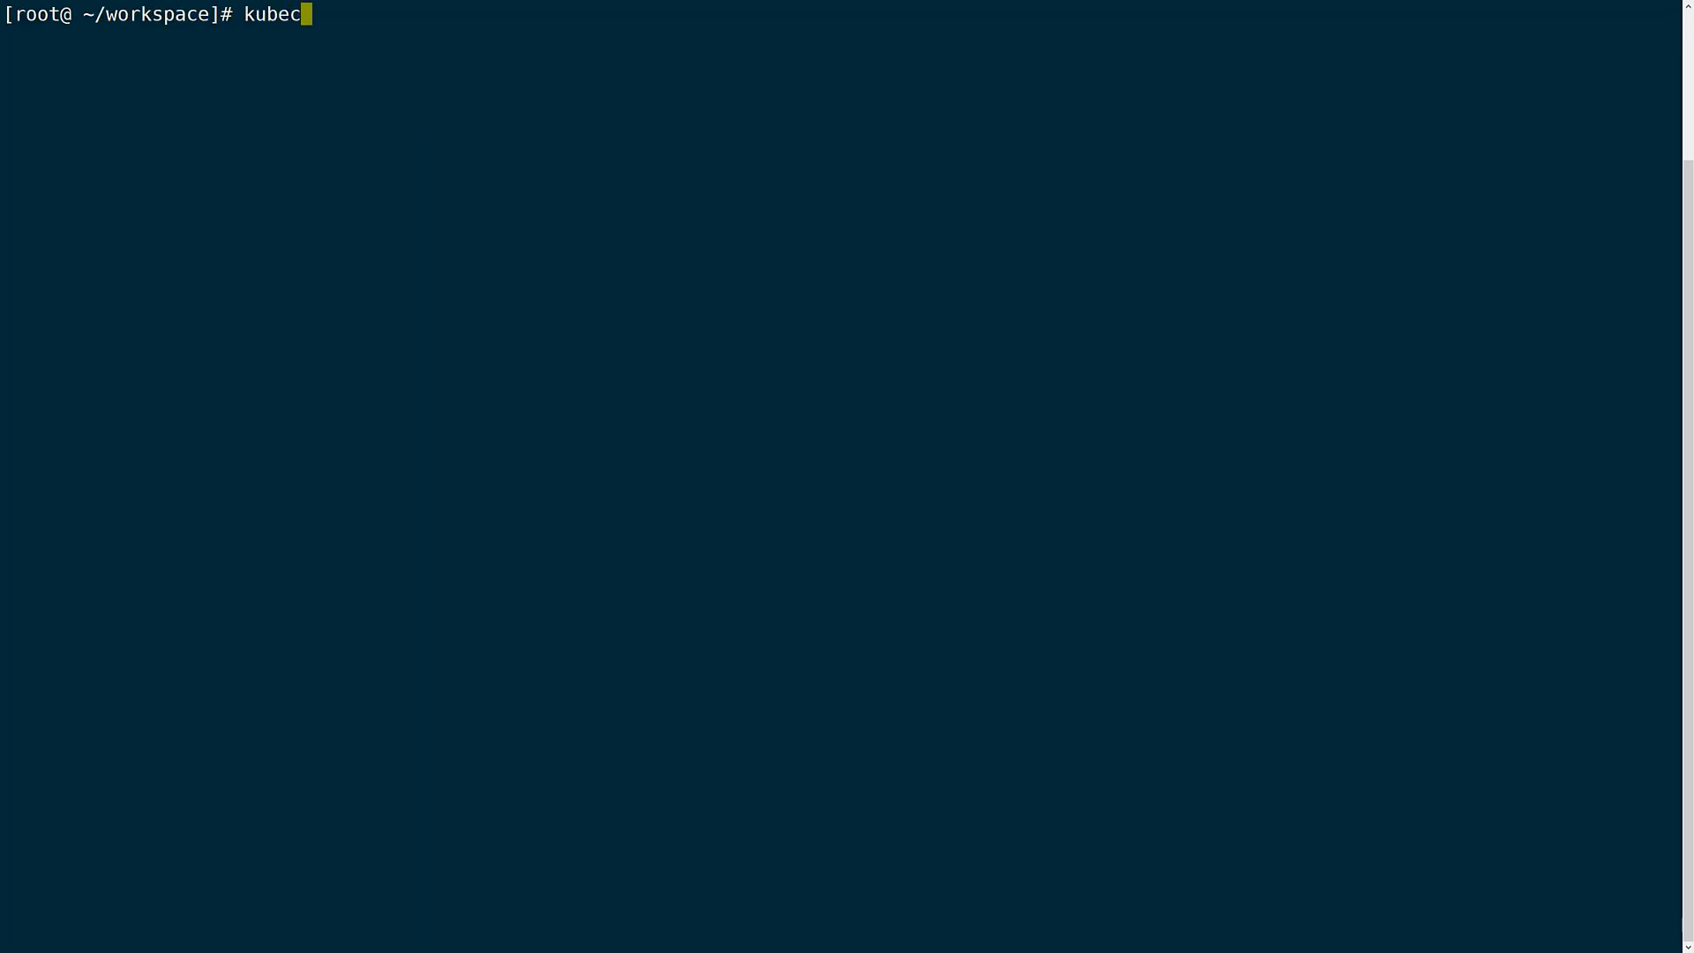
List PVCs, showing default-primera-pvc 20Gi and secondary-primera-pvc 40Gi both Bound
{"action": "type", "text": "tl get p"}
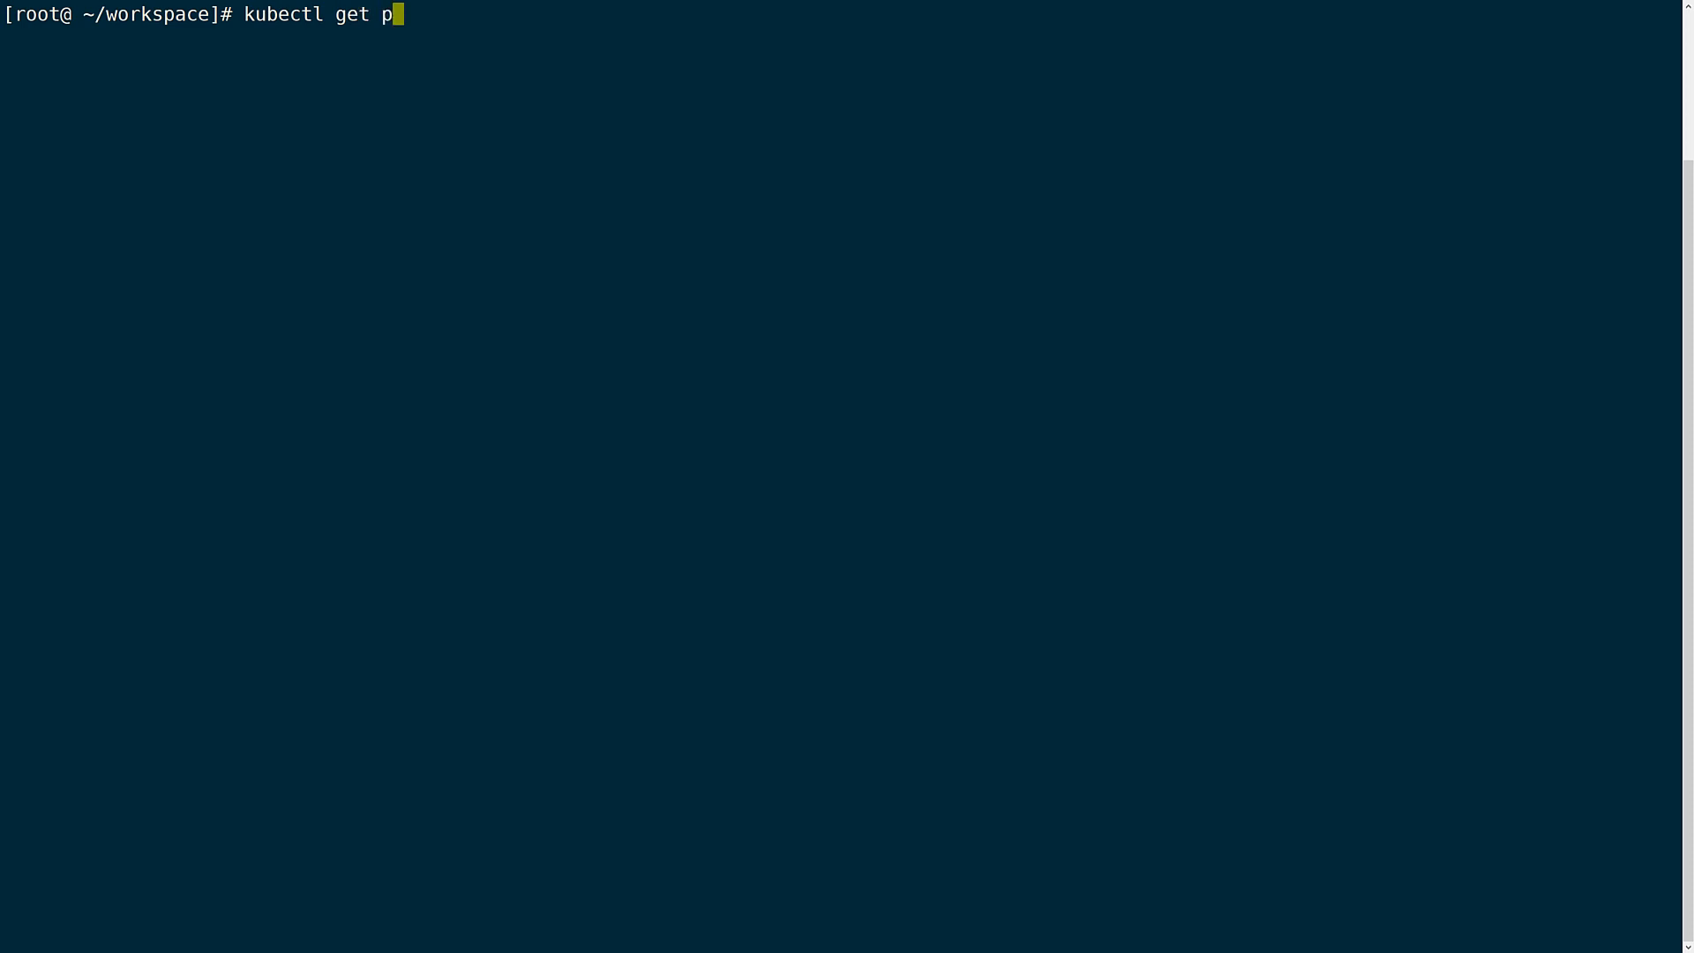
{"action": "key", "text": "Enter"}
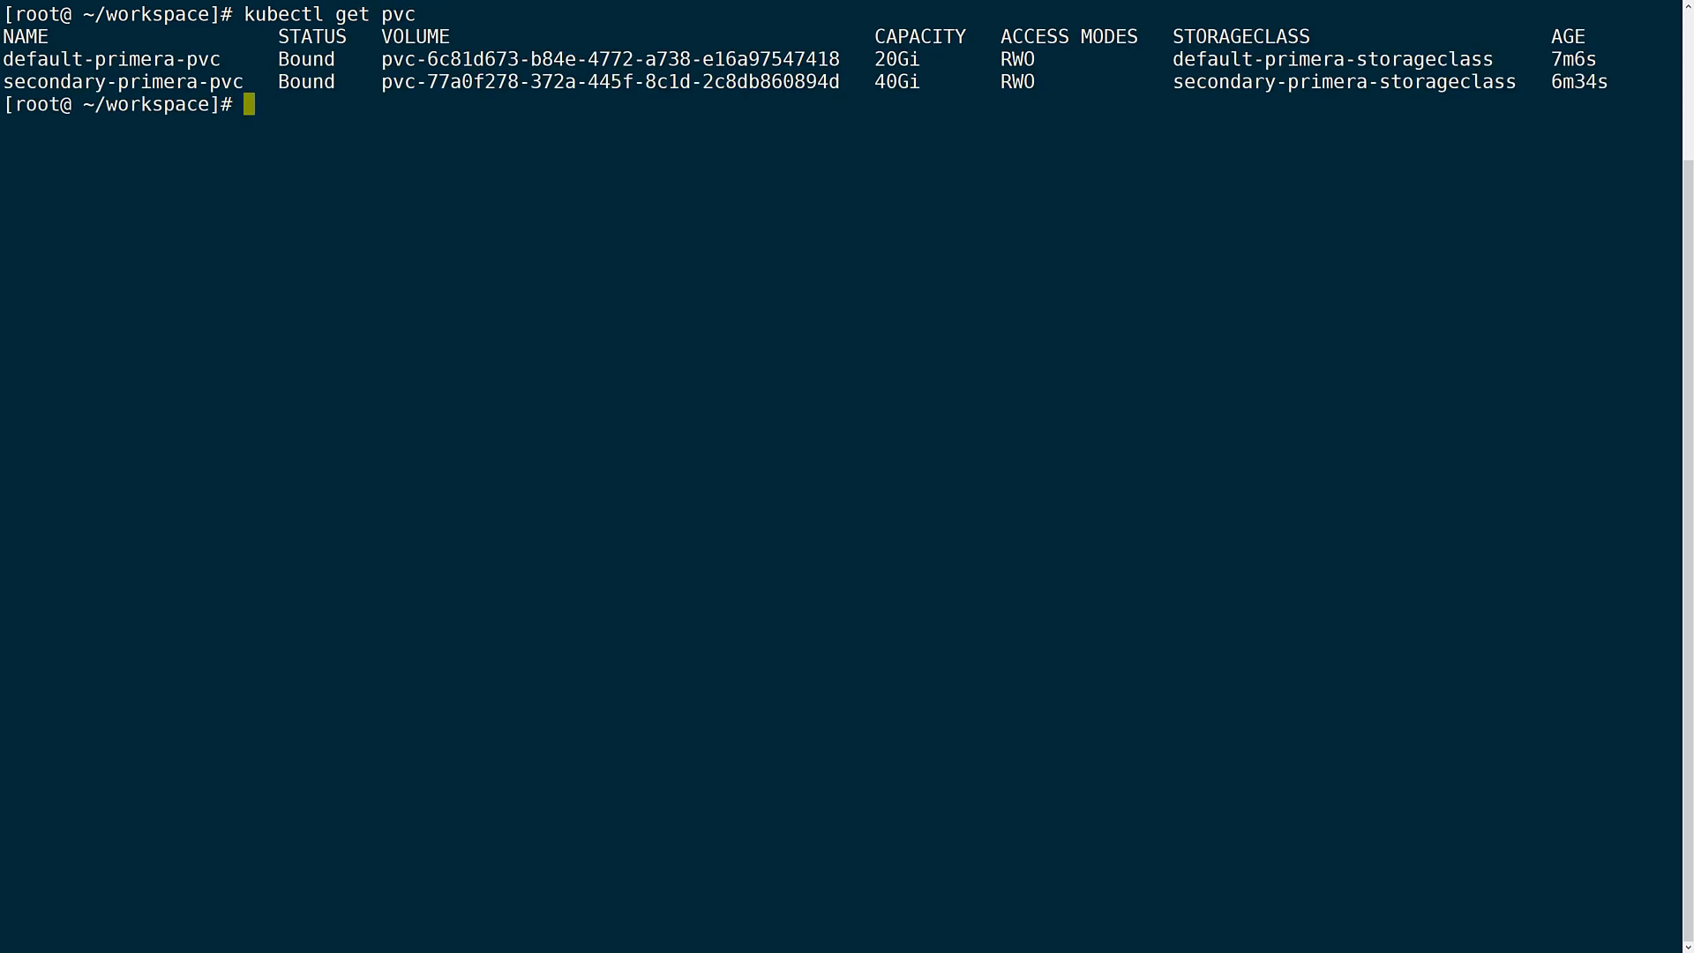